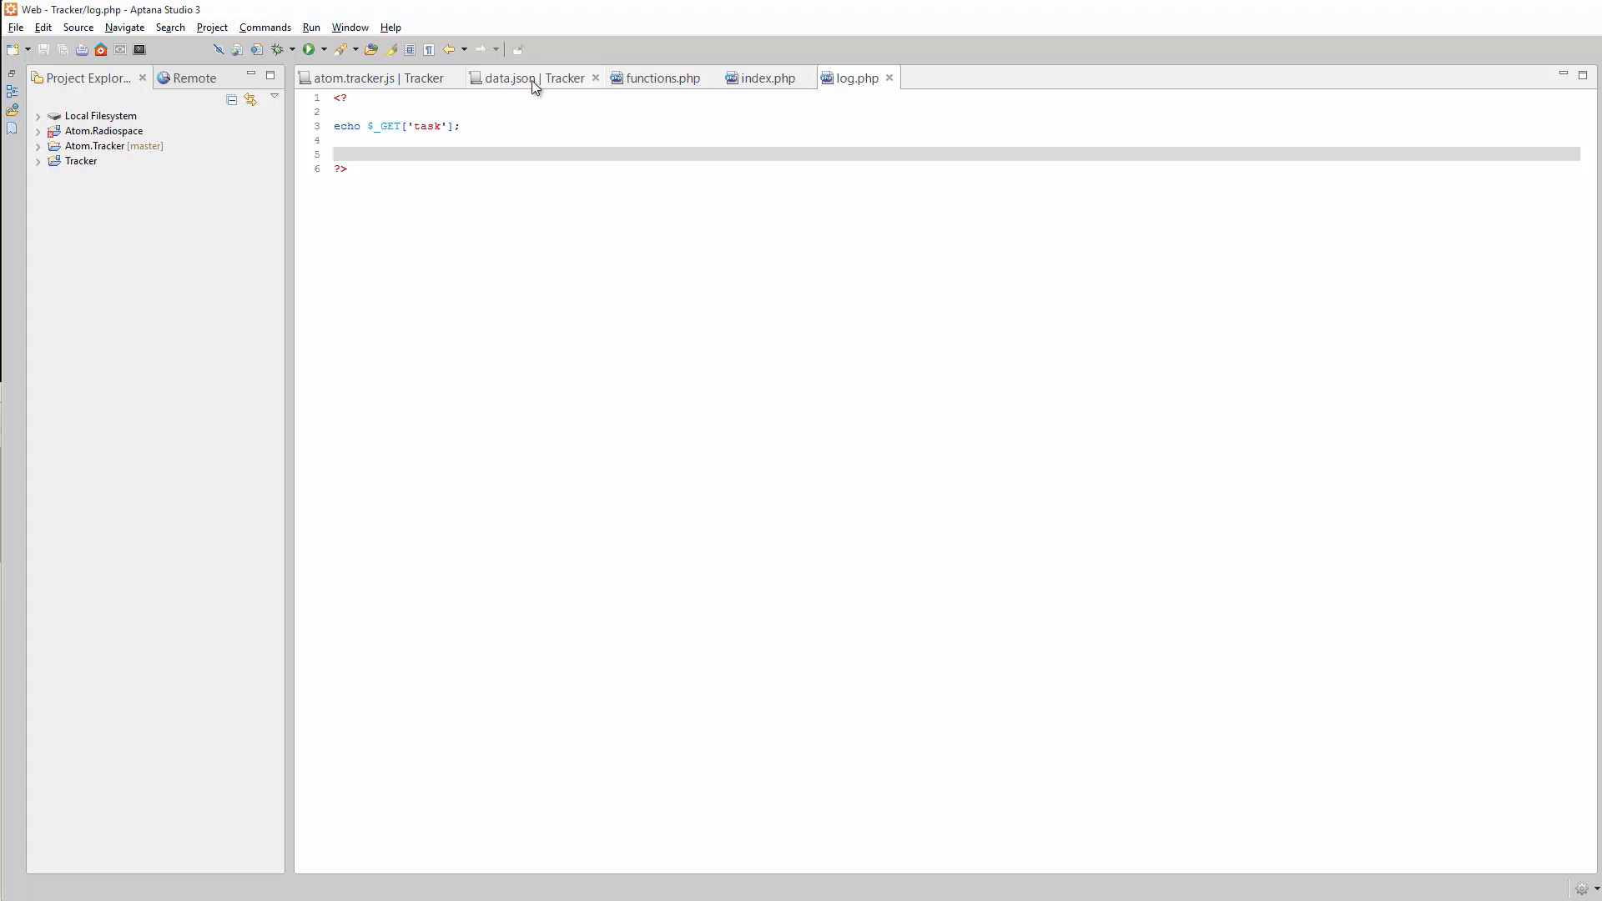
# Switch to the data.json file to begin its first quoted key.
pyautogui.click(337, 154)
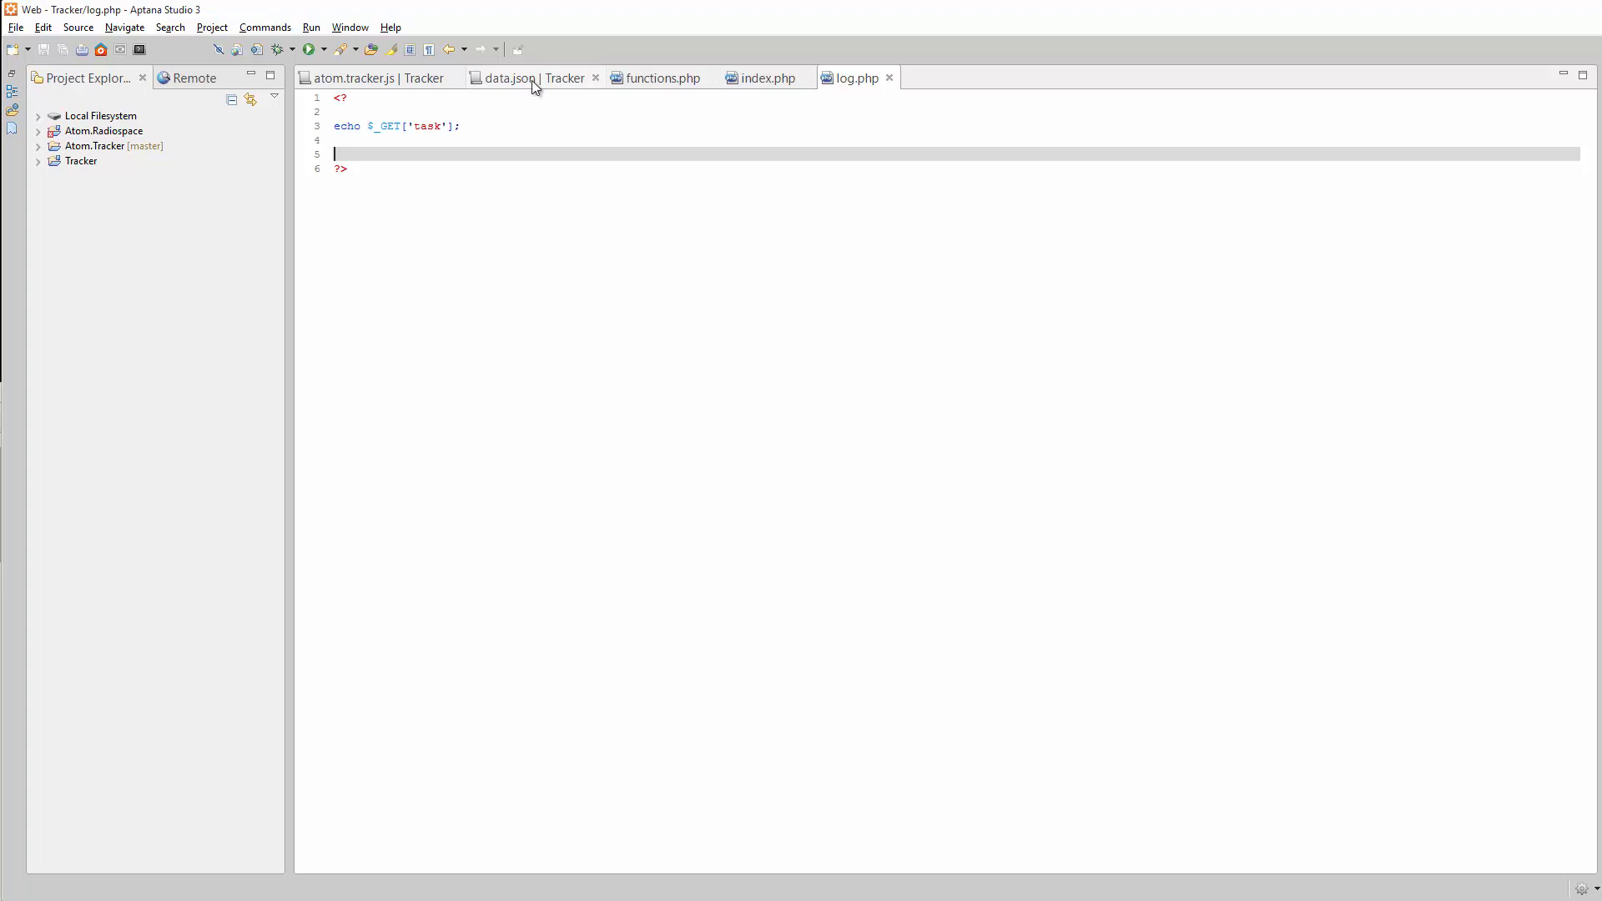
pyautogui.click(533, 77)
pyautogui.write('"the')
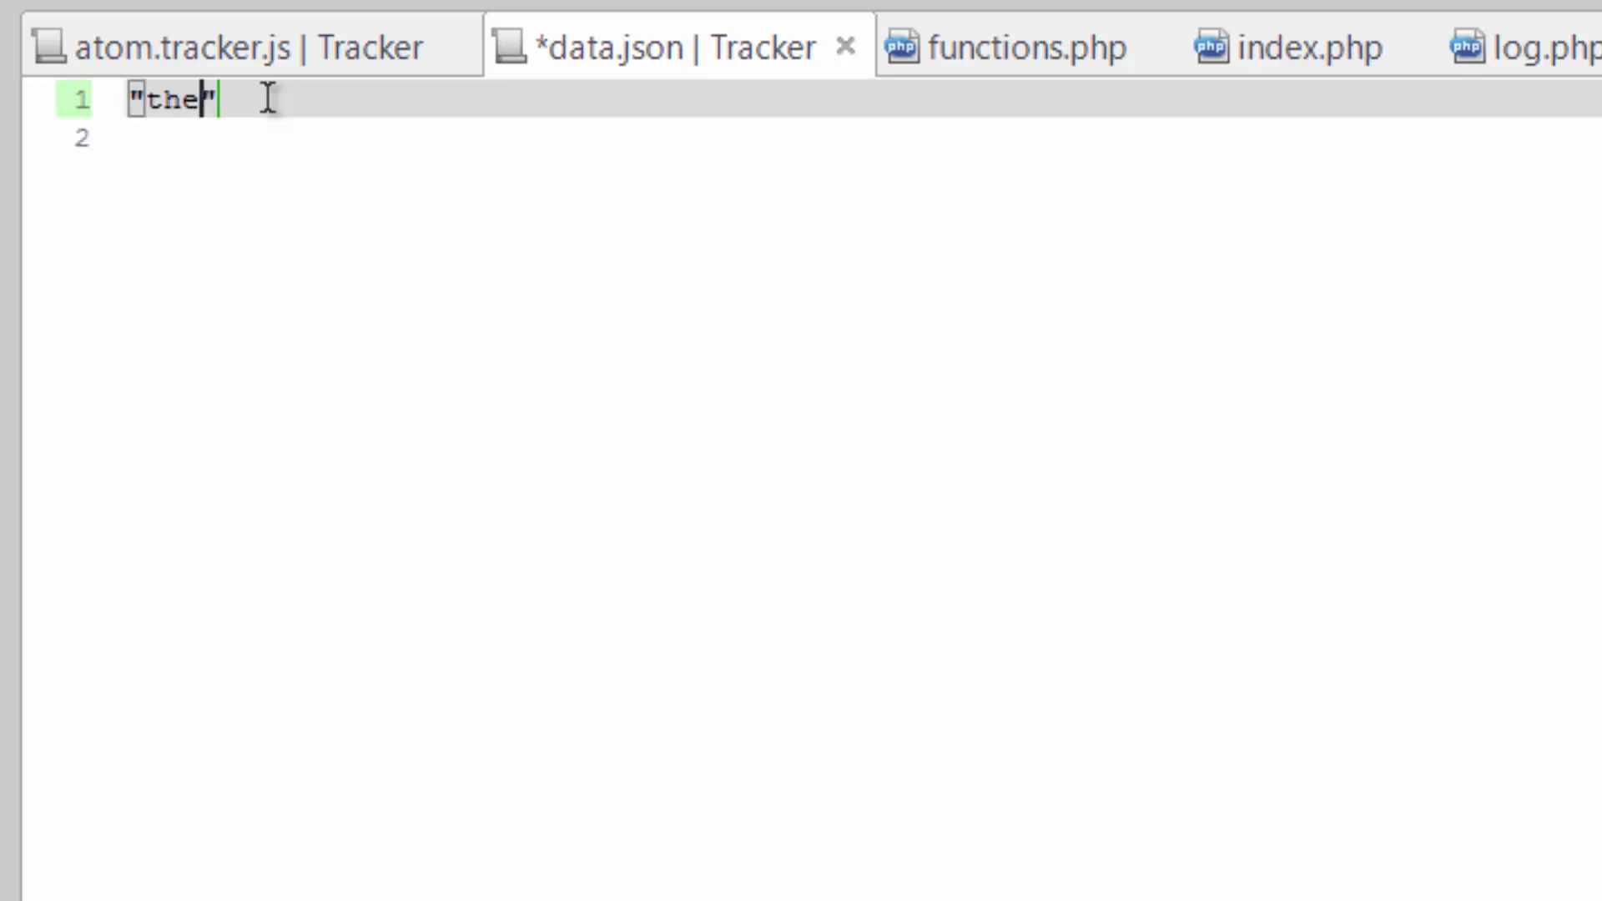
# Write data.json as {"thekey":"thevalue"}, save it, and move to index.php.
pyautogui.write('key')
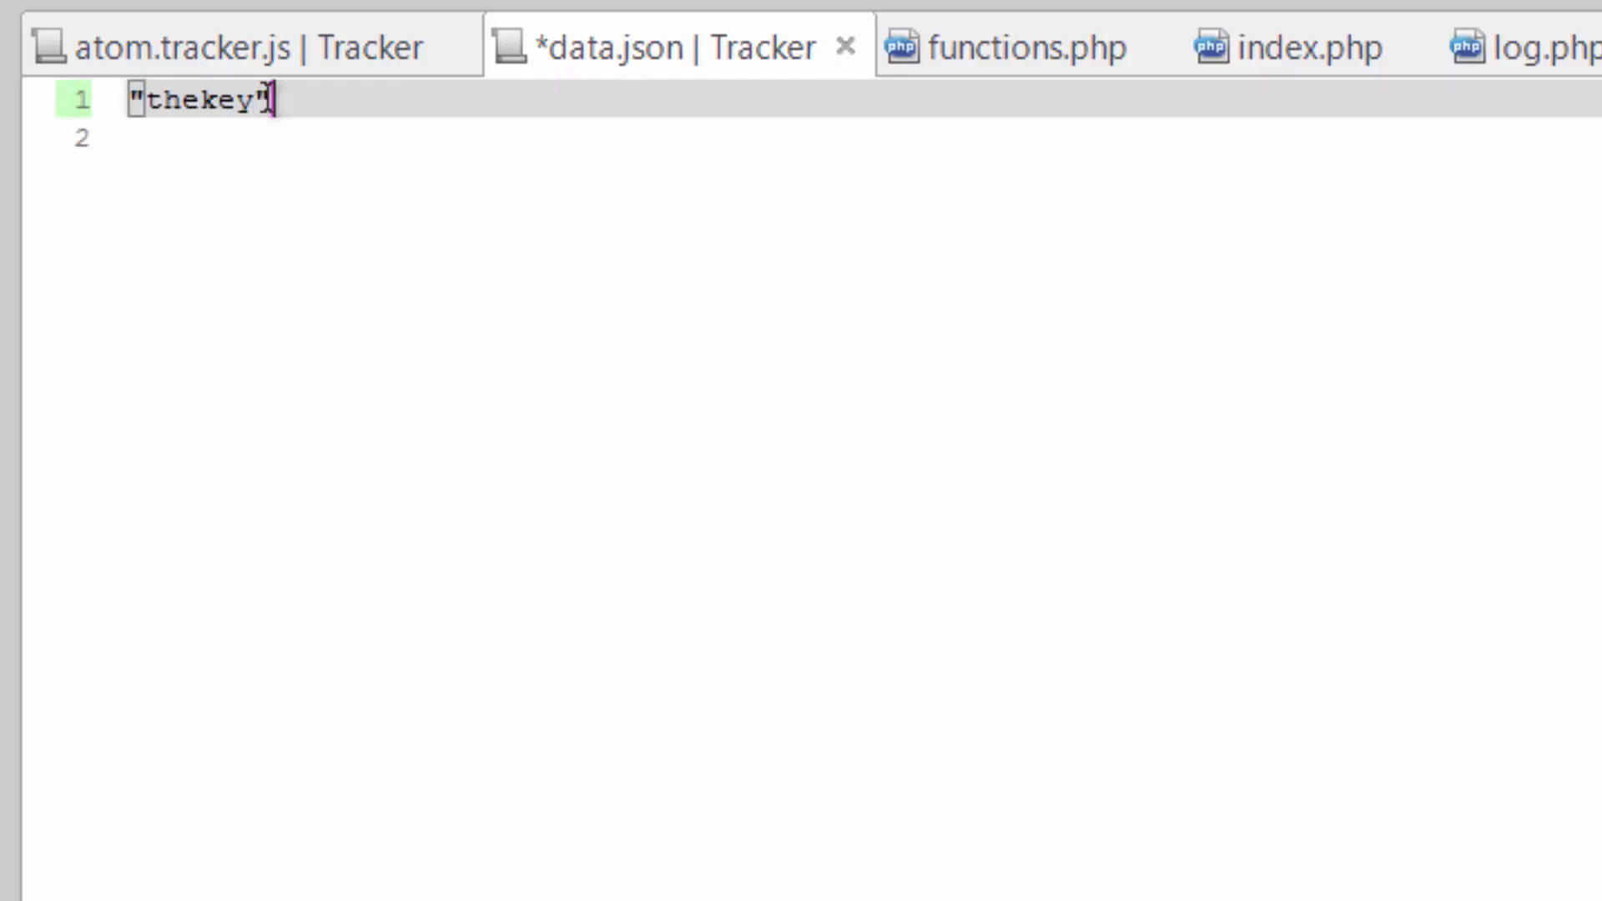
pyautogui.write(':"the"')
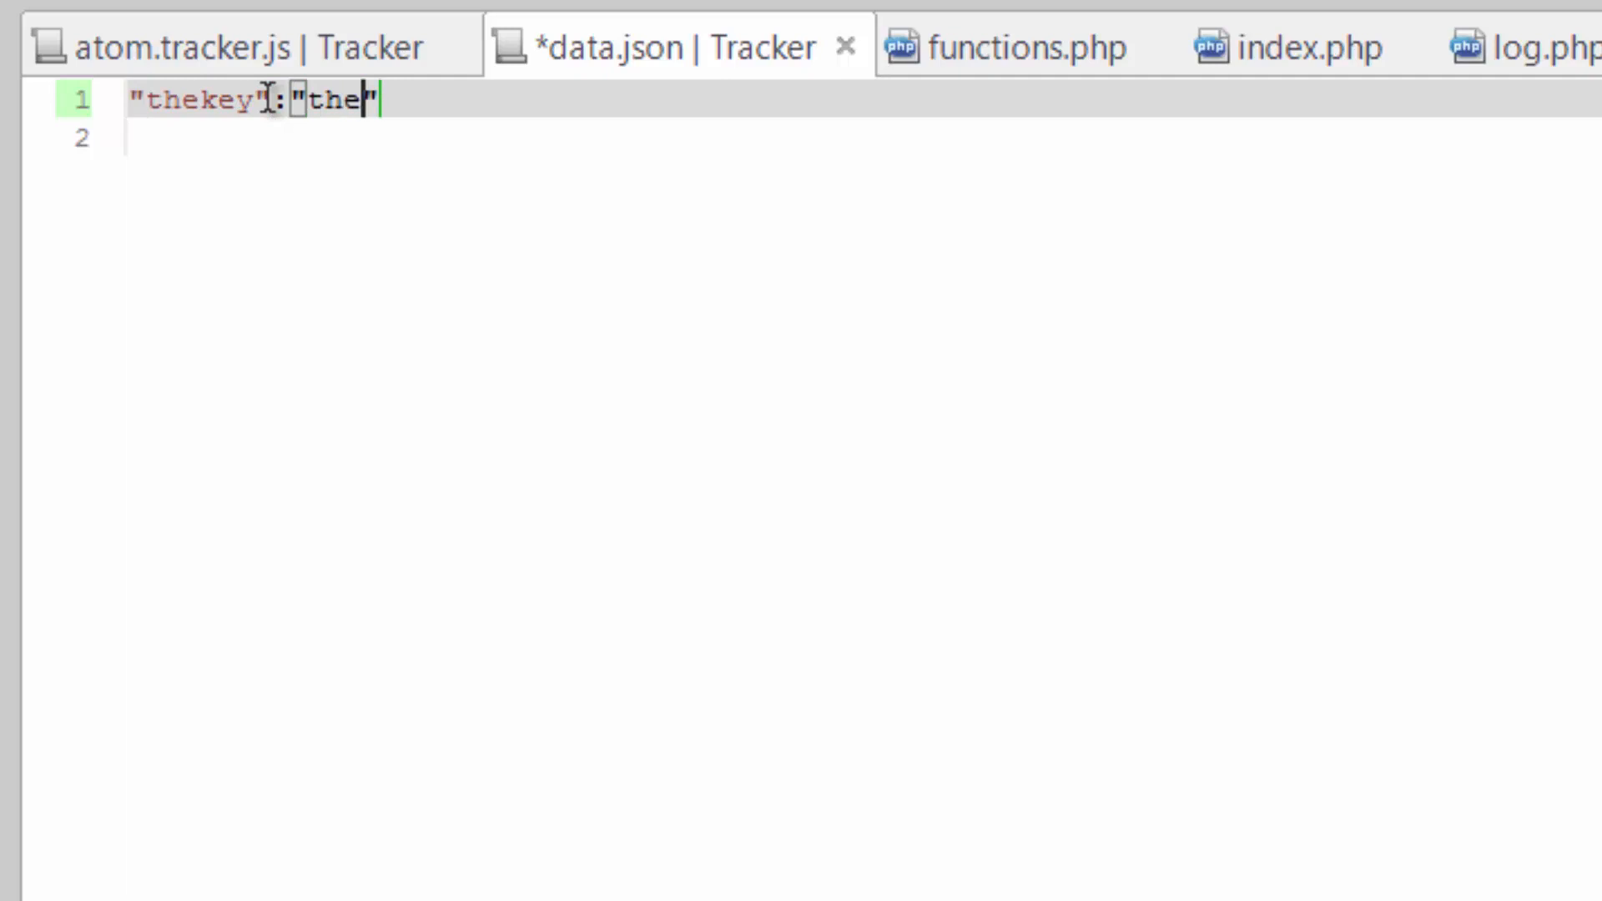
pyautogui.write('value')
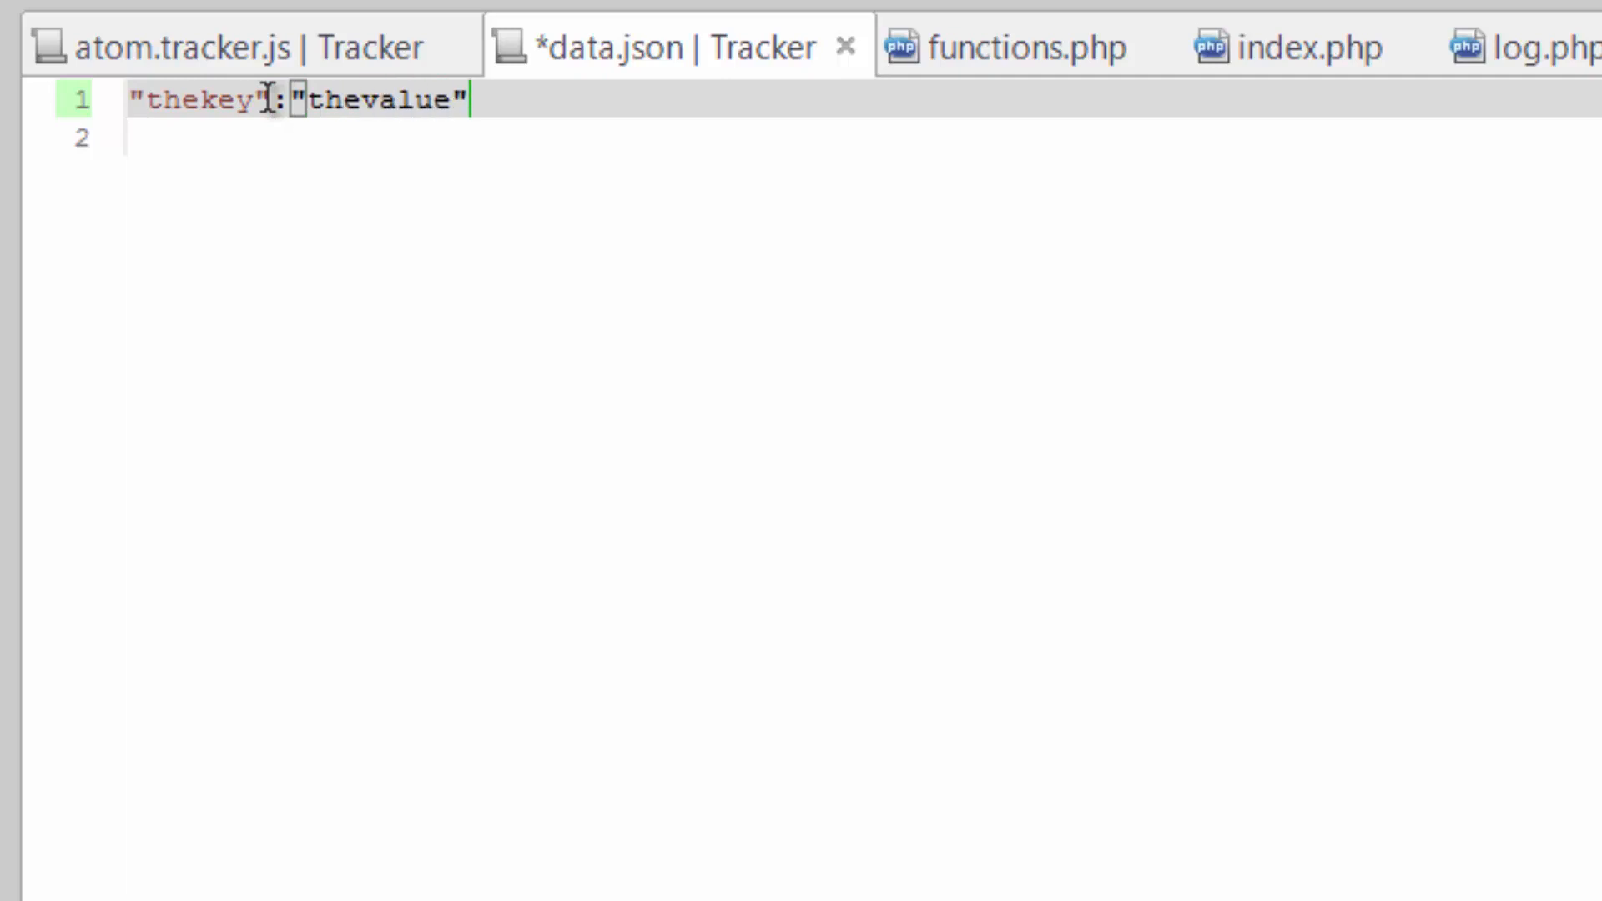
pyautogui.doubleClick(192, 103)
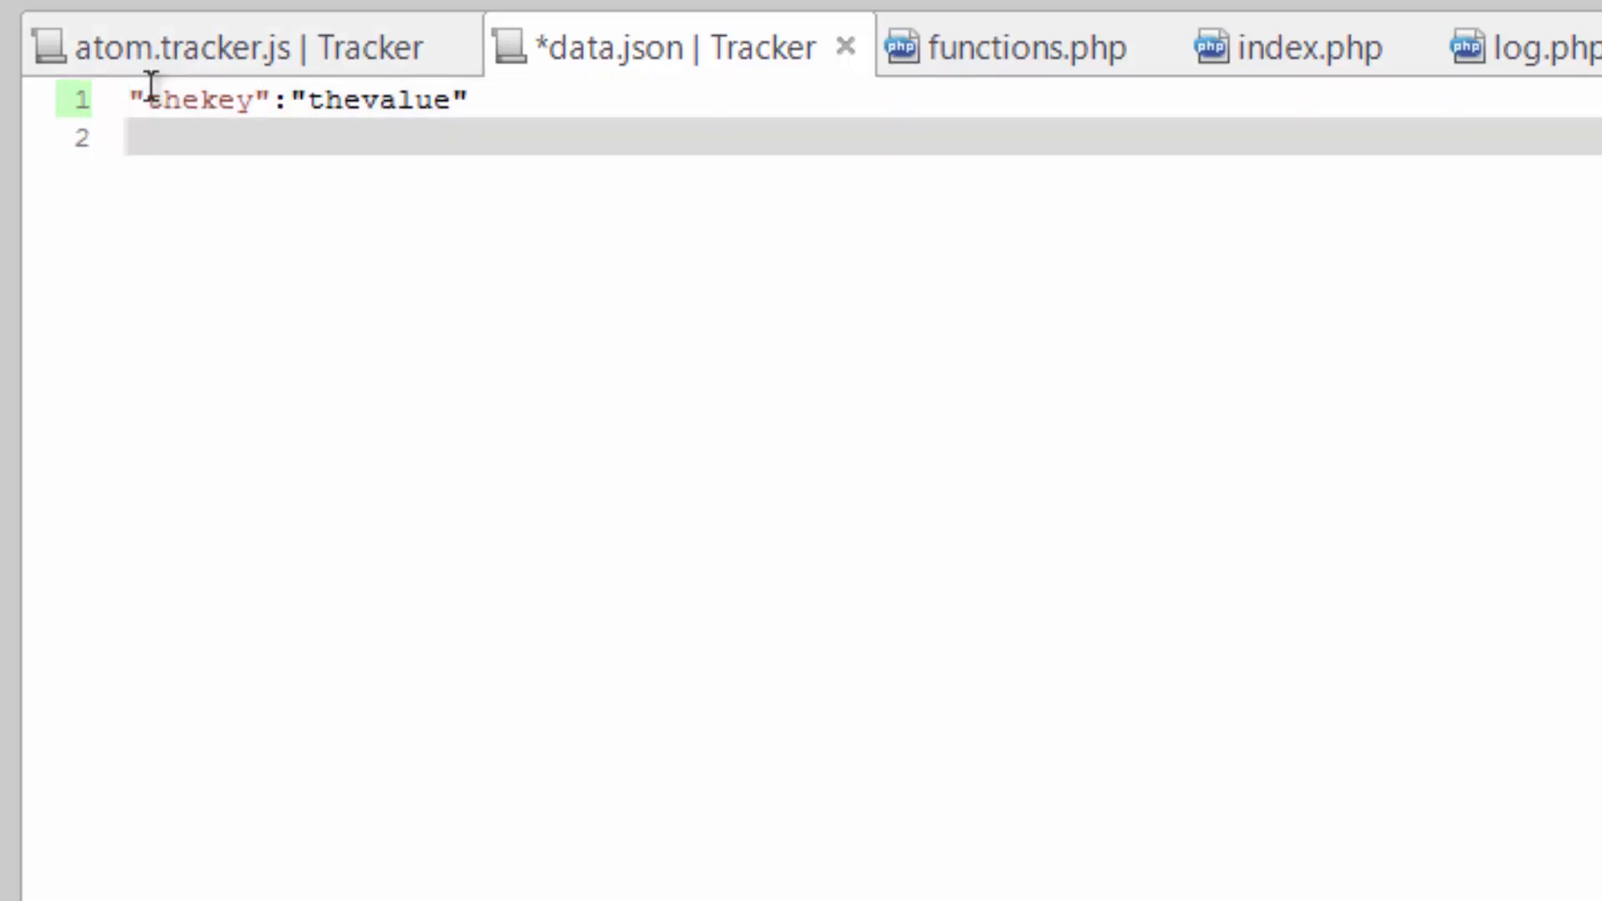
pyautogui.write('{}')
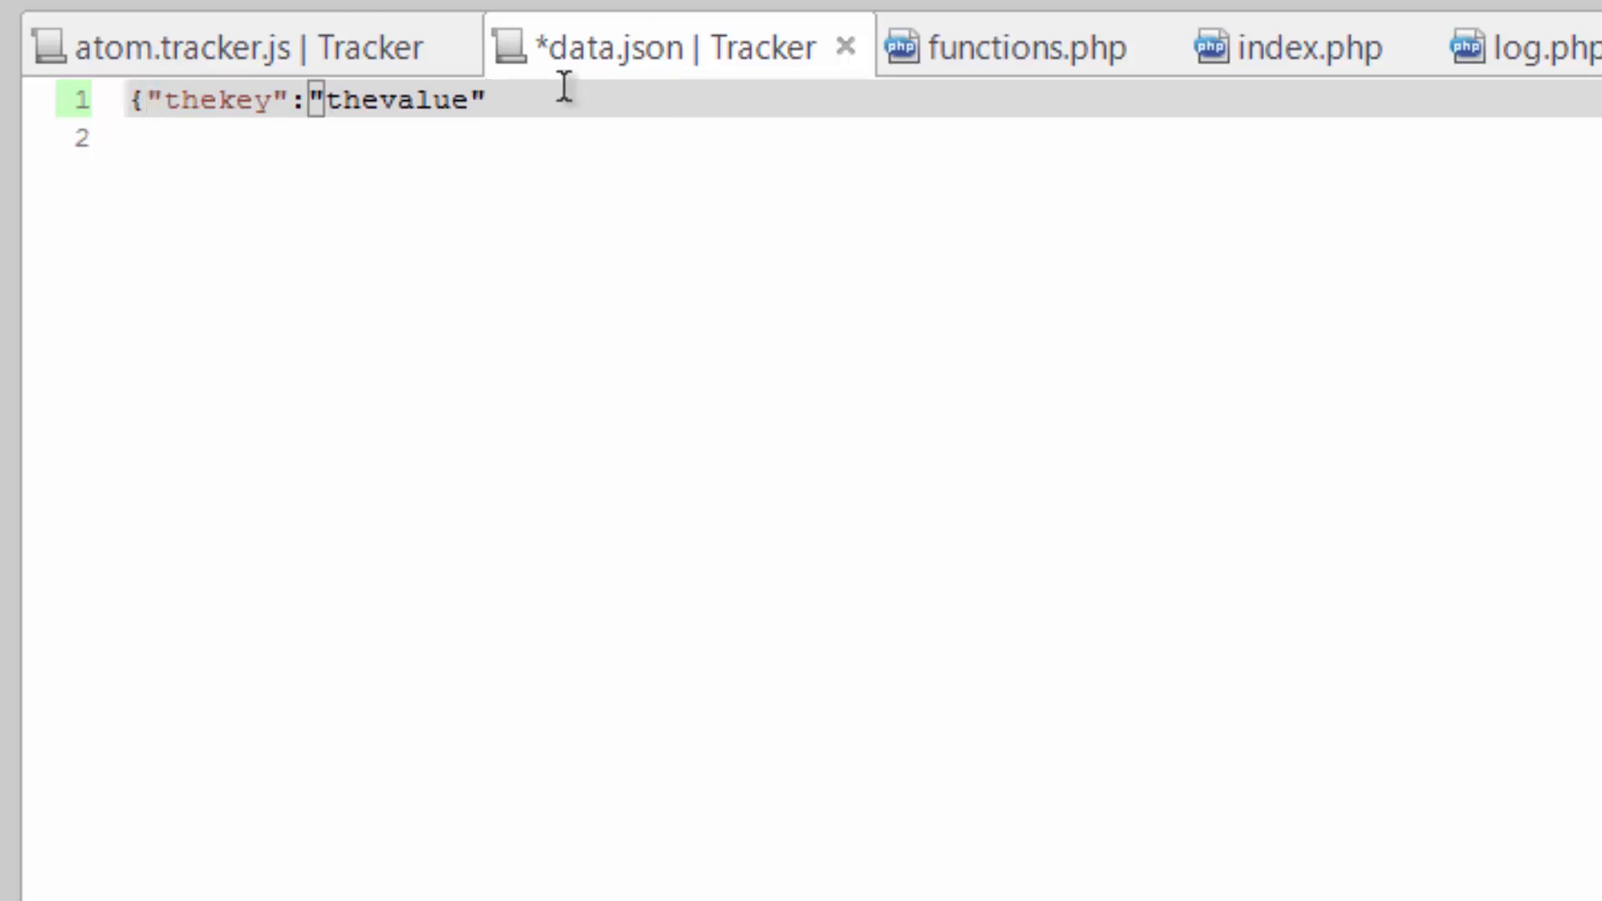
pyautogui.write('}')
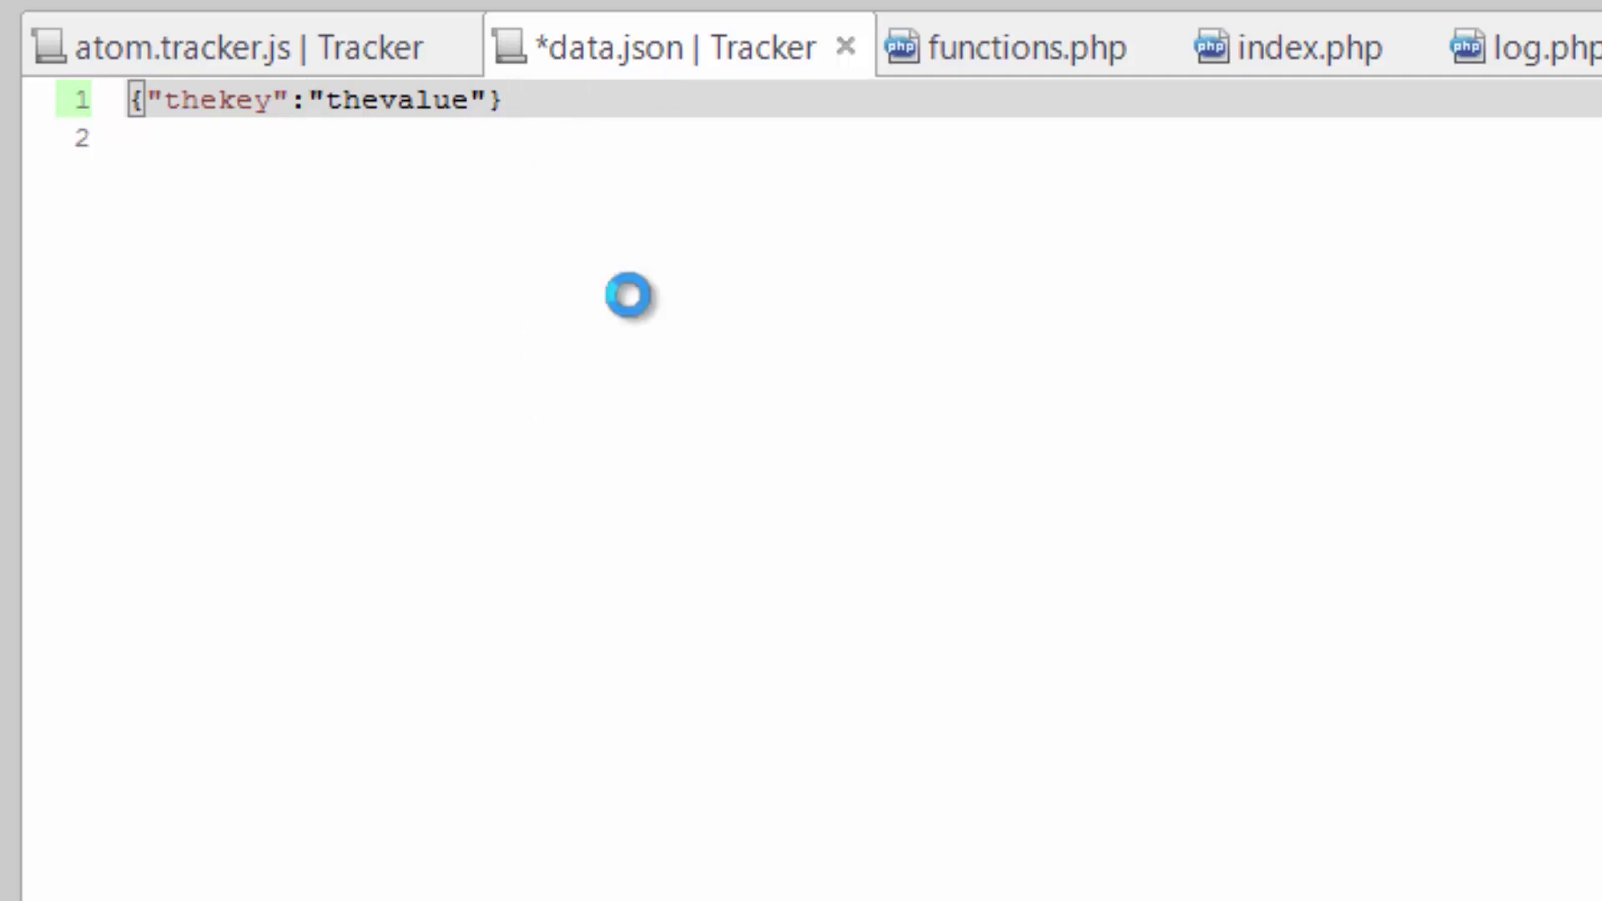
pyautogui.click(1303, 47)
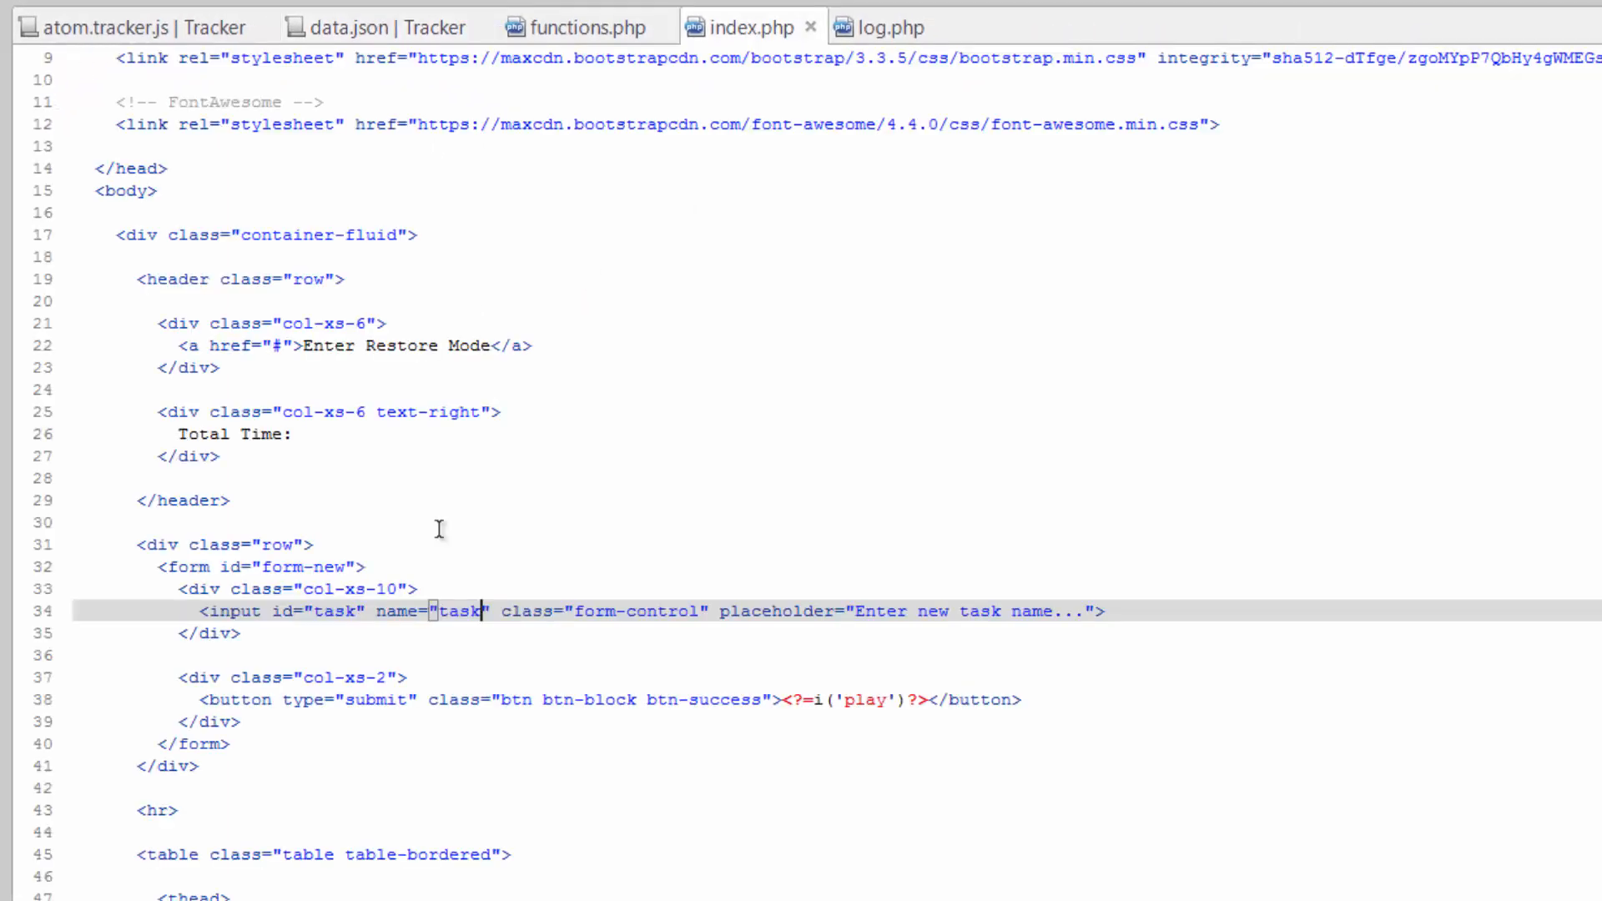
# Switch to log.php and clear its echo $_GET["task"]; line.
pyautogui.click(884, 27)
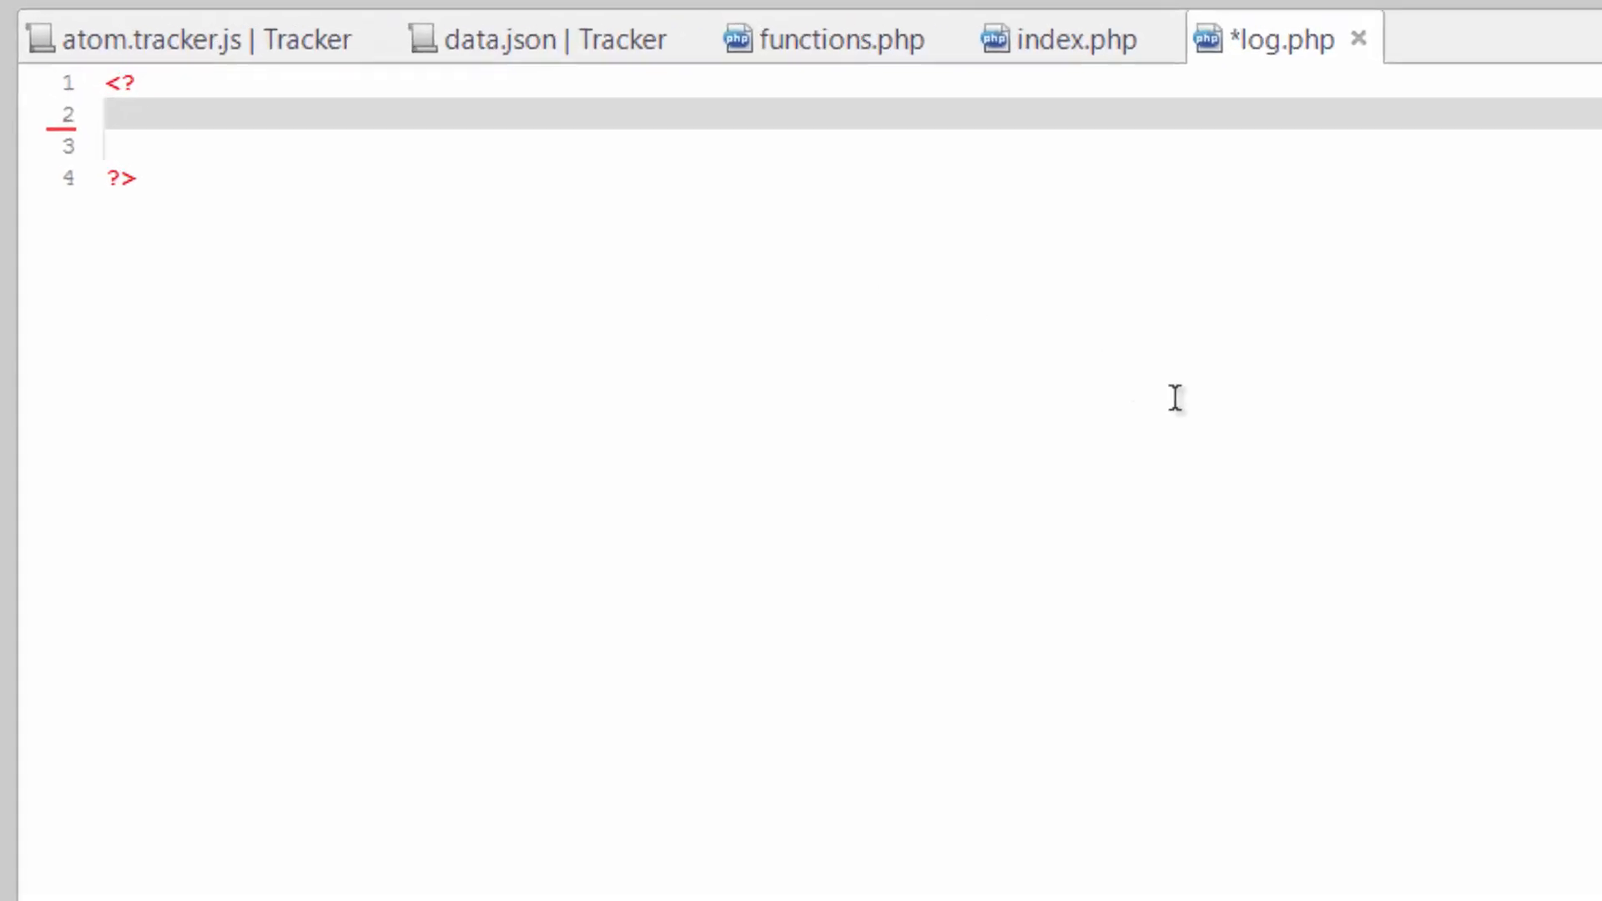
# Add $data = file_get_contents('data.json'); to log.php using the autocomplete suggestion.
pyautogui.write('$d')
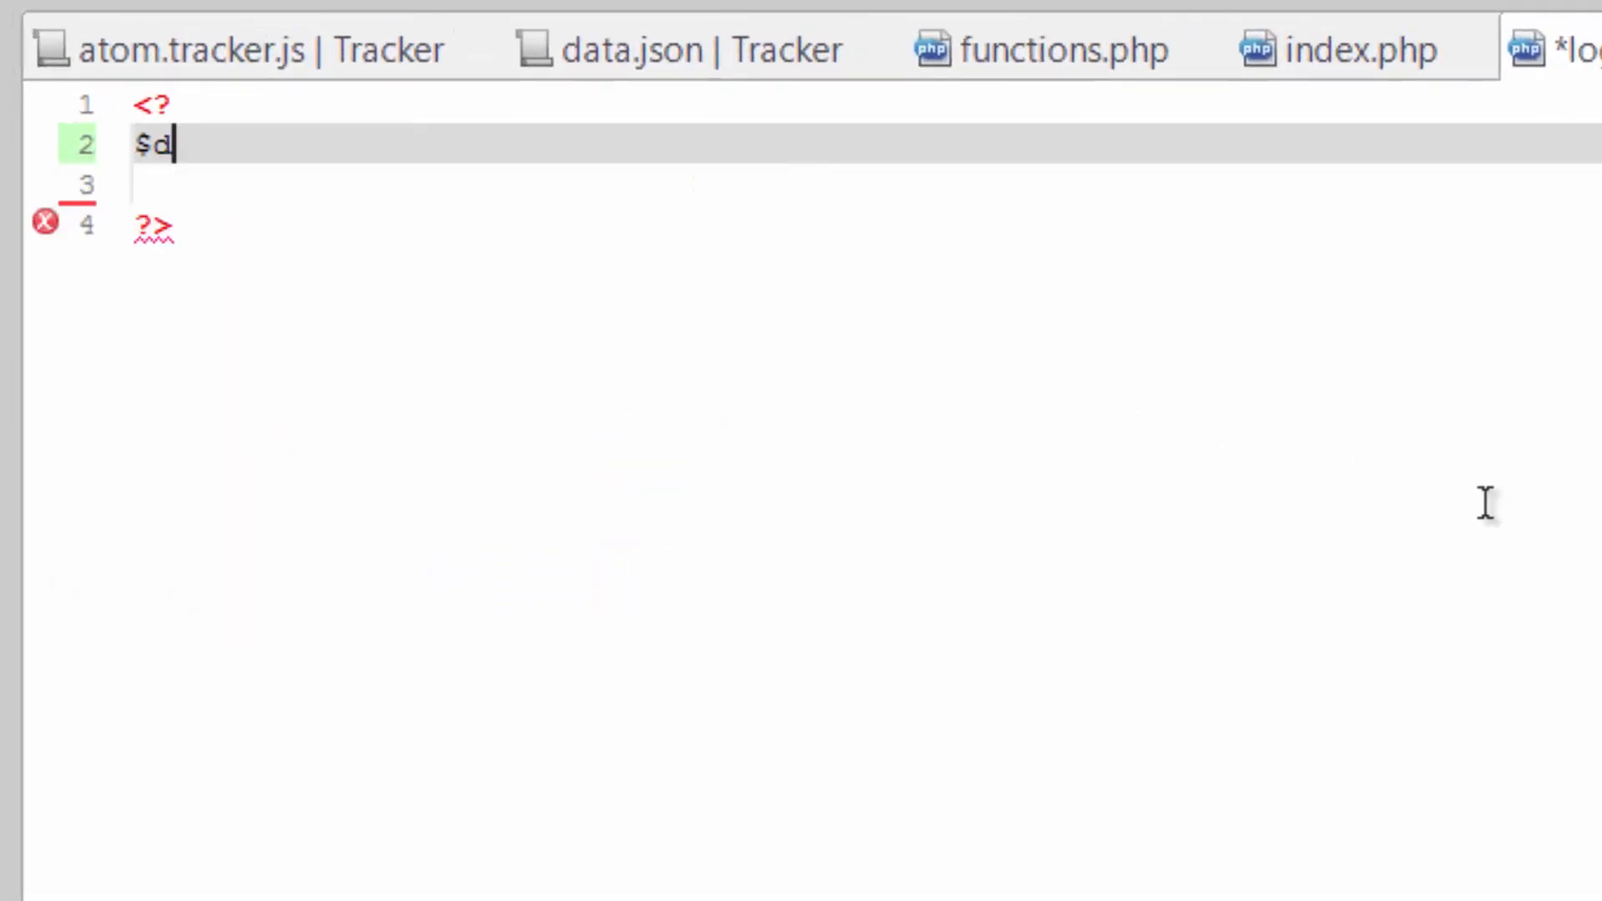
pyautogui.write('ata = file_')
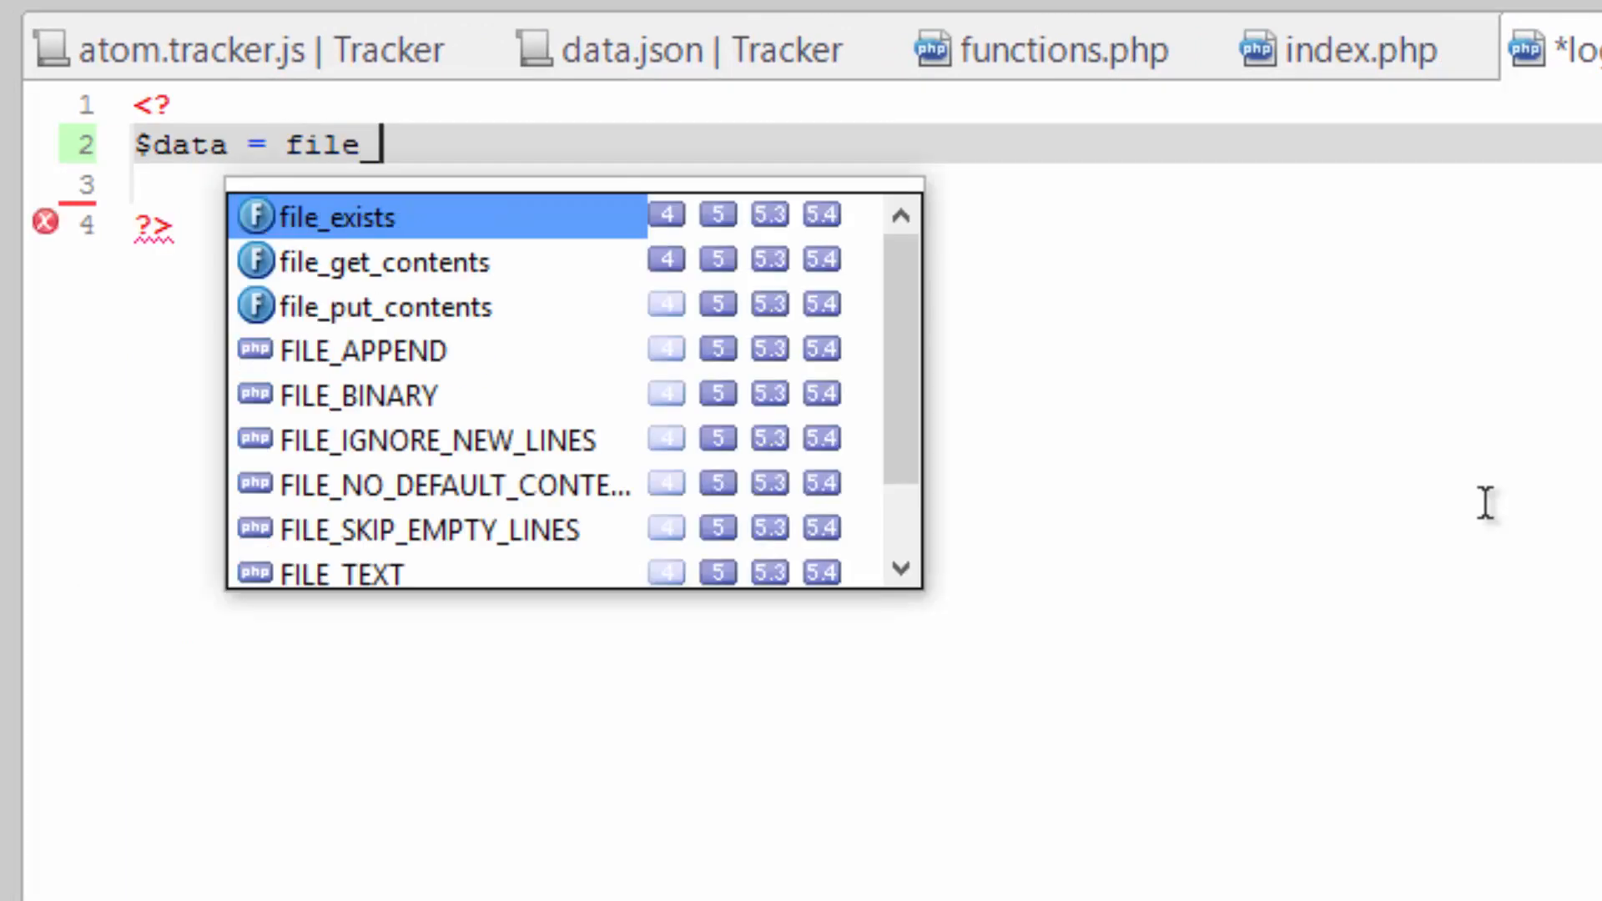
pyautogui.click(387, 262)
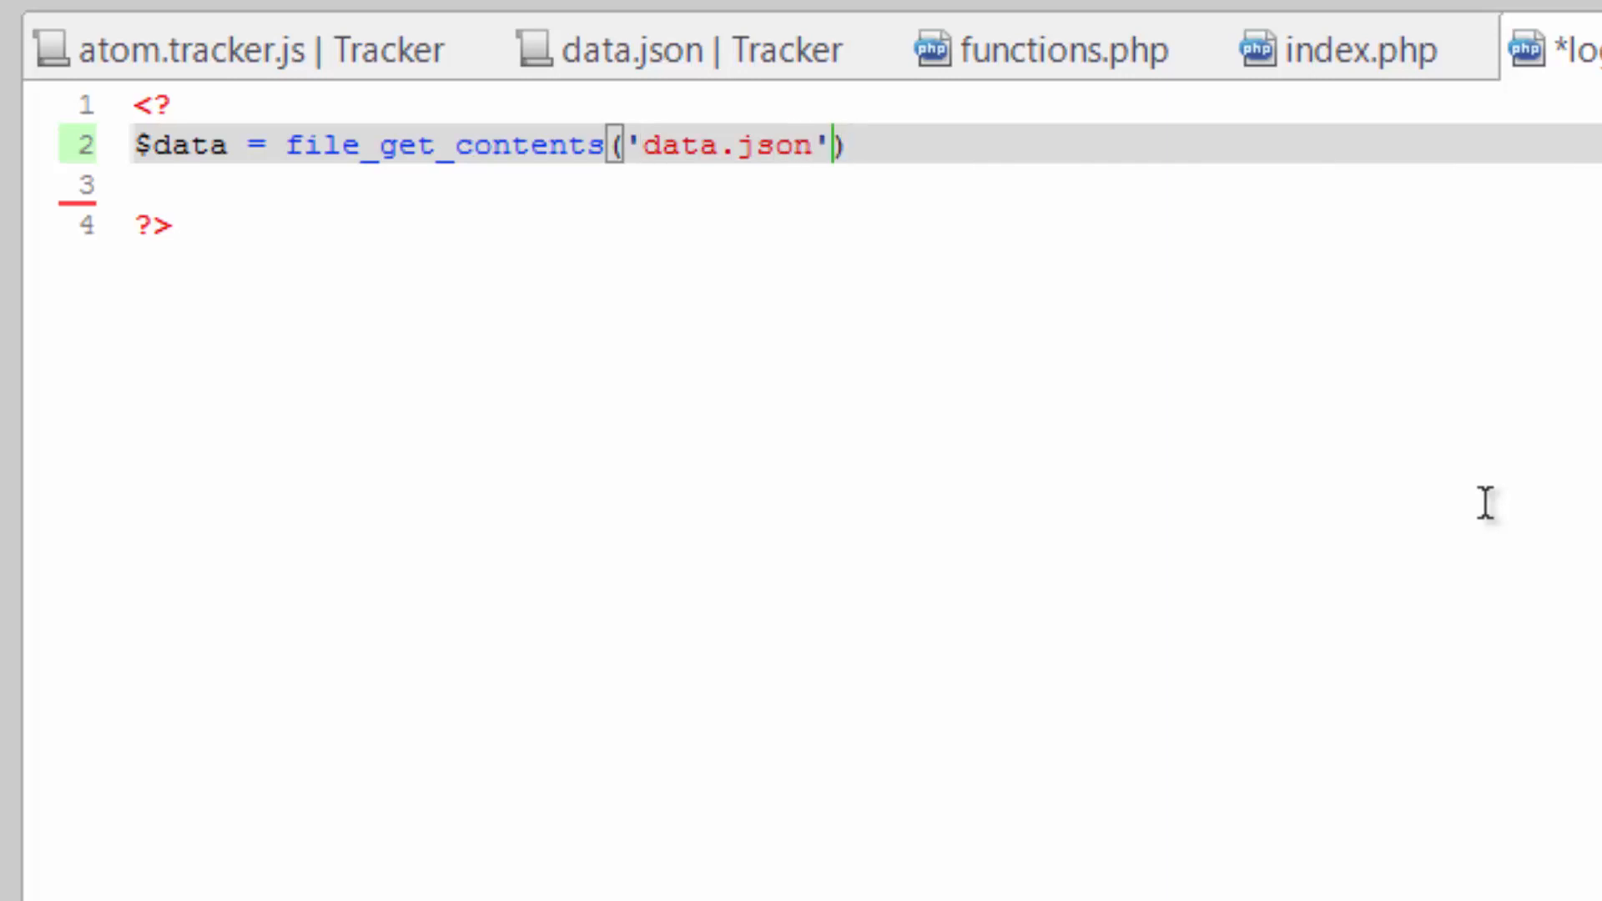
pyautogui.write(';')
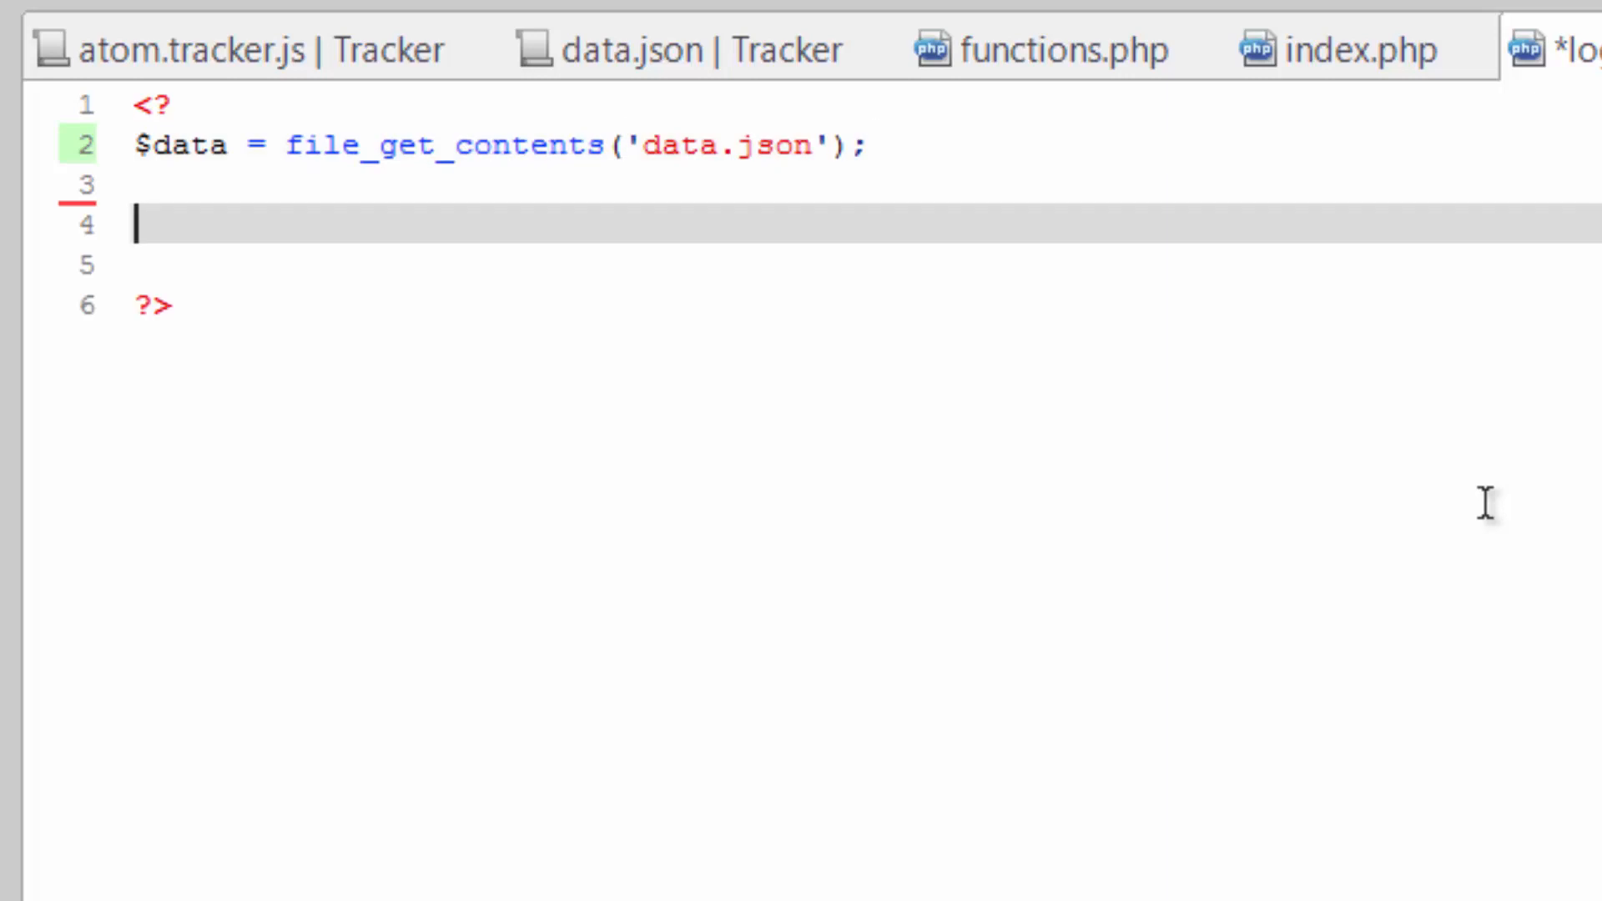
# Add $array = json_decode($data, 1); and pull the ?> tag up beneath it.
pyautogui.write('$arr')
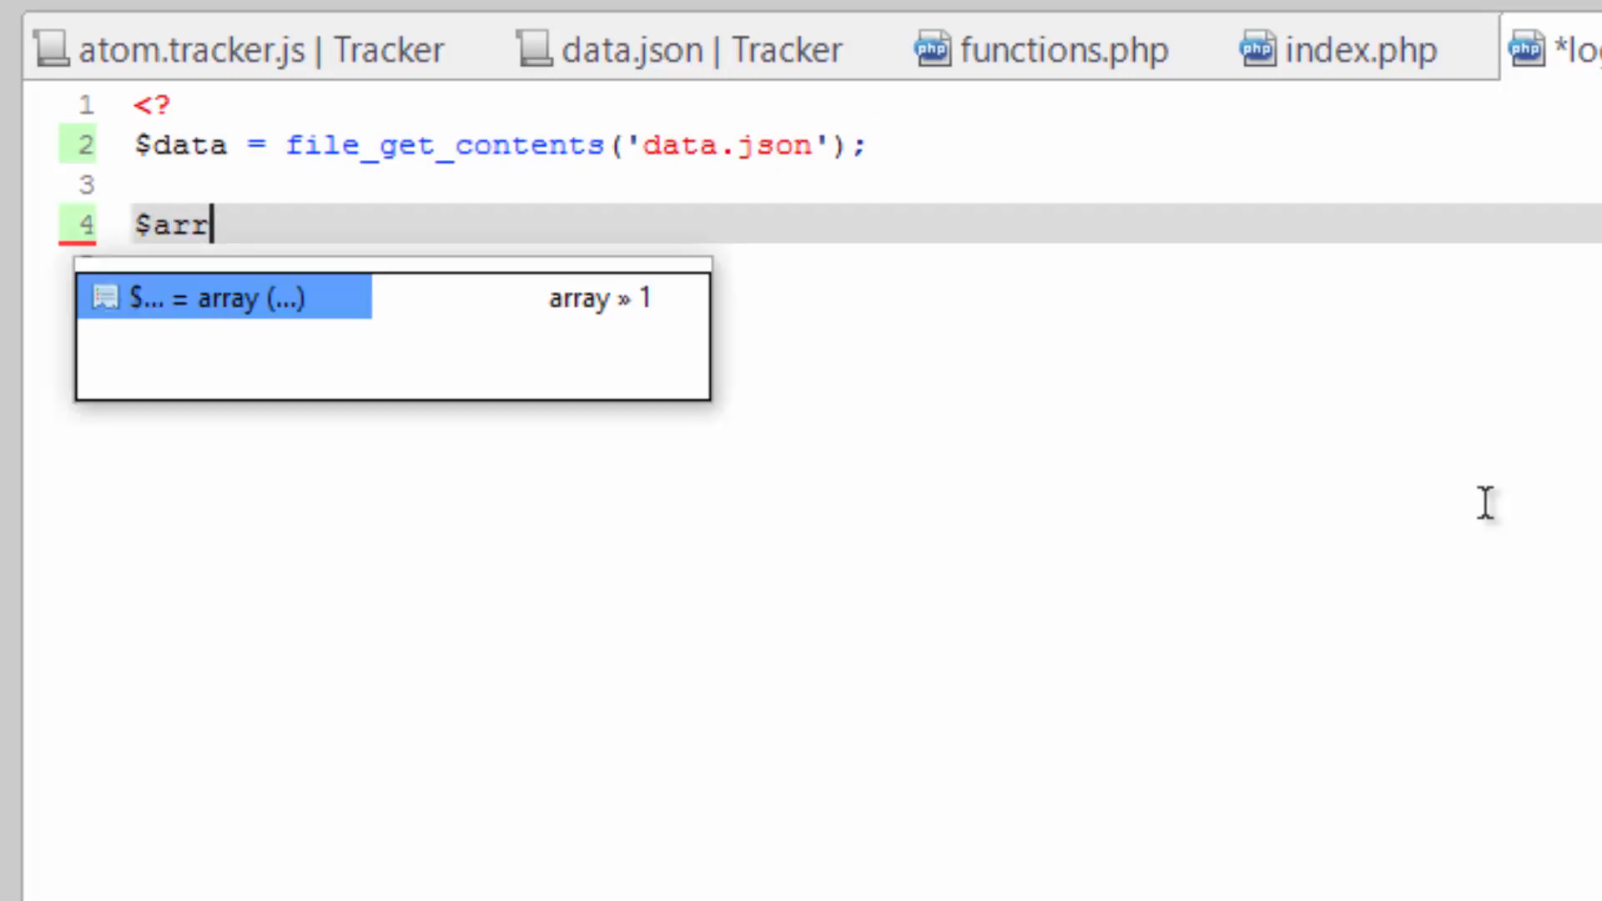
pyautogui.press('Tab')
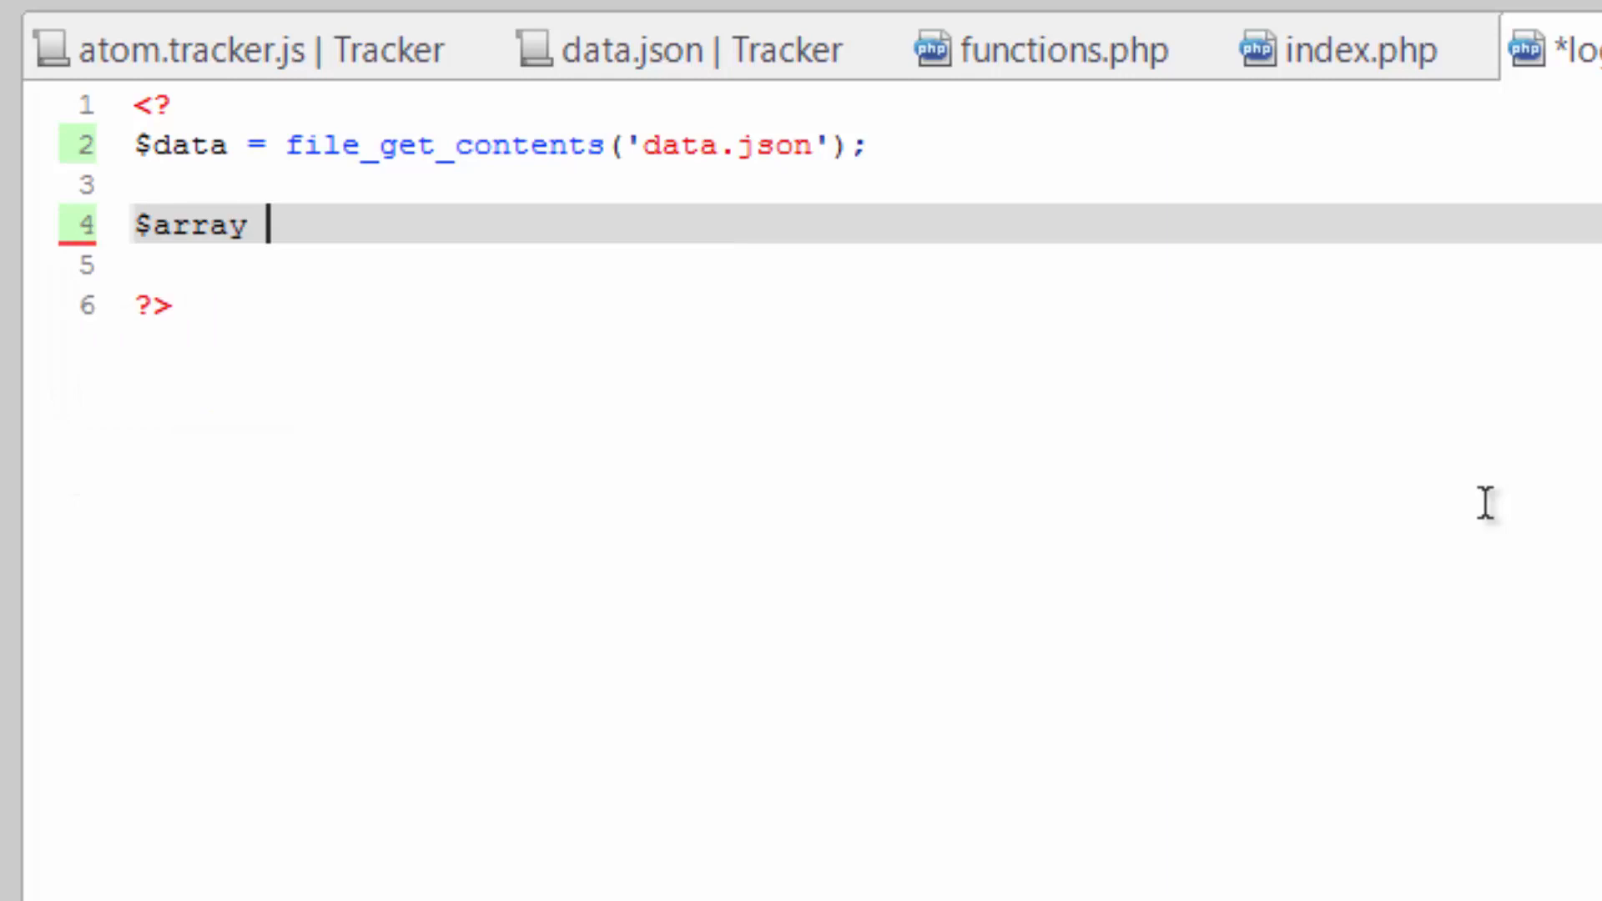
pyautogui.write('=')
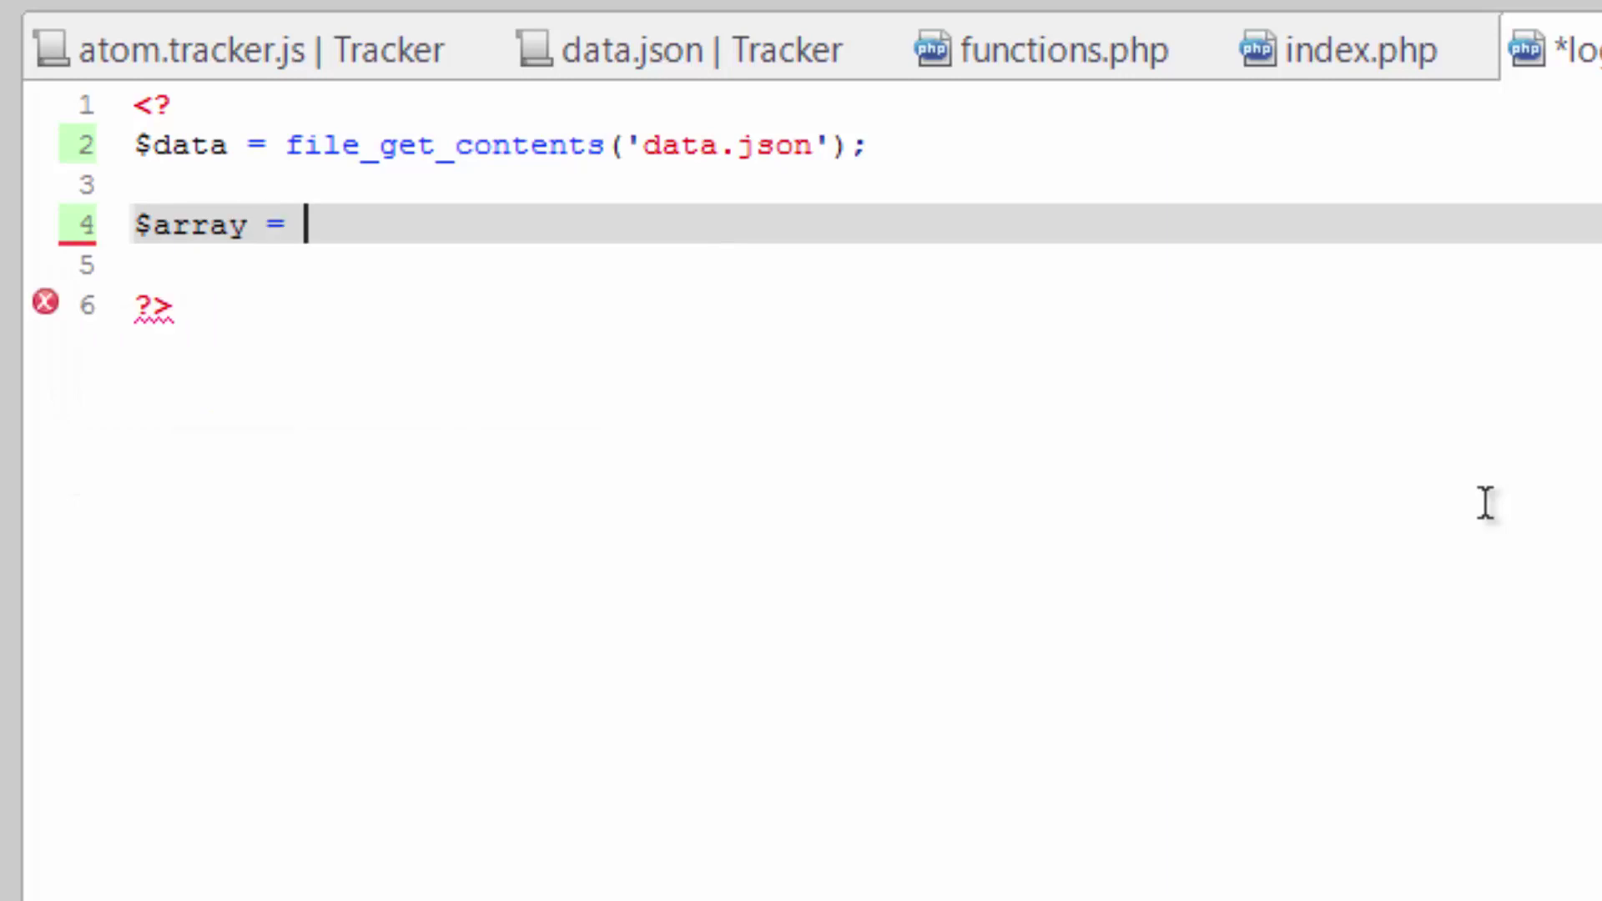
pyautogui.write('json_decode(')
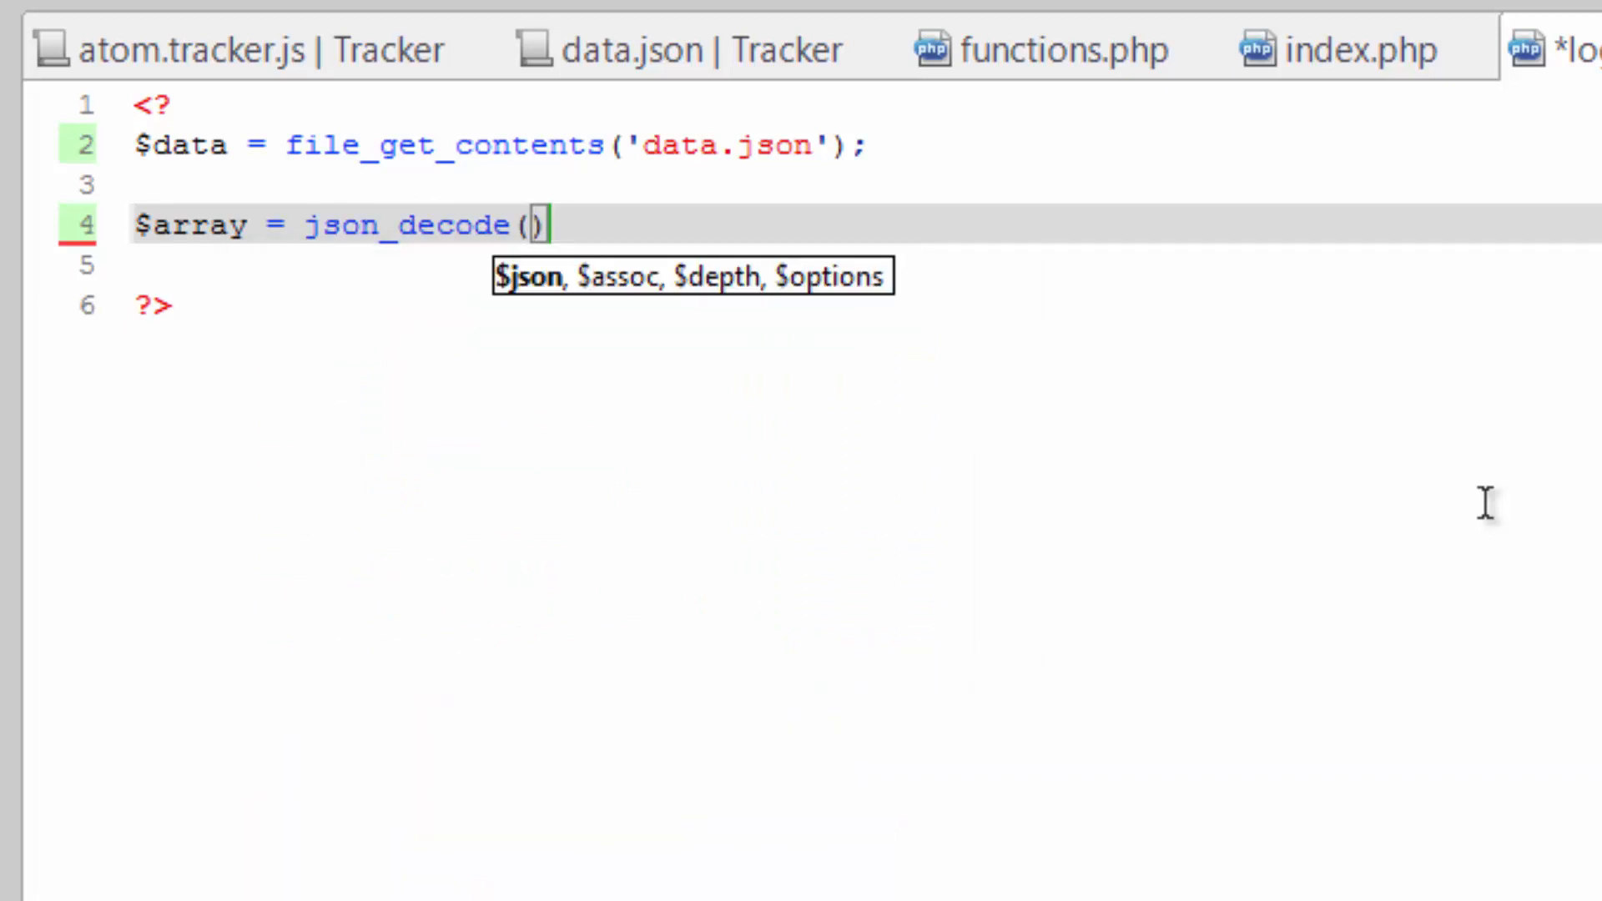
pyautogui.write('$')
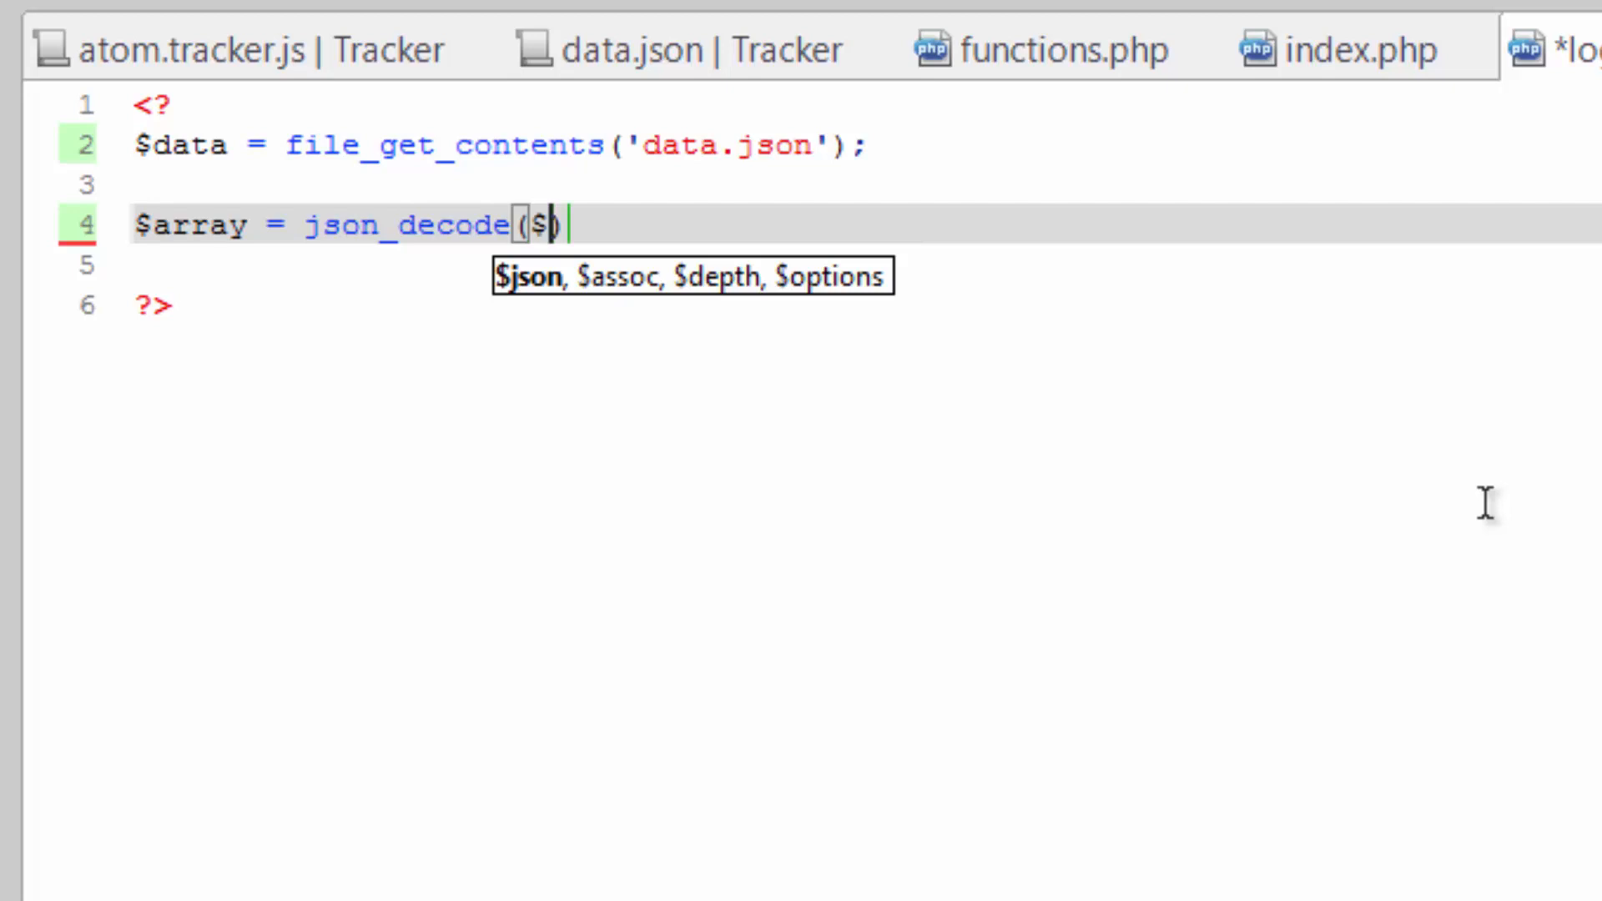
pyautogui.write('data,')
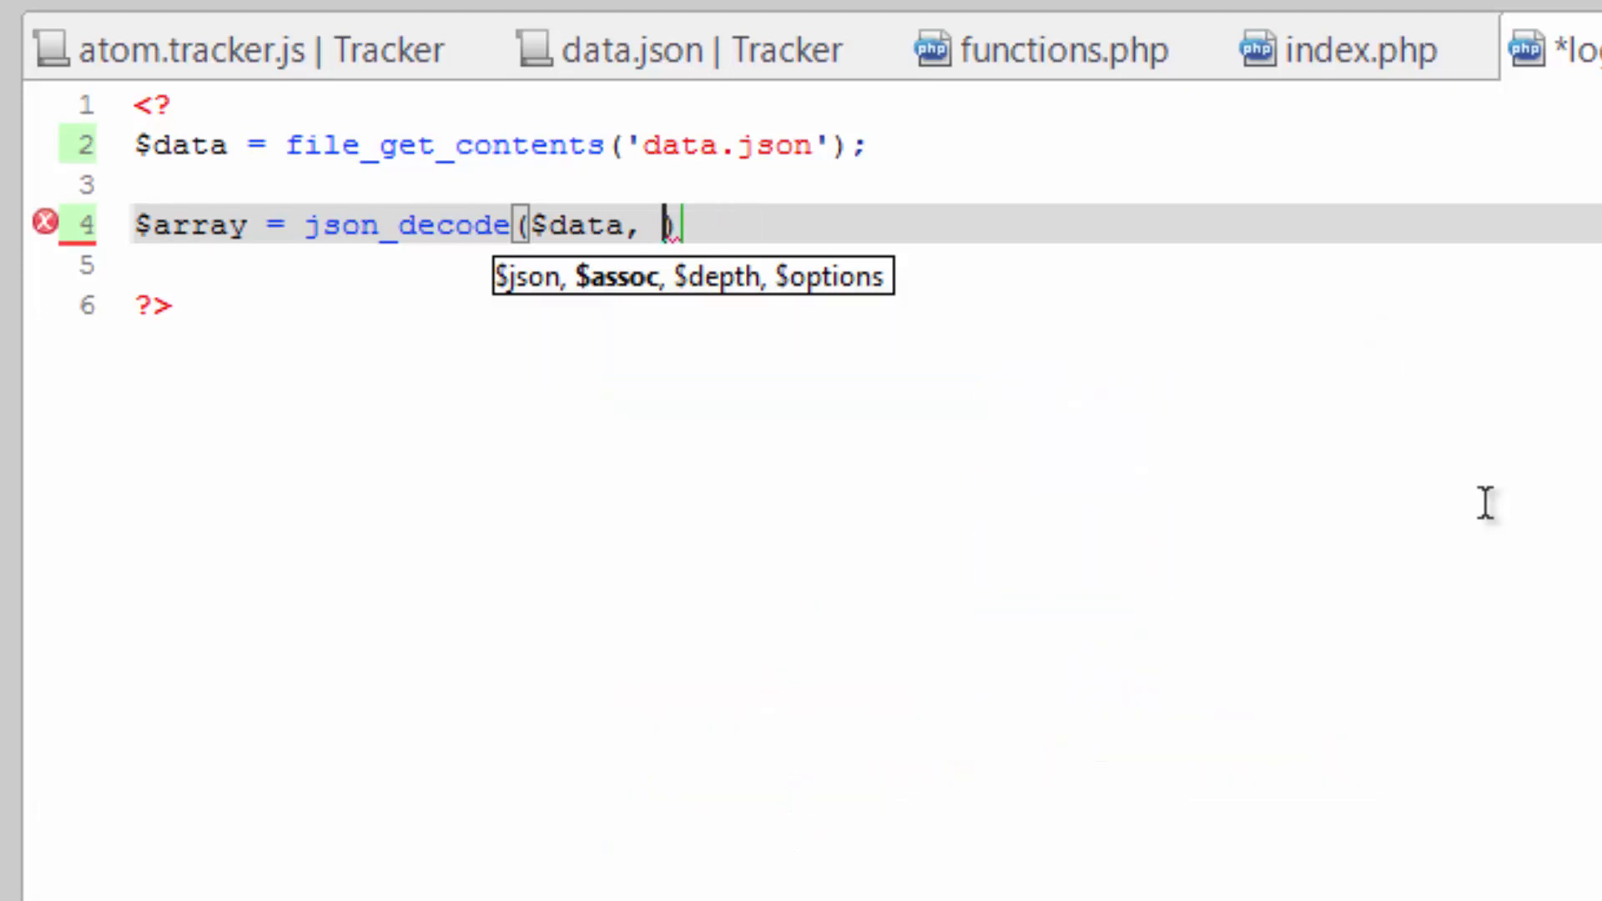
pyautogui.write('1)')
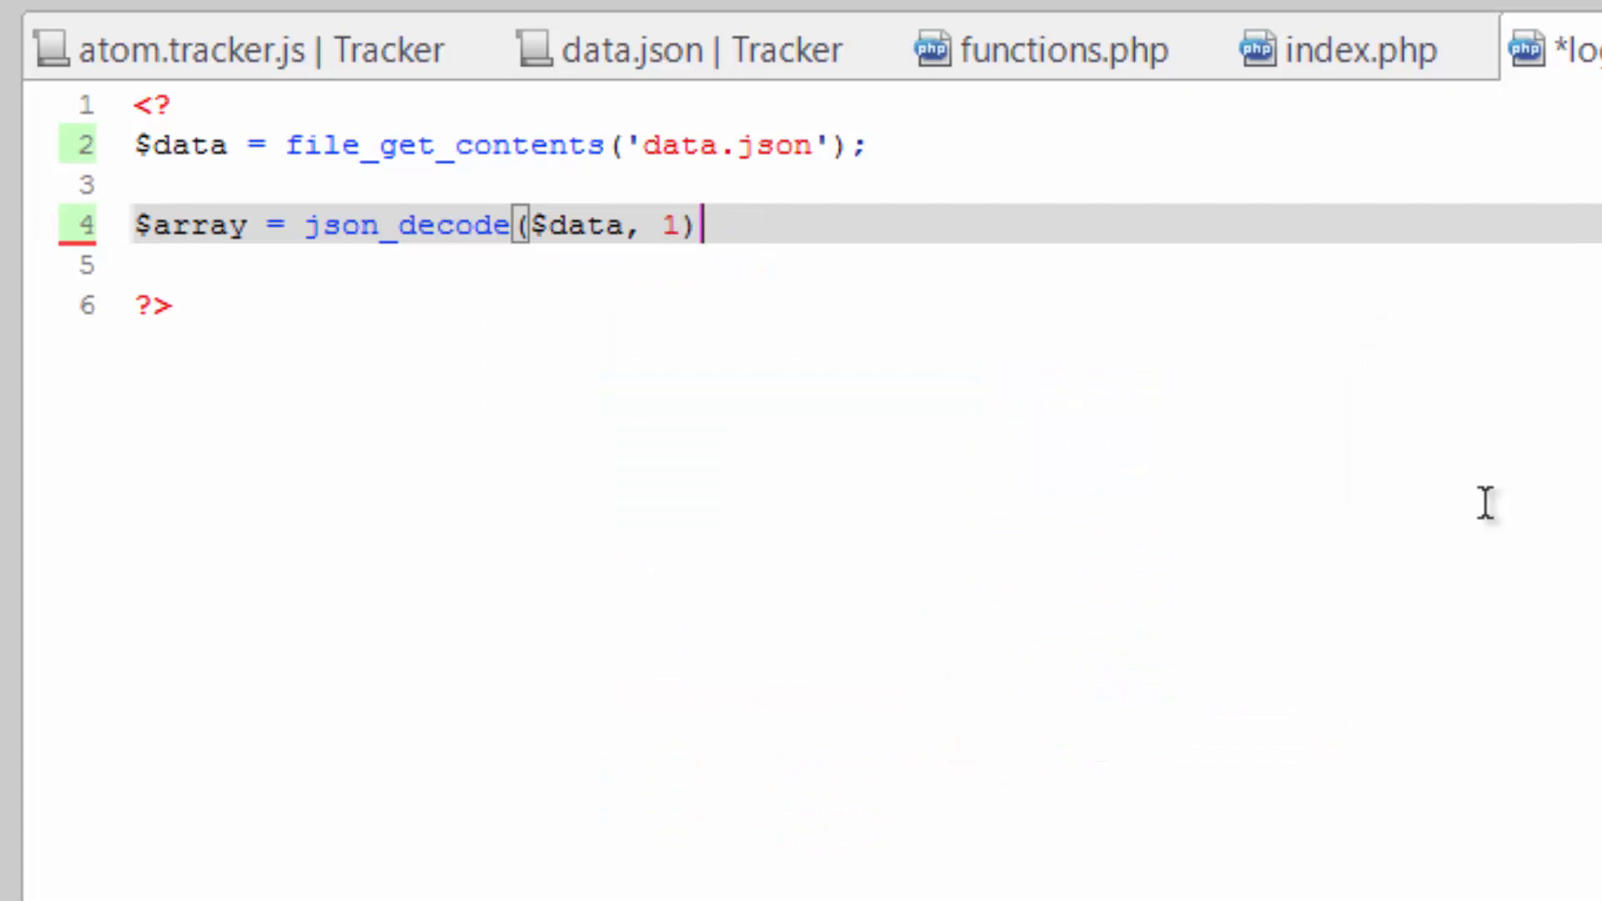
pyautogui.write(';')
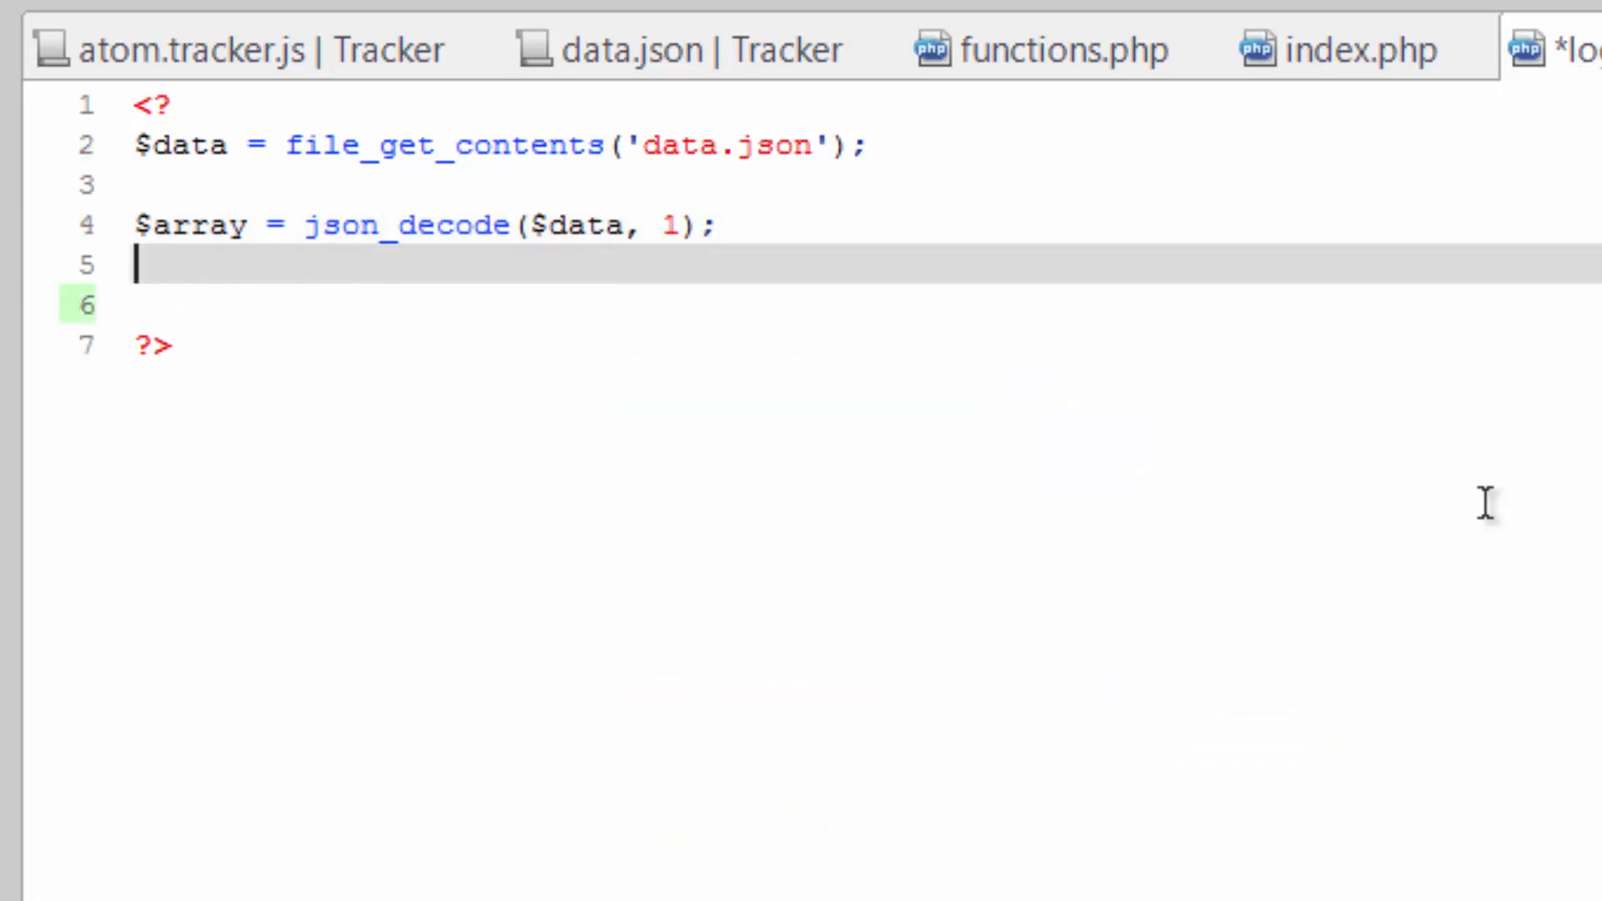
pyautogui.press('Enter')
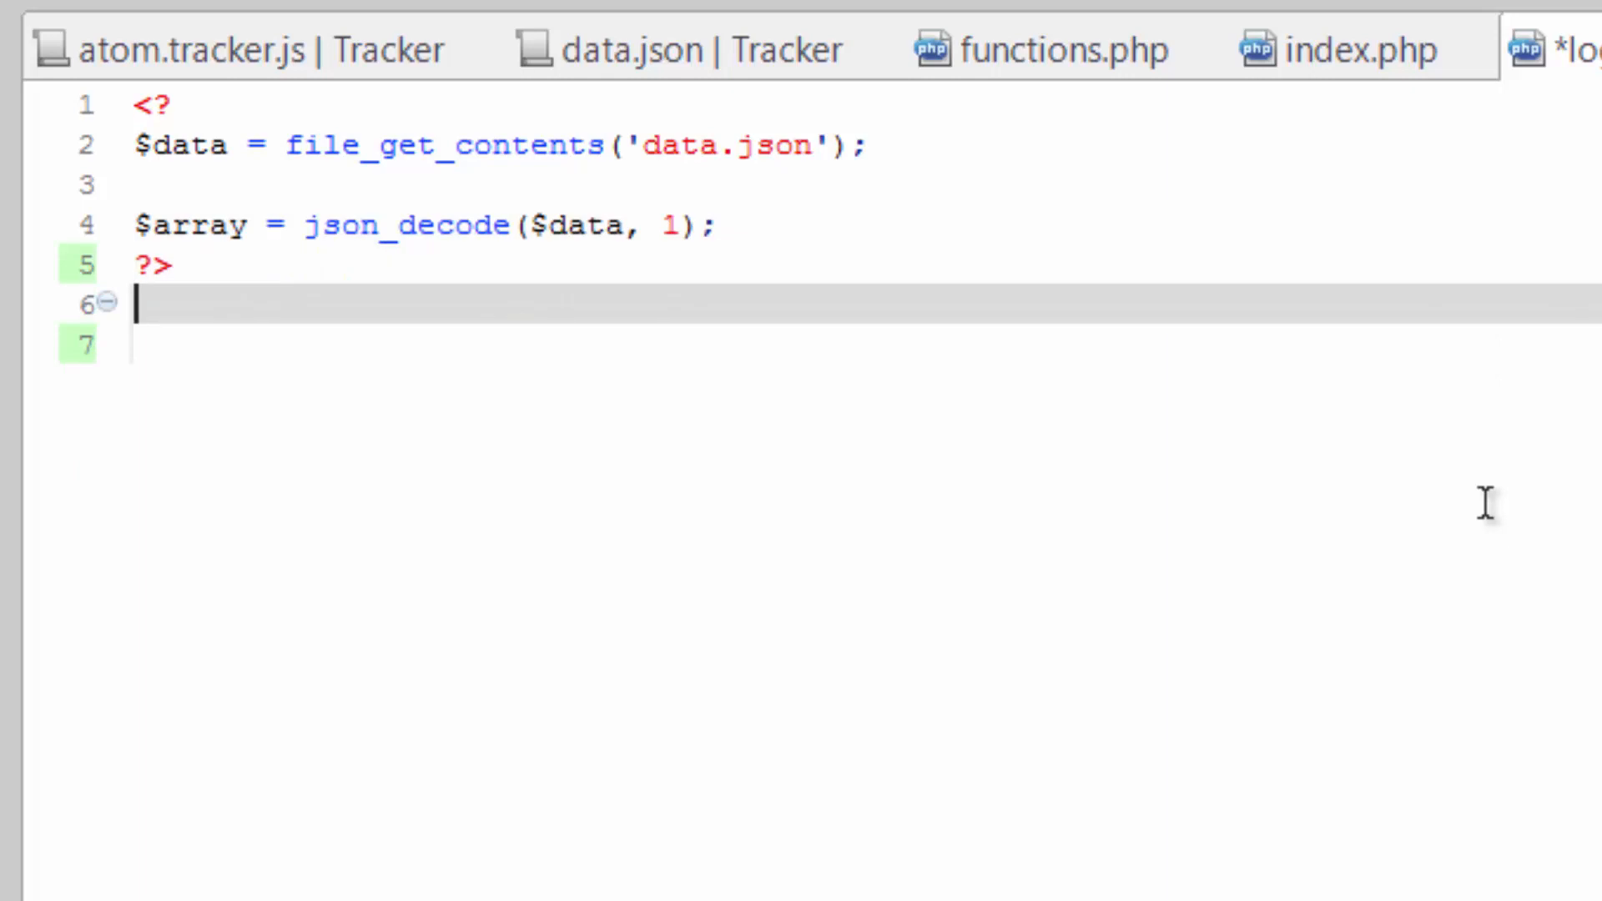
# Add a <pre> block containing <?print_r($array)?> to log.php.
pyautogui.write('<pre>')
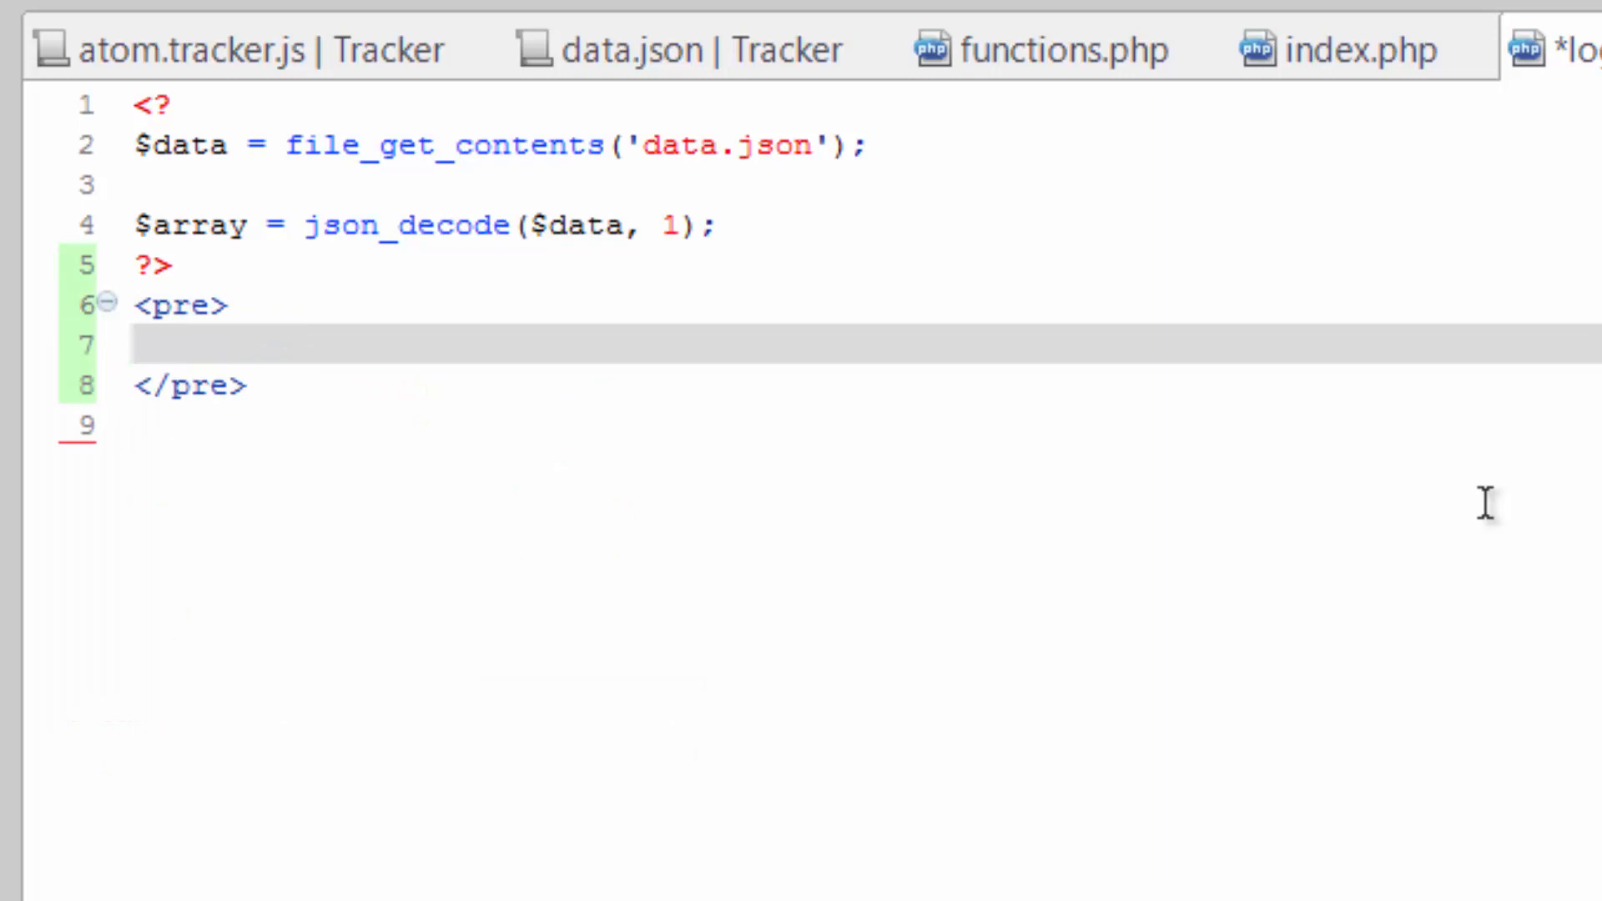
pyautogui.write('<?')
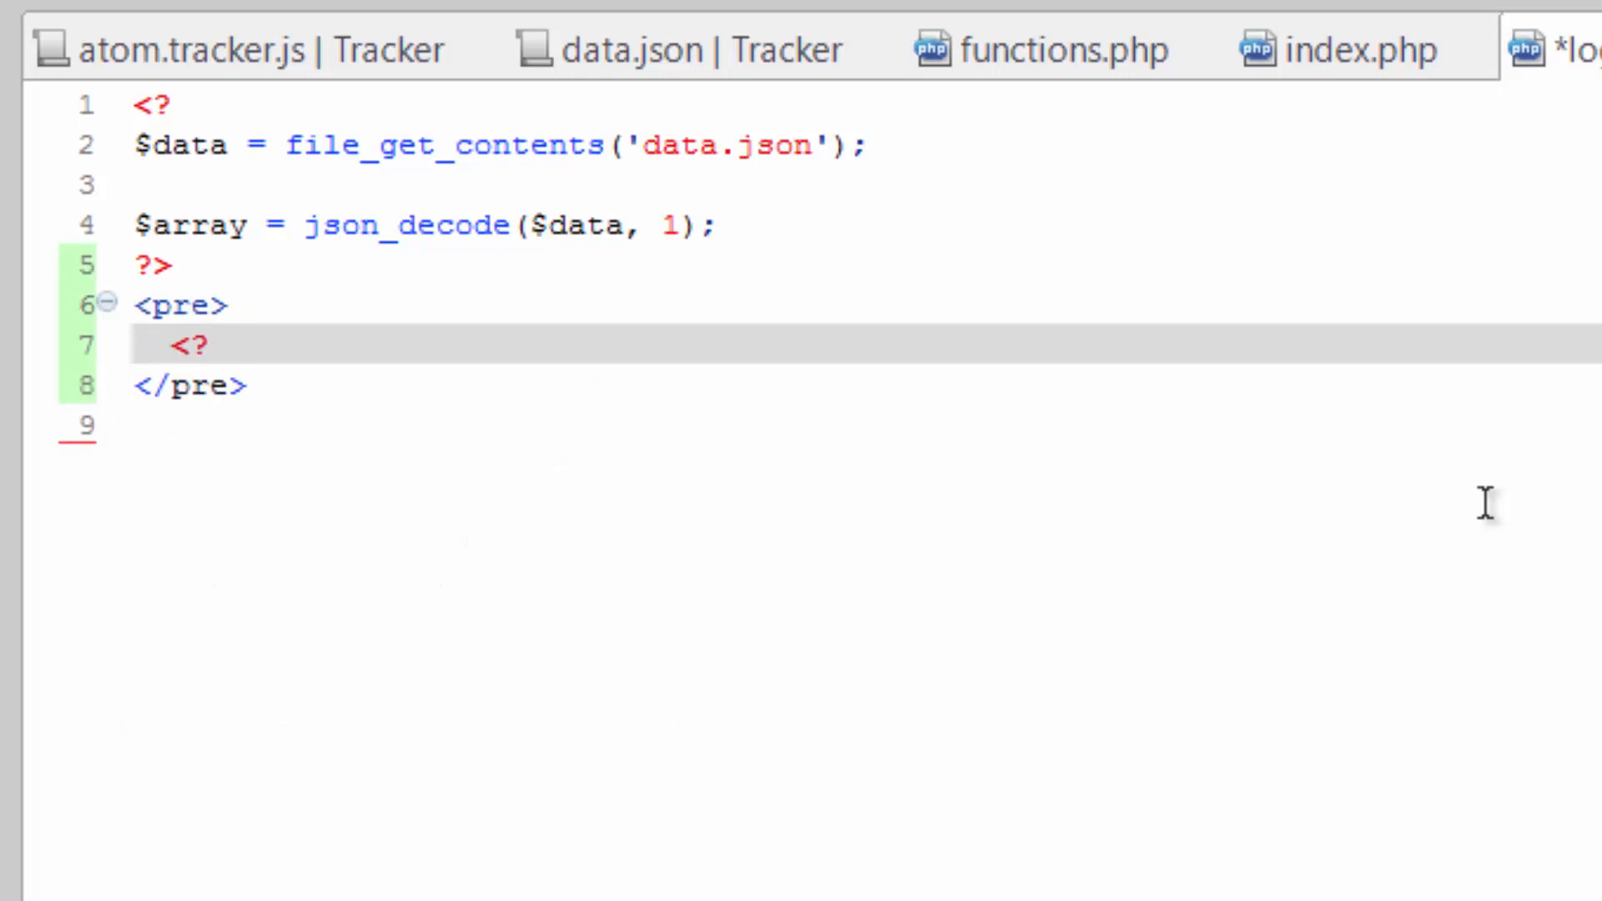
pyautogui.write('print_r($')
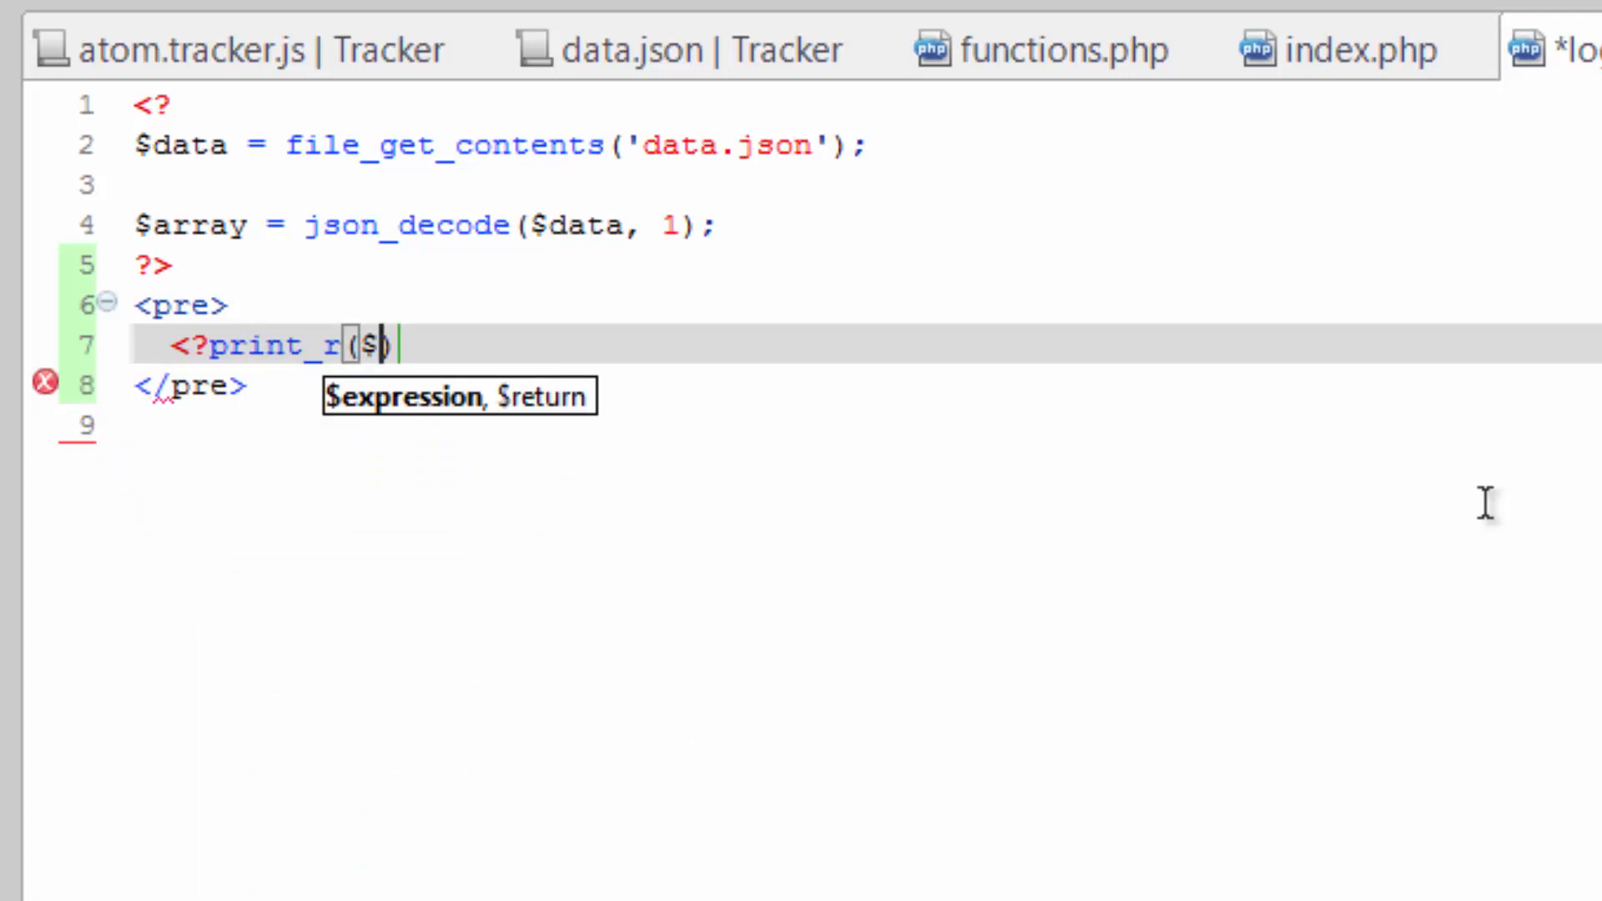
pyautogui.write('array')
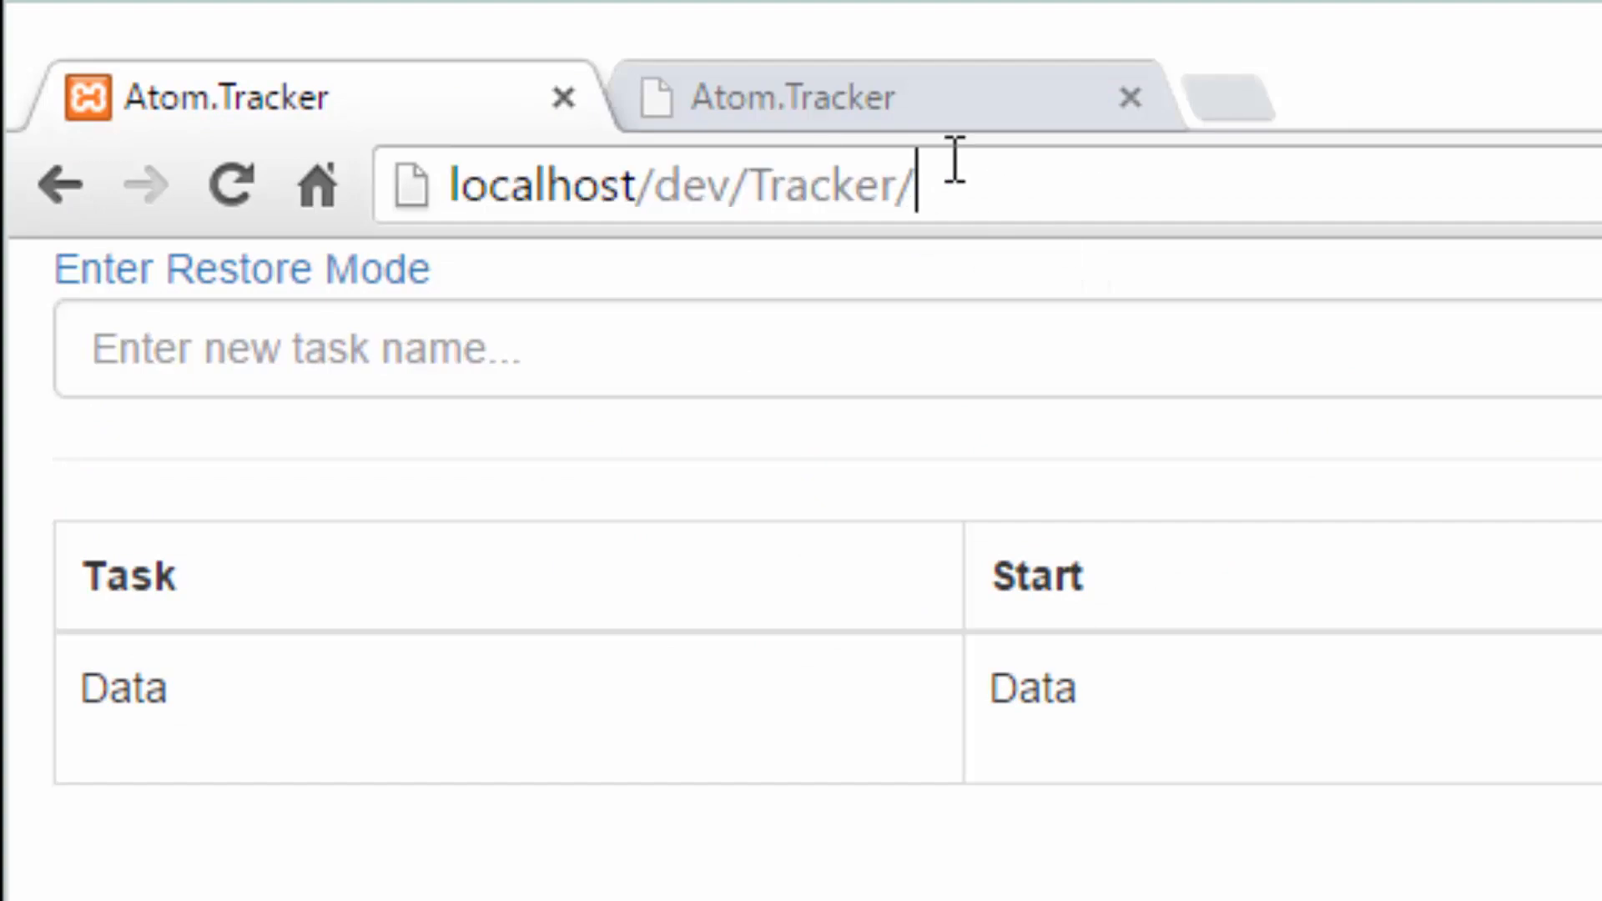
# Load log.php at localhost/dev/Tracker and highlight thekey and thevalue in the printed array.
pyautogui.write('log.php')
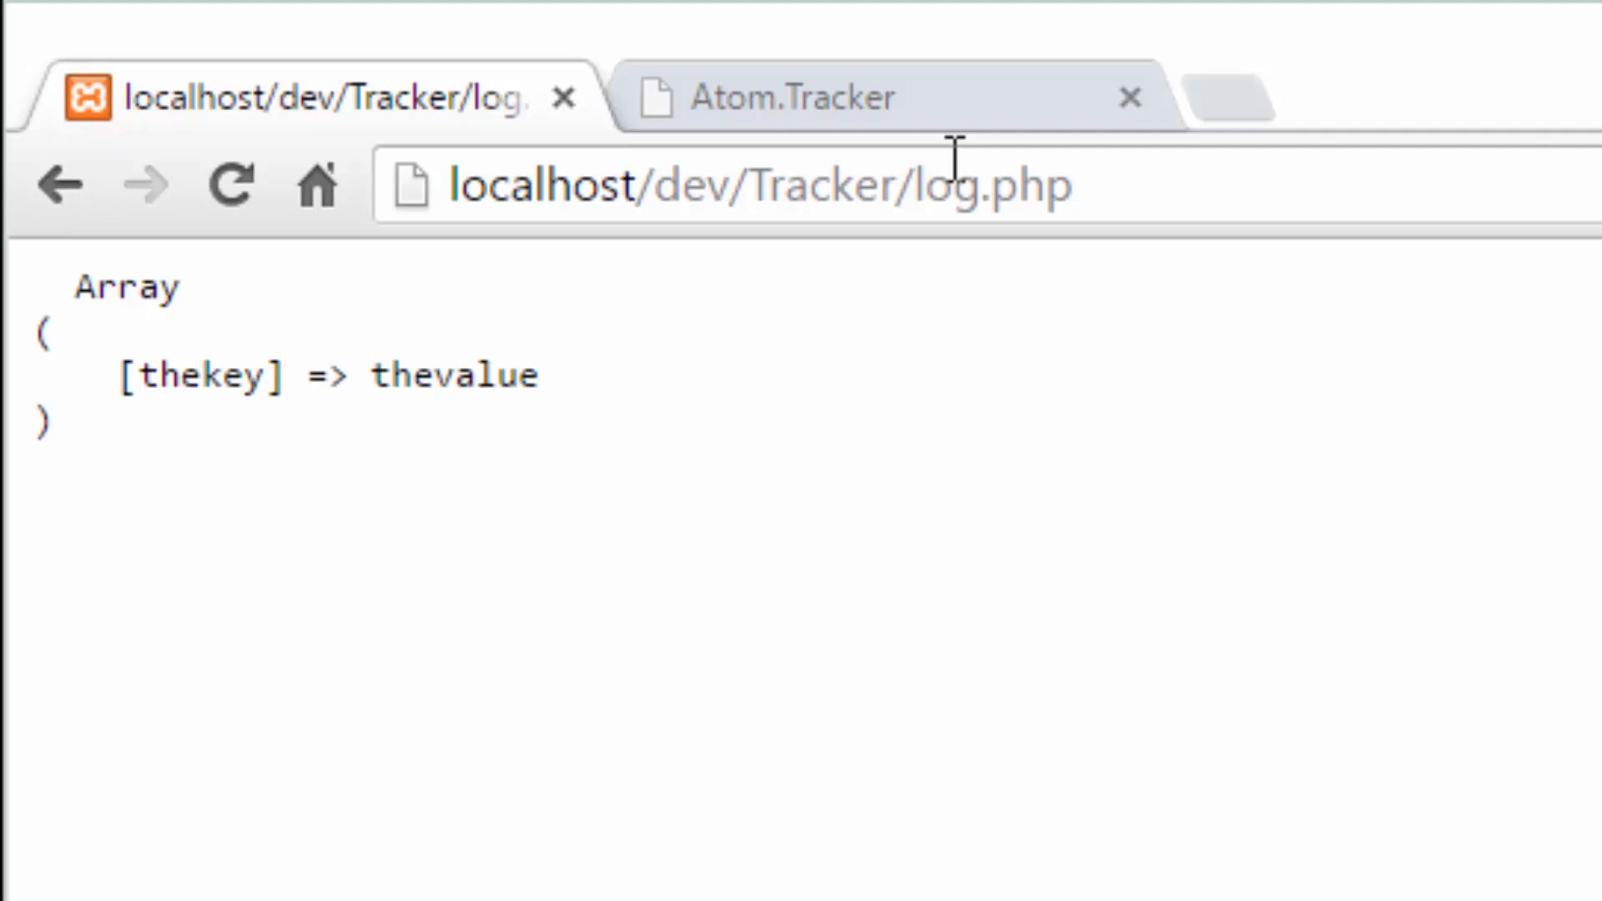
pyautogui.doubleClick(200, 377)
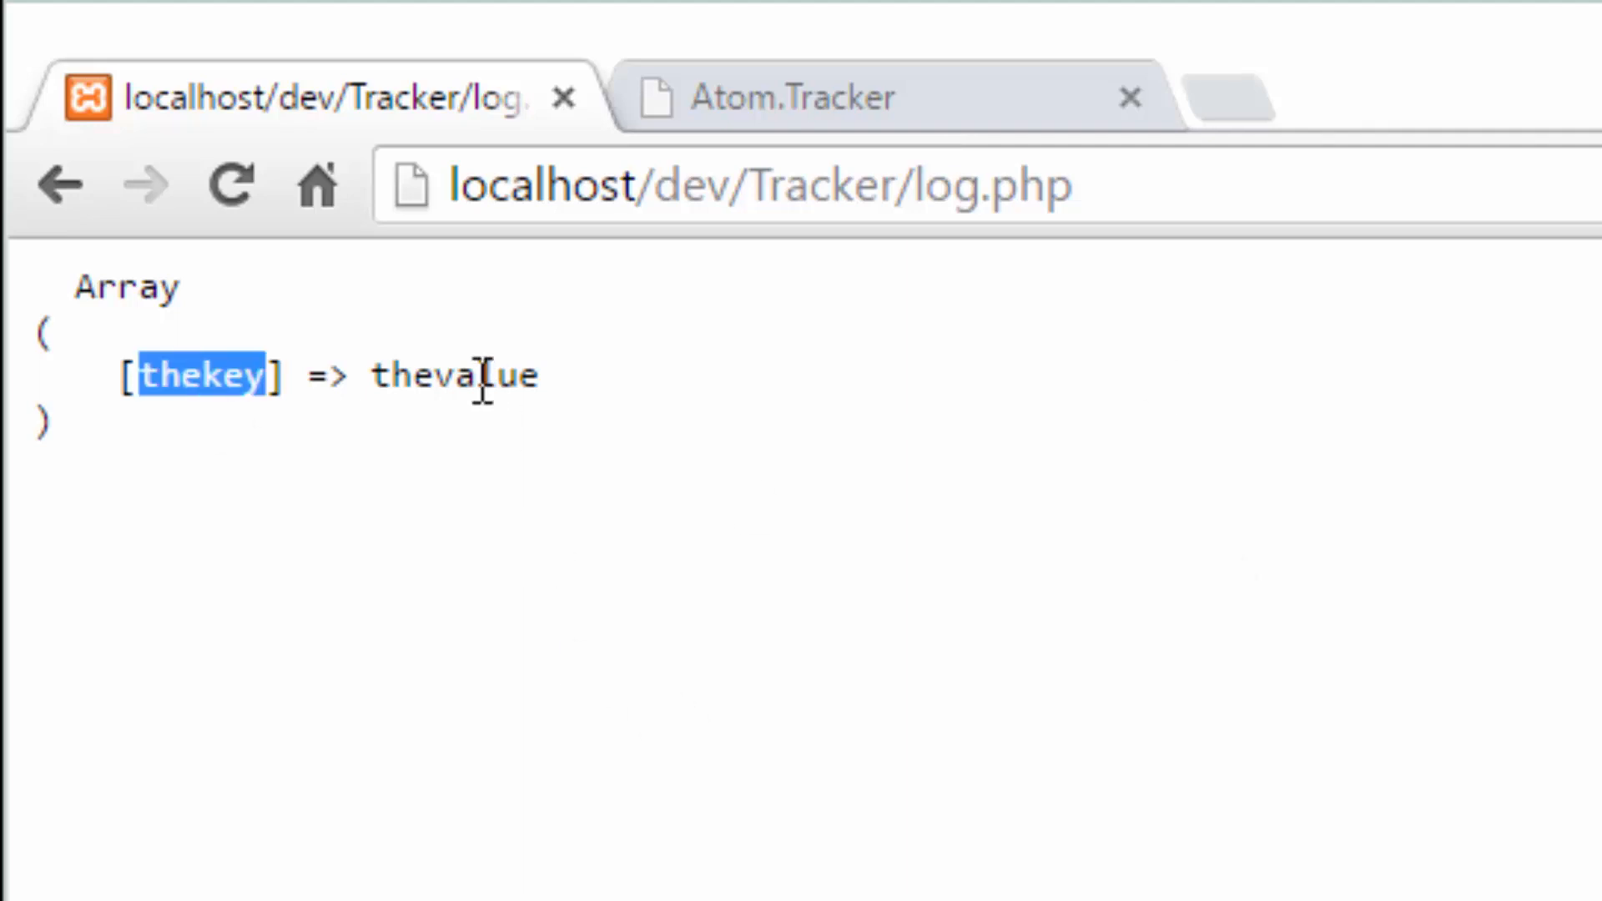
pyautogui.doubleClick(452, 375)
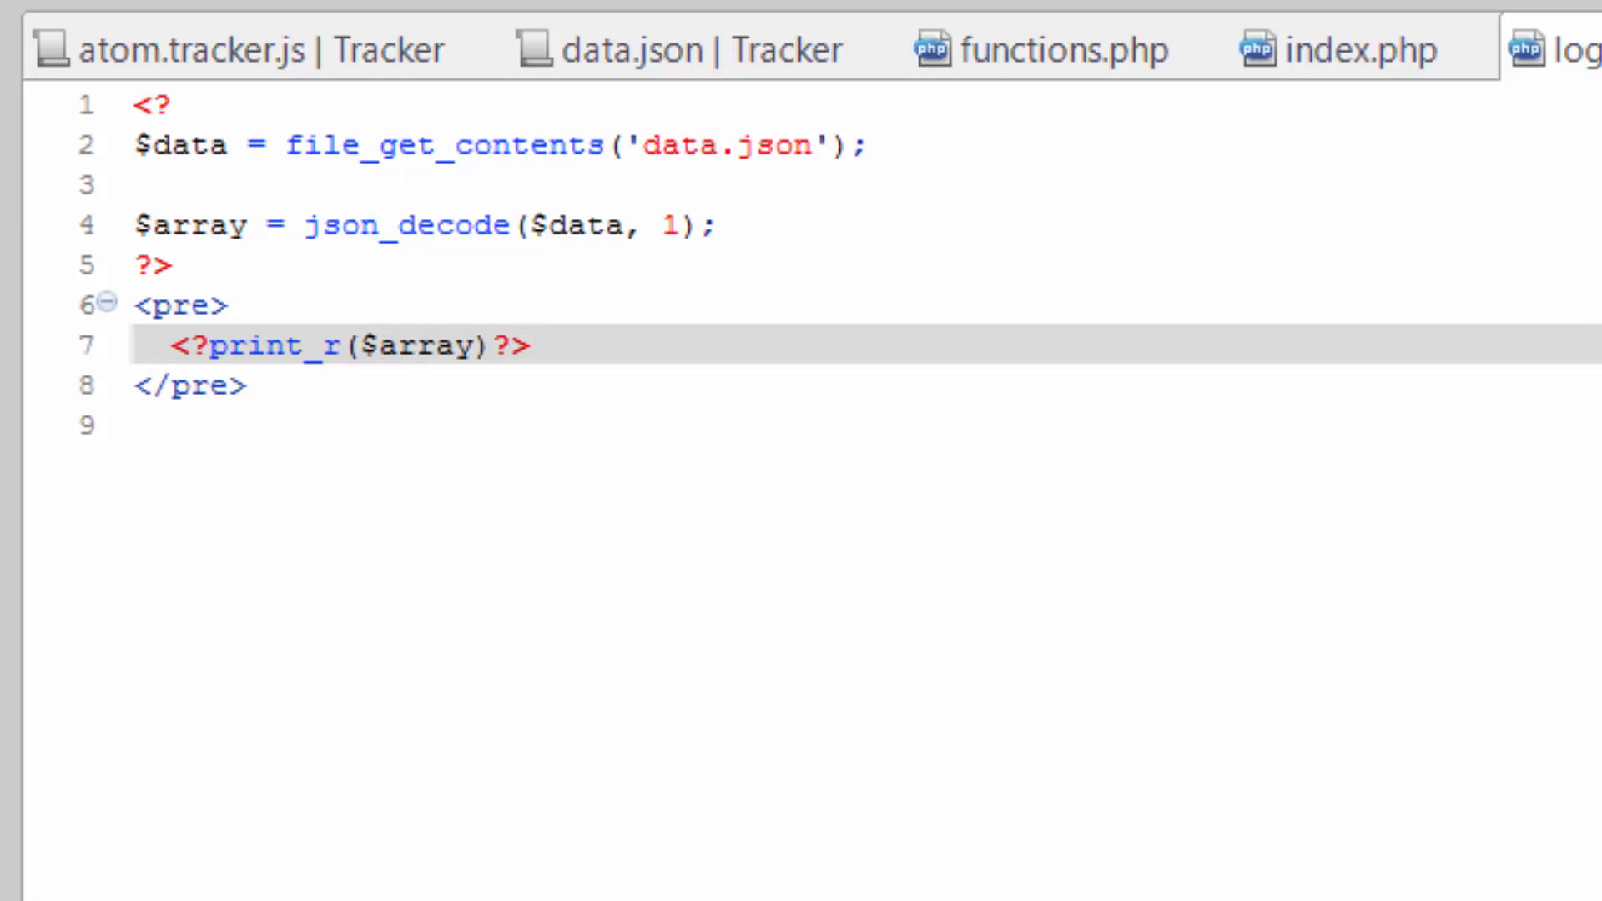
# Return to the data.json editor tab showing the thekey/thevalue pair.
pyautogui.click(537, 347)
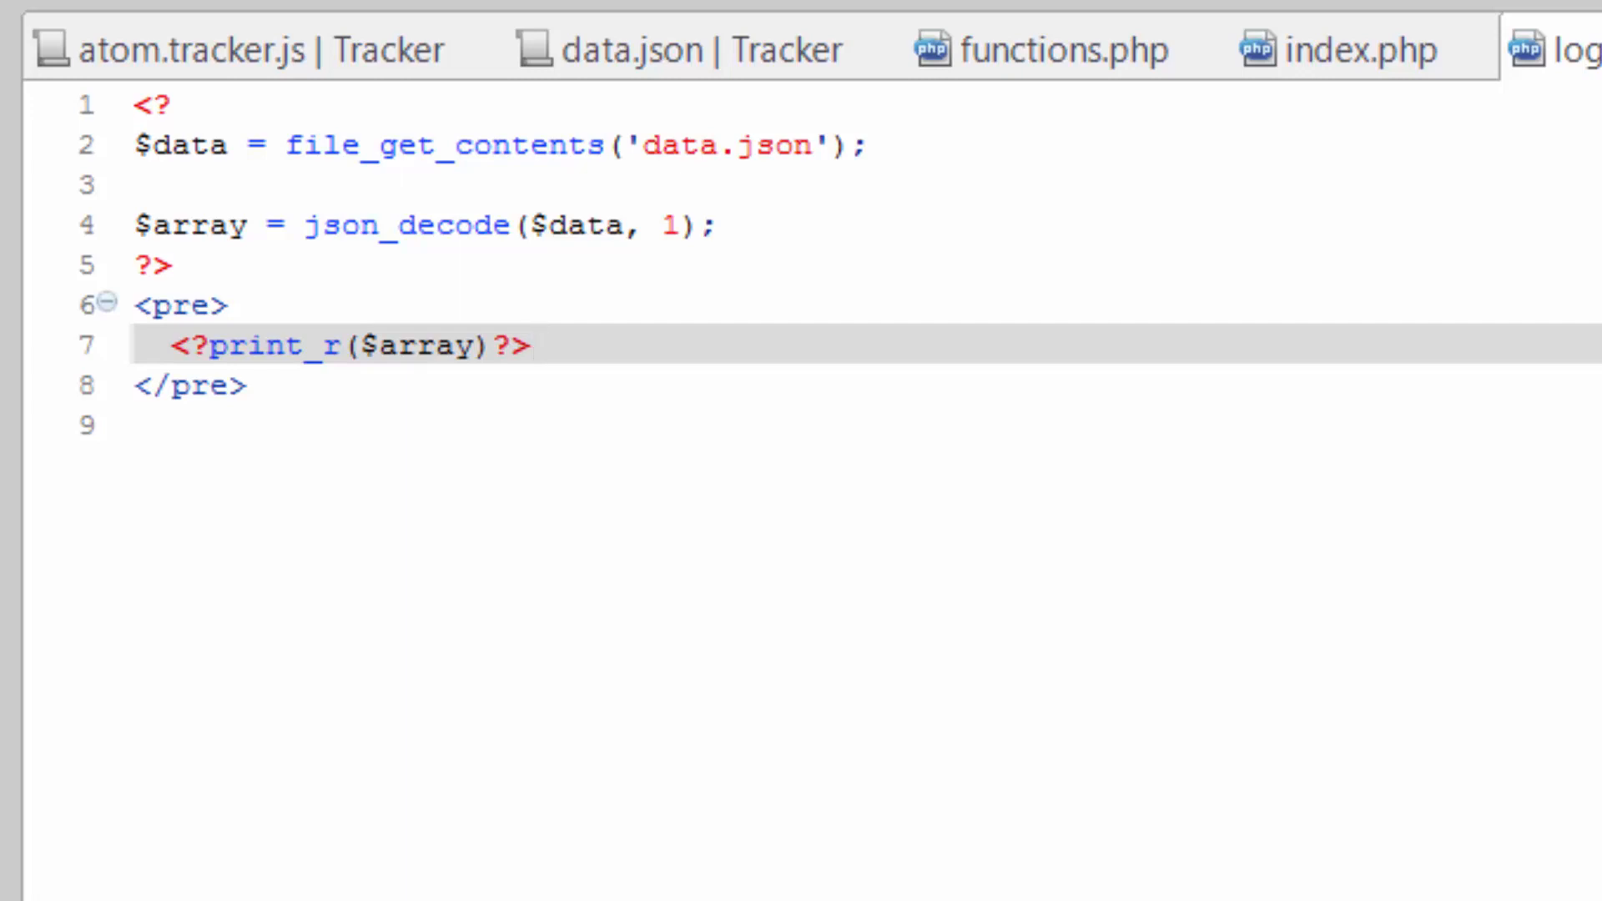
pyautogui.moveTo(564, 798)
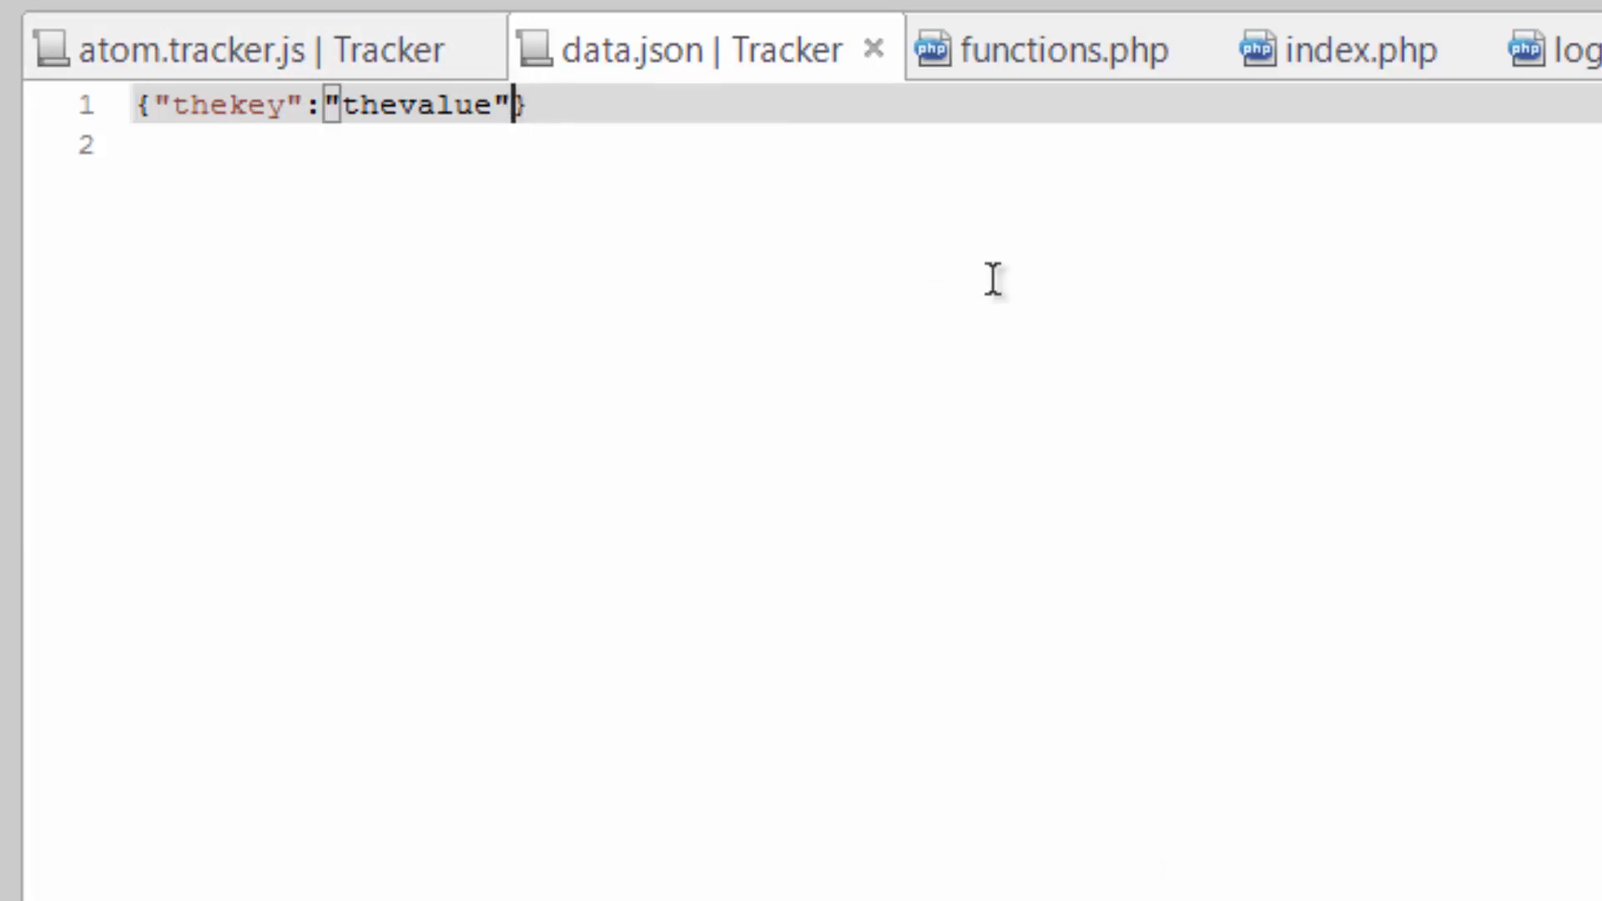
# Replace the old pair with an inner object {"id":"1","name":"Sample Task"}.
pyautogui.press('BackSpace')
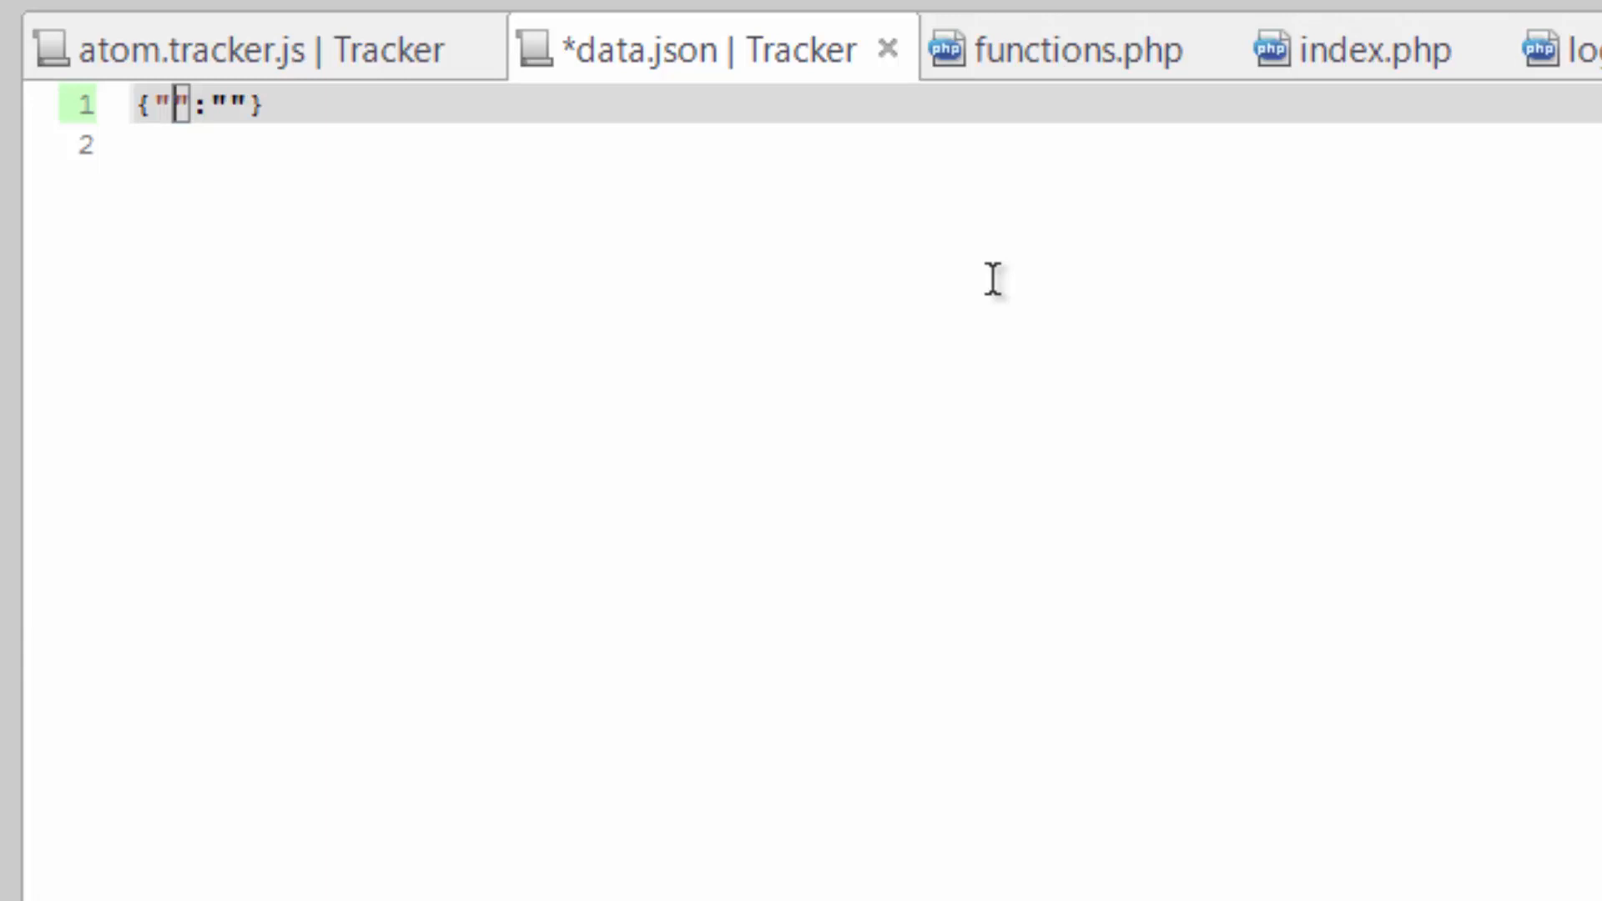
pyautogui.write('id')
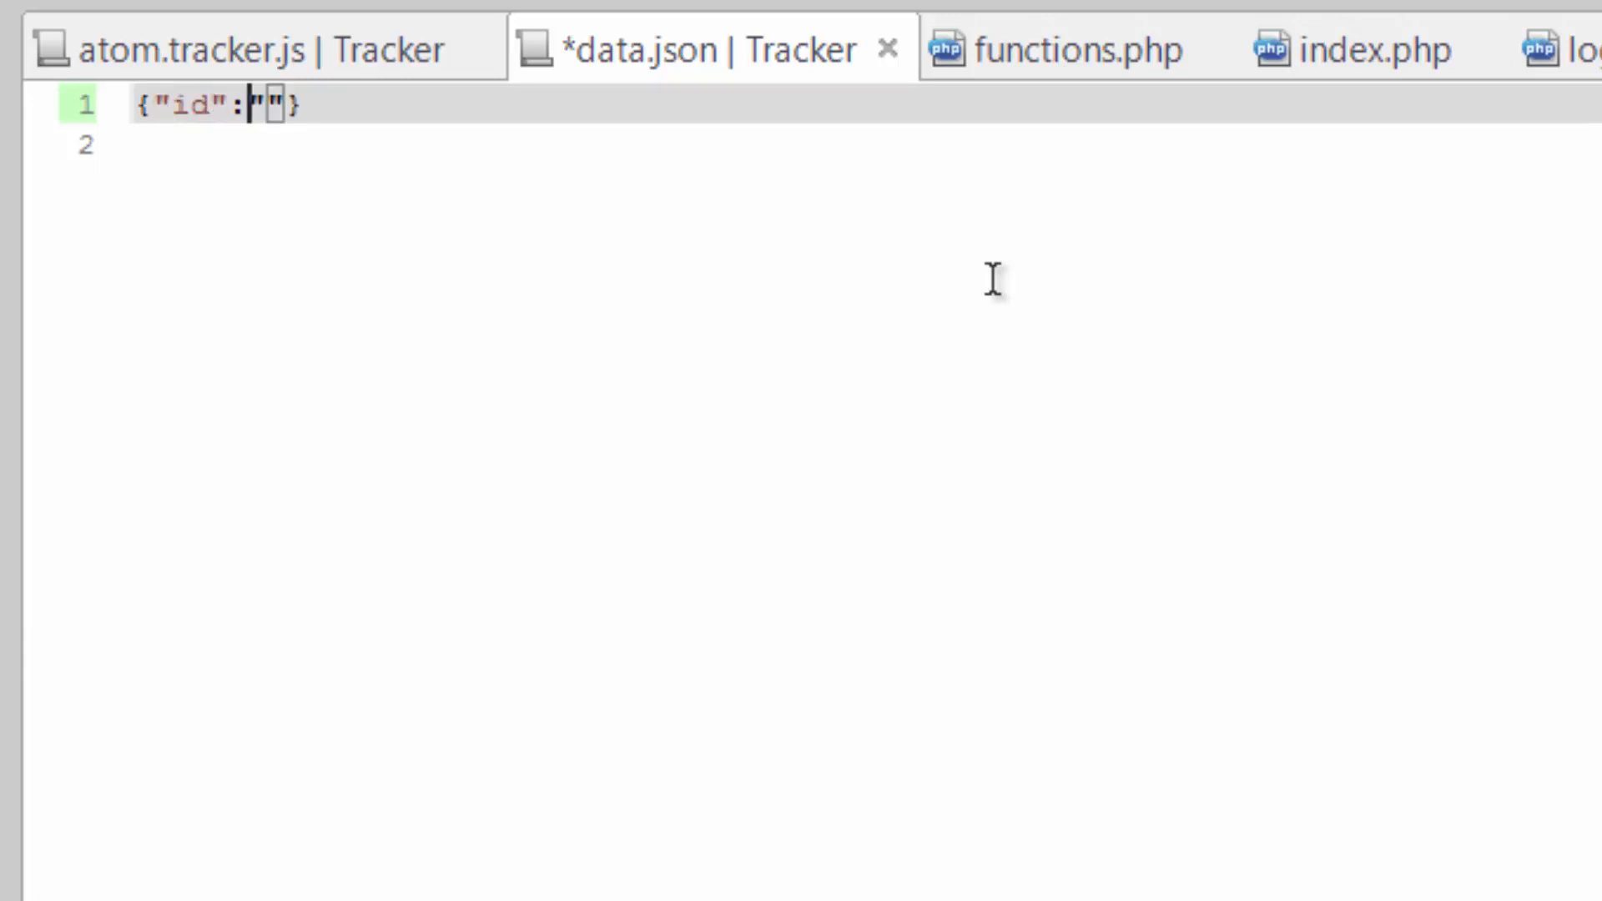
pyautogui.write('1')
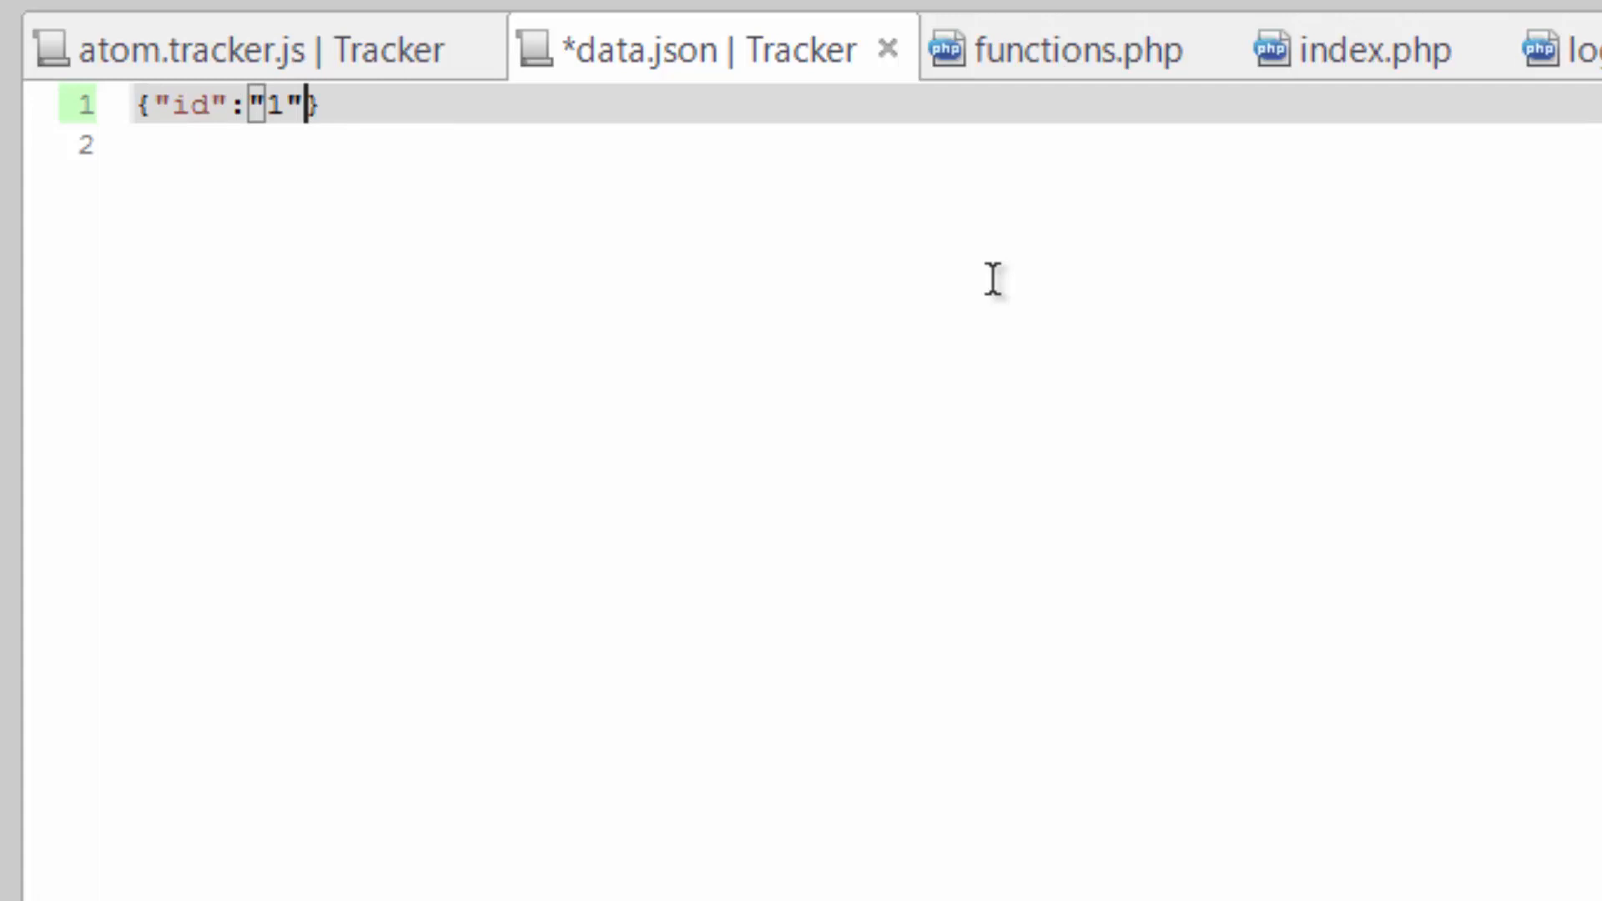
pyautogui.write(',""')
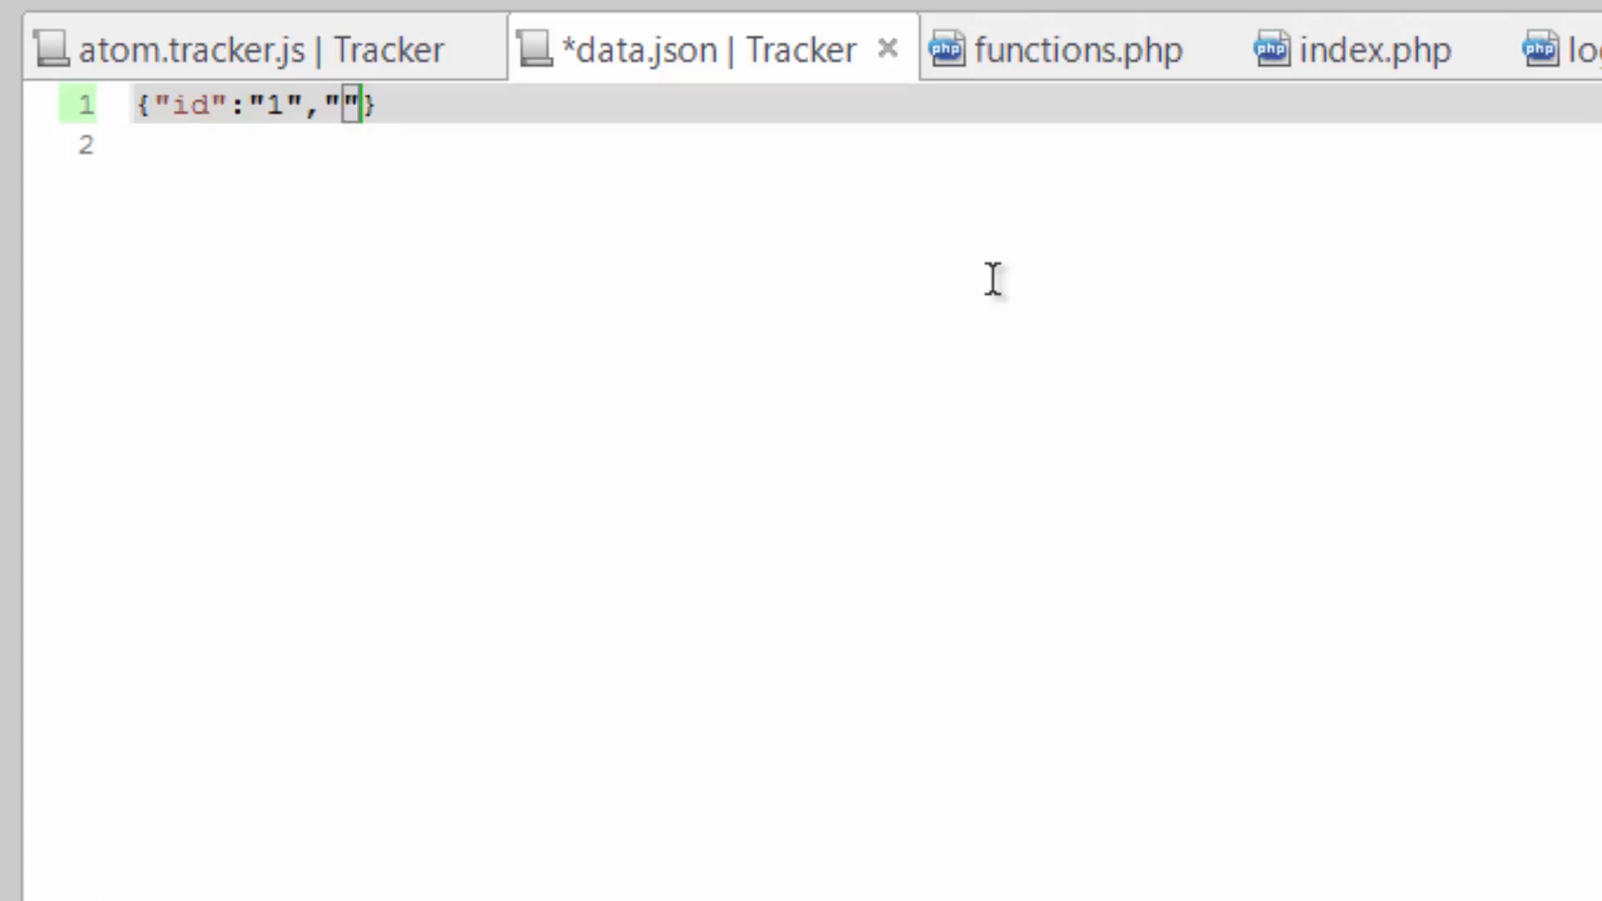
pyautogui.write('na')
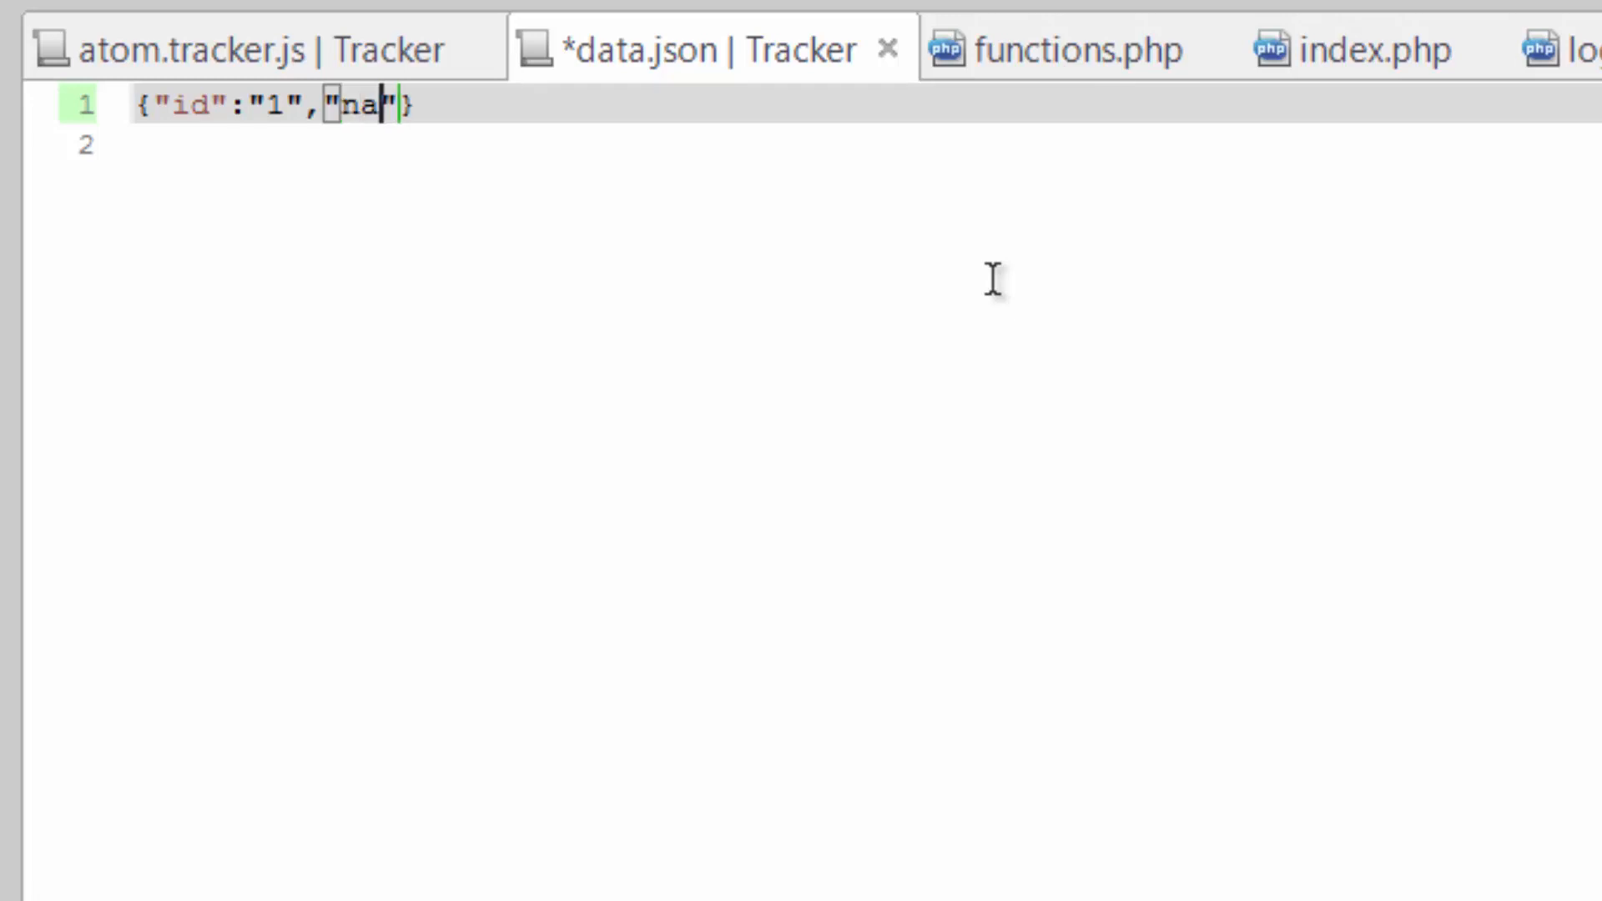
pyautogui.write('me')
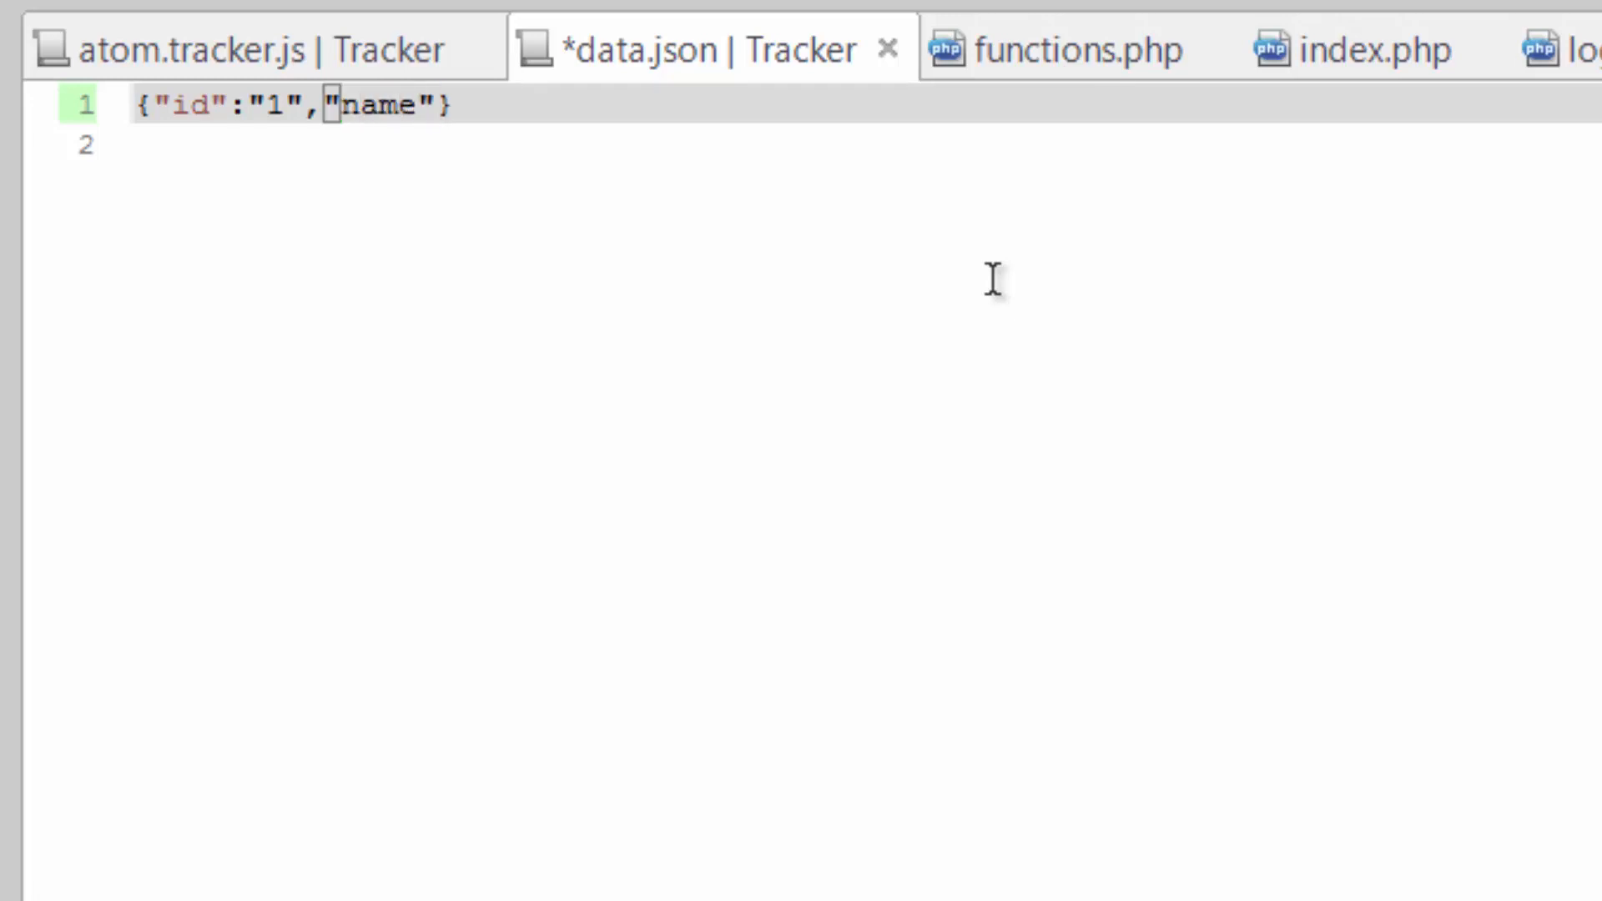
pyautogui.write(':""')
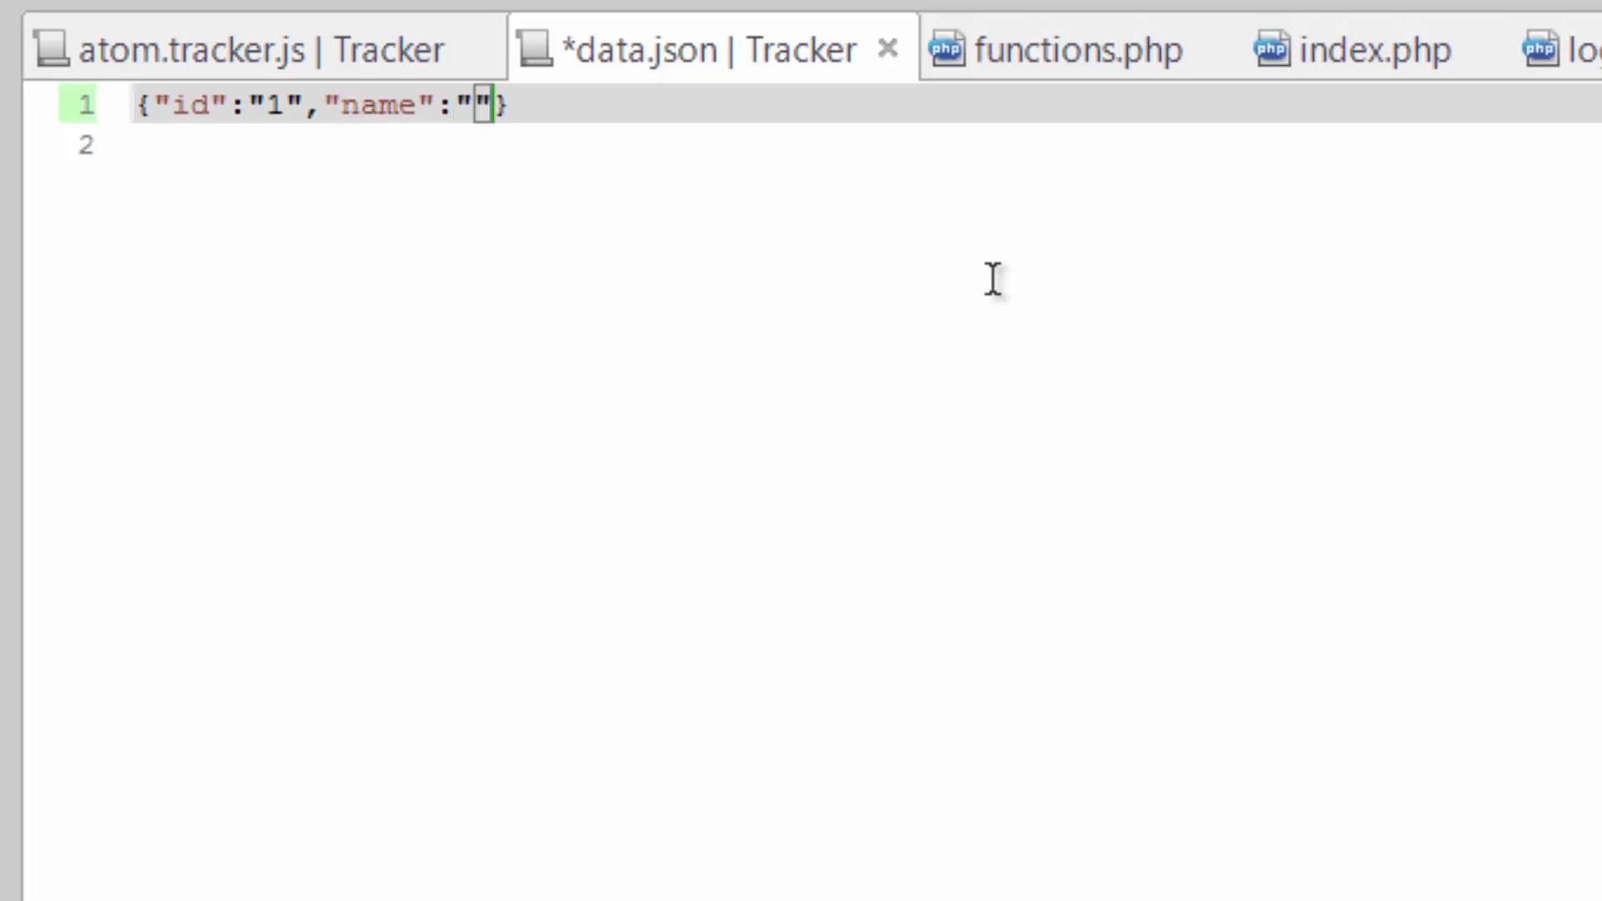
pyautogui.write('Sample Task')
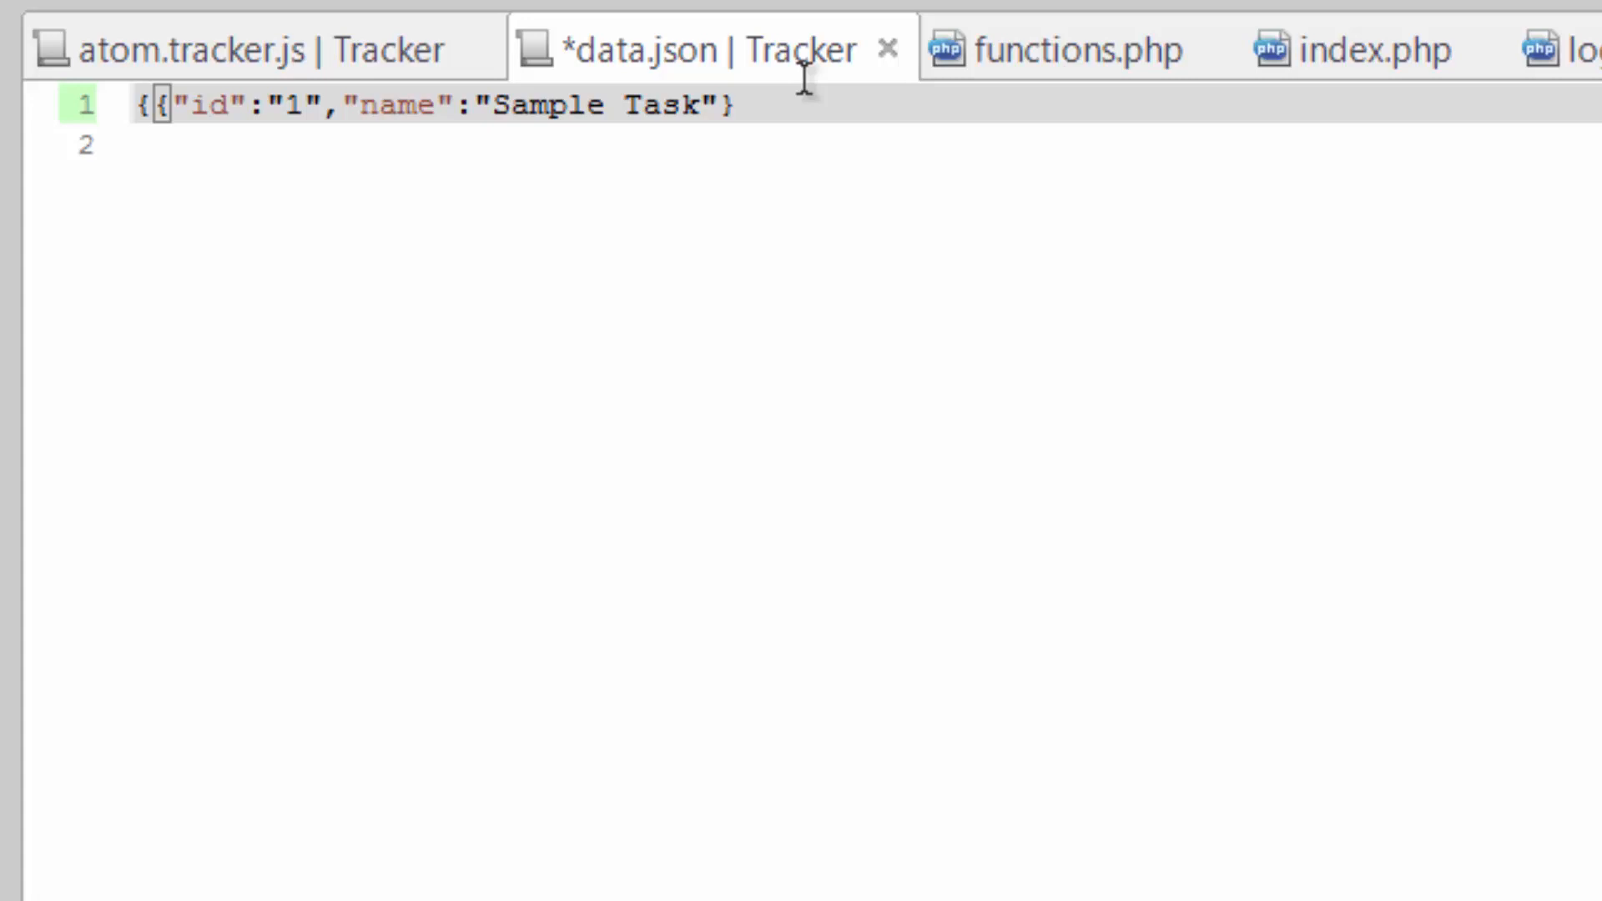
pyautogui.write('}')
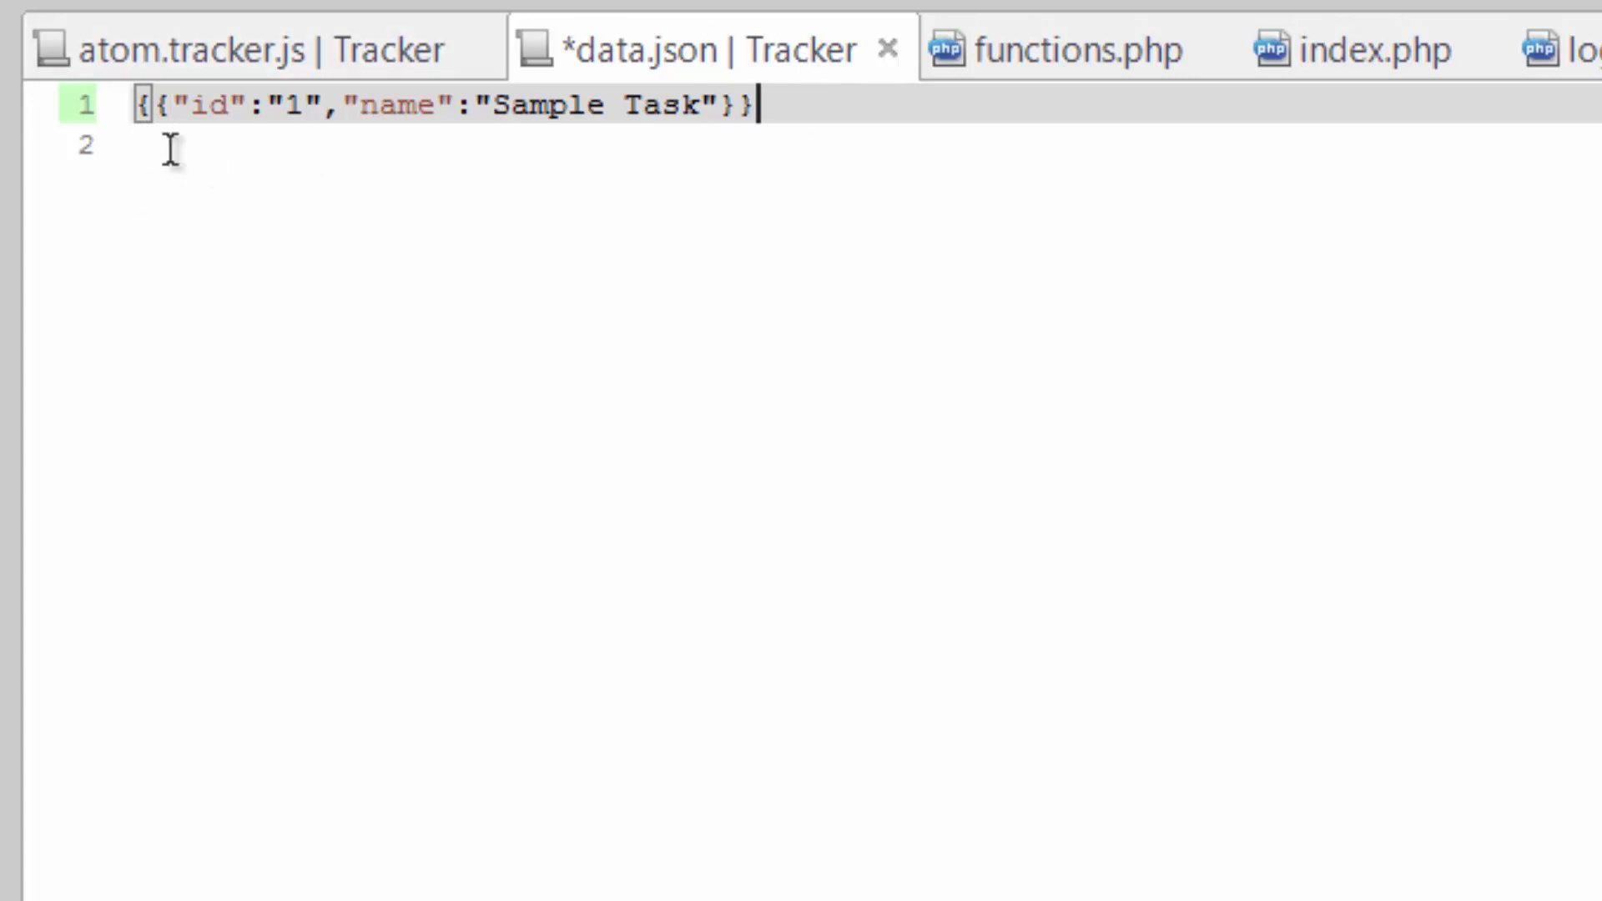
# Wrap the record under the outer key "1" and add a trailing comma for copying more records.
pyautogui.doubleClick(200, 109)
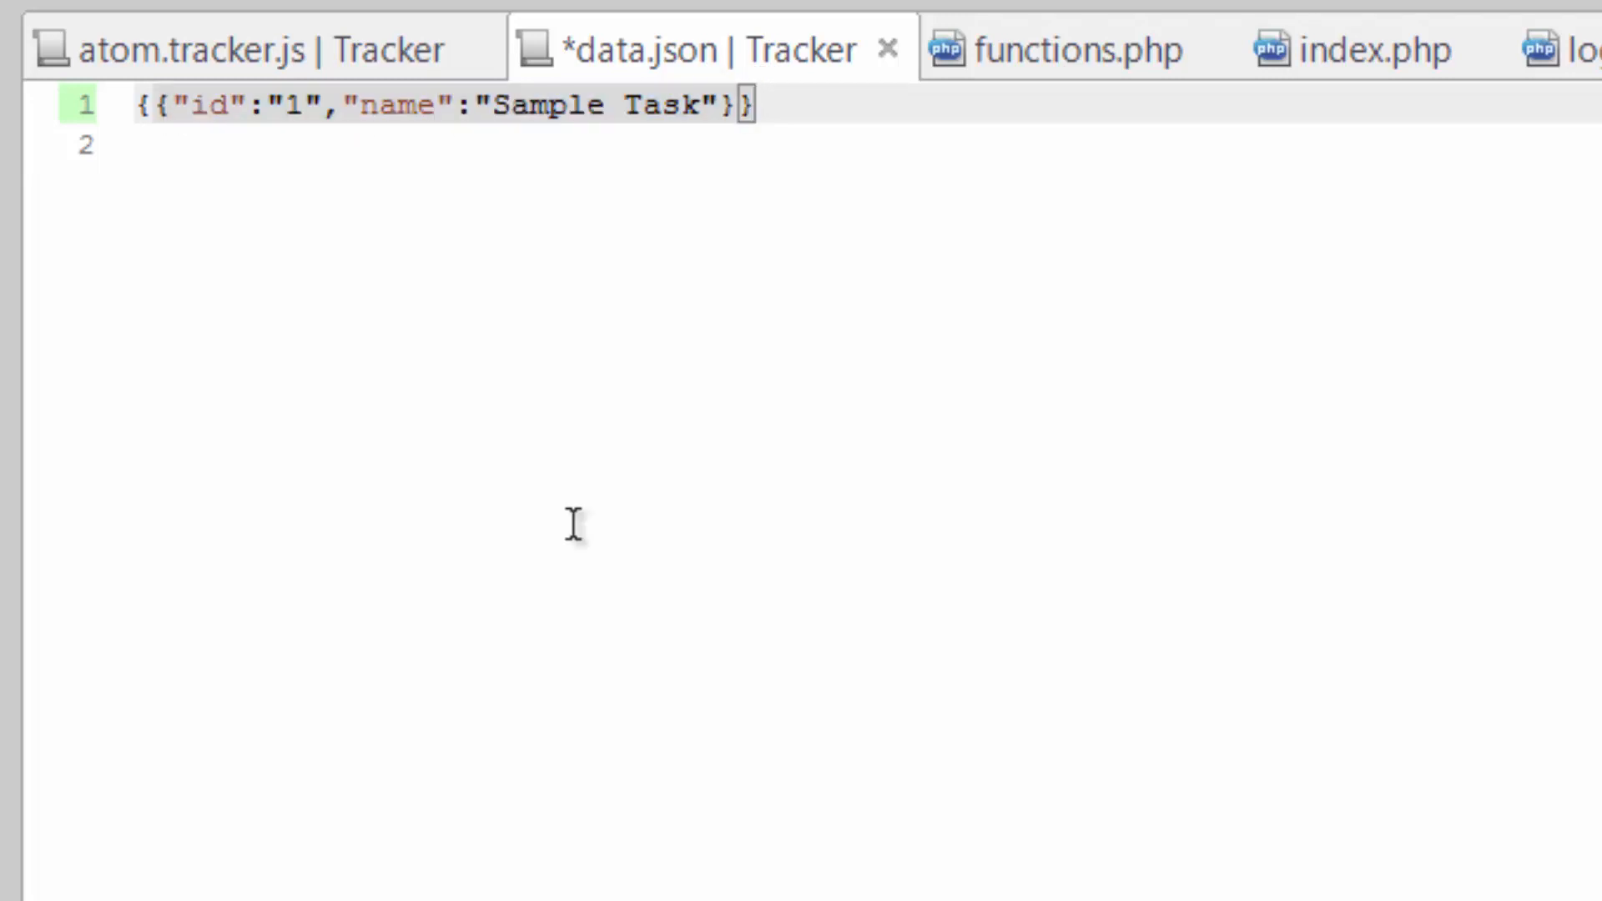
pyautogui.write('""')
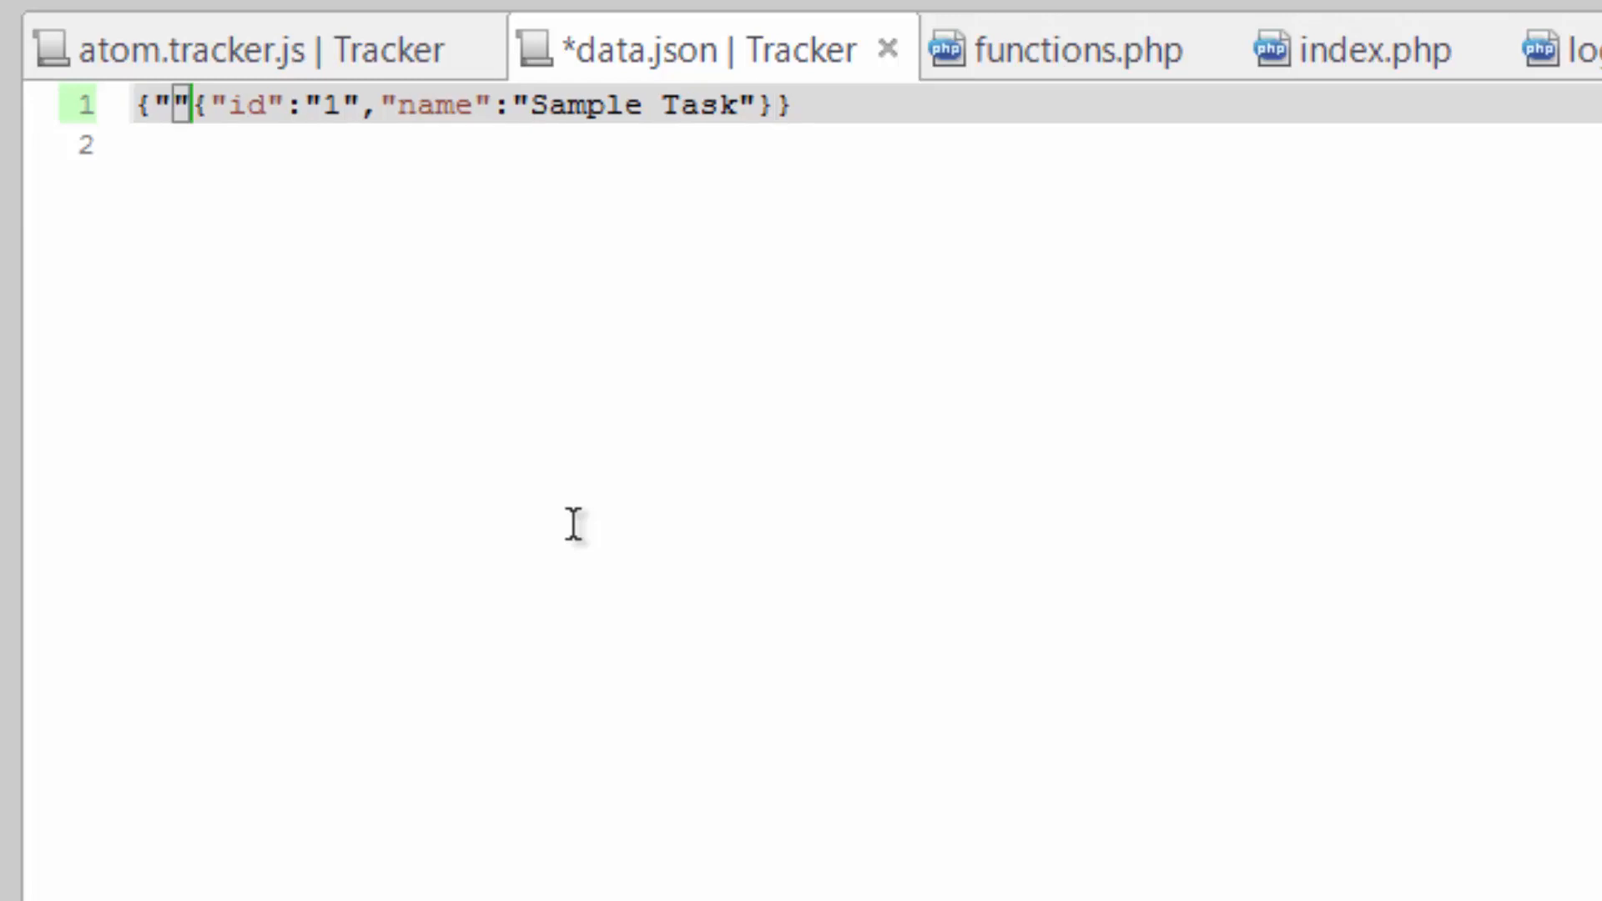
pyautogui.write('1')
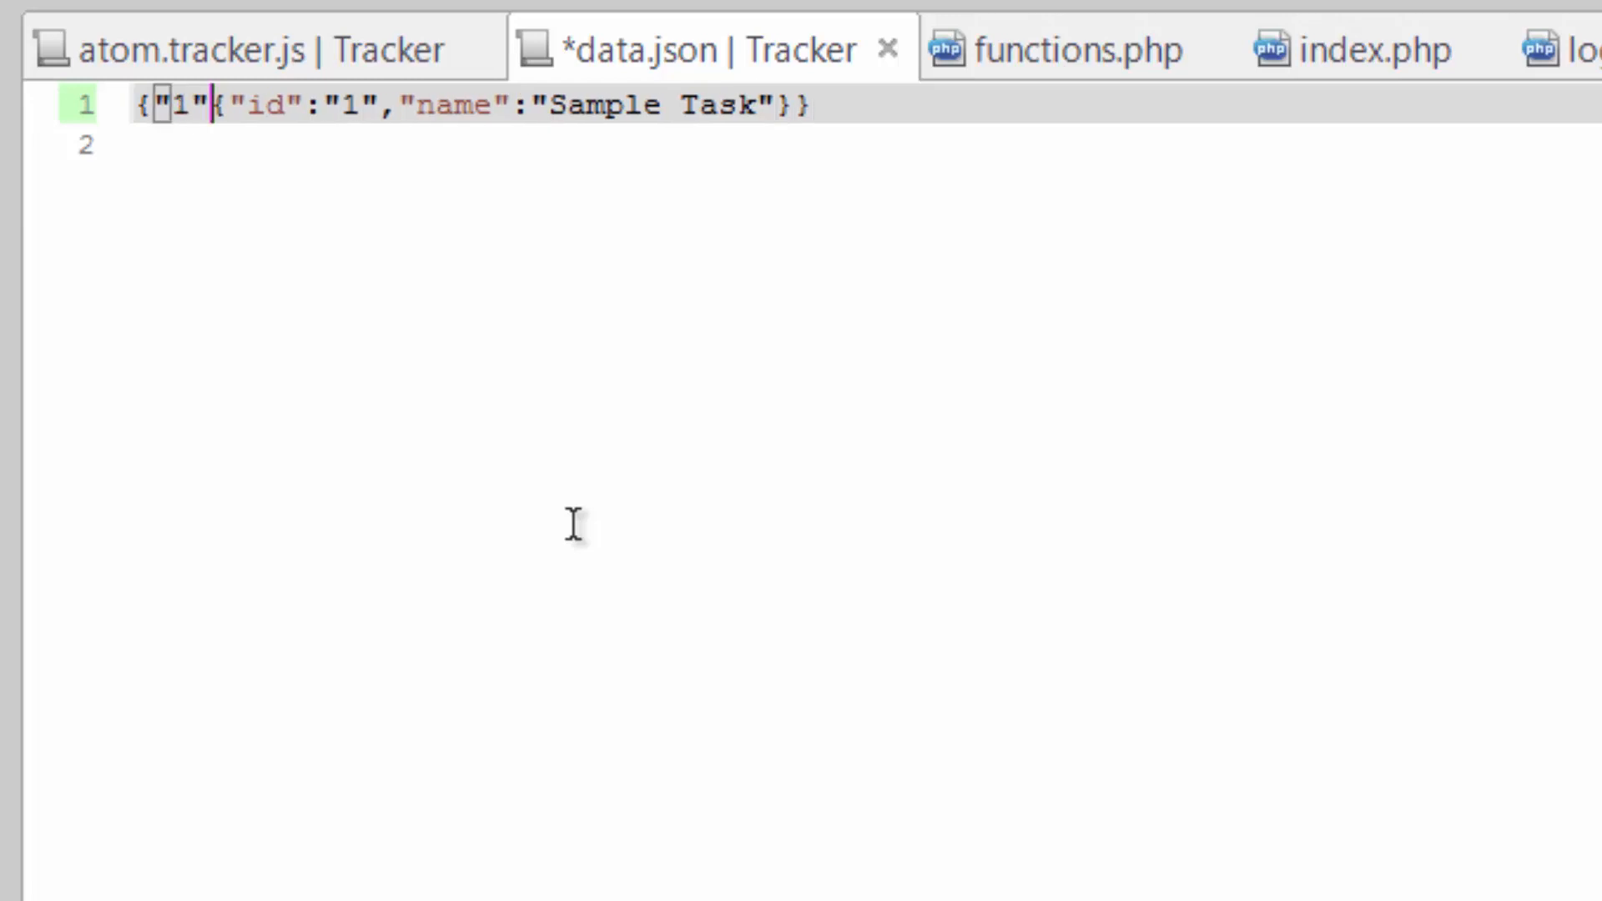
pyautogui.write(':')
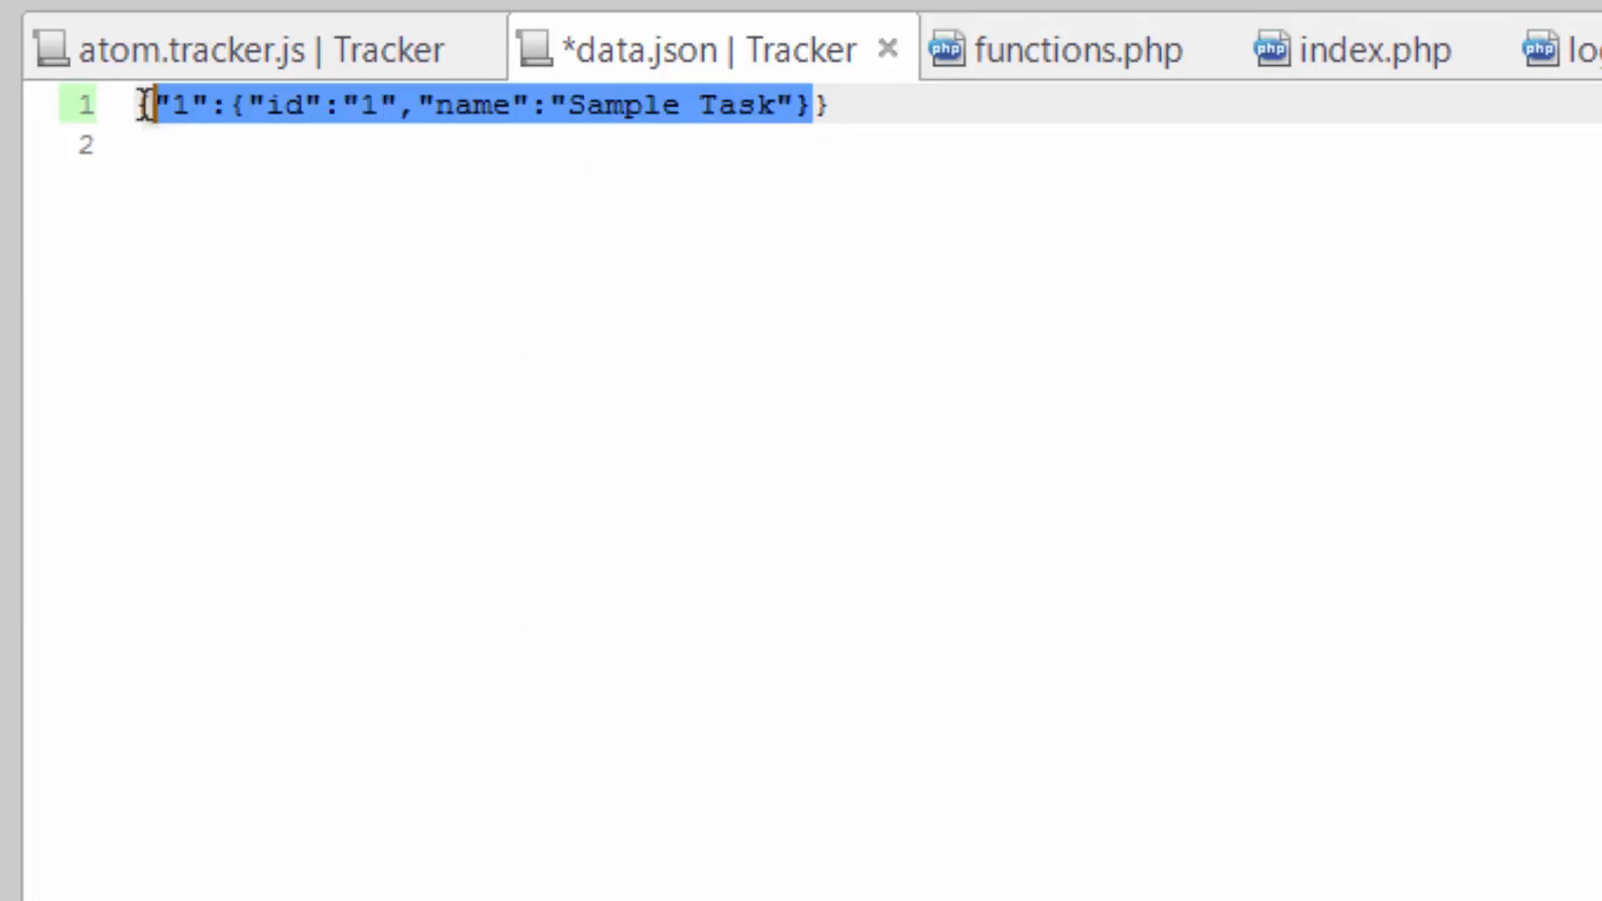
pyautogui.moveTo(1138, 703)
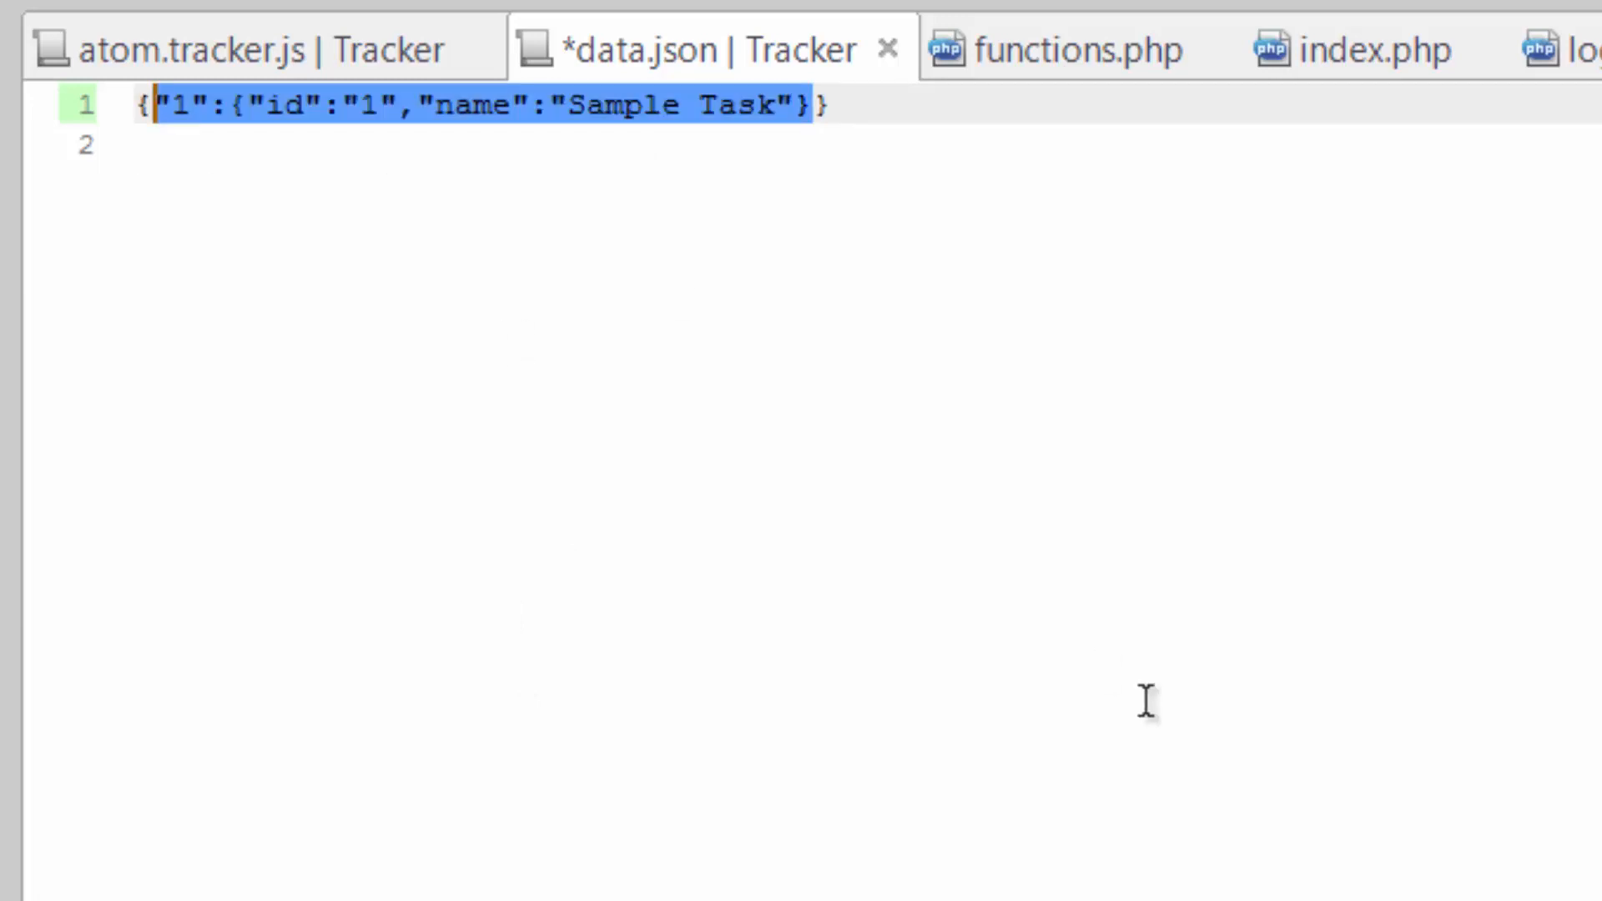
pyautogui.write(',')
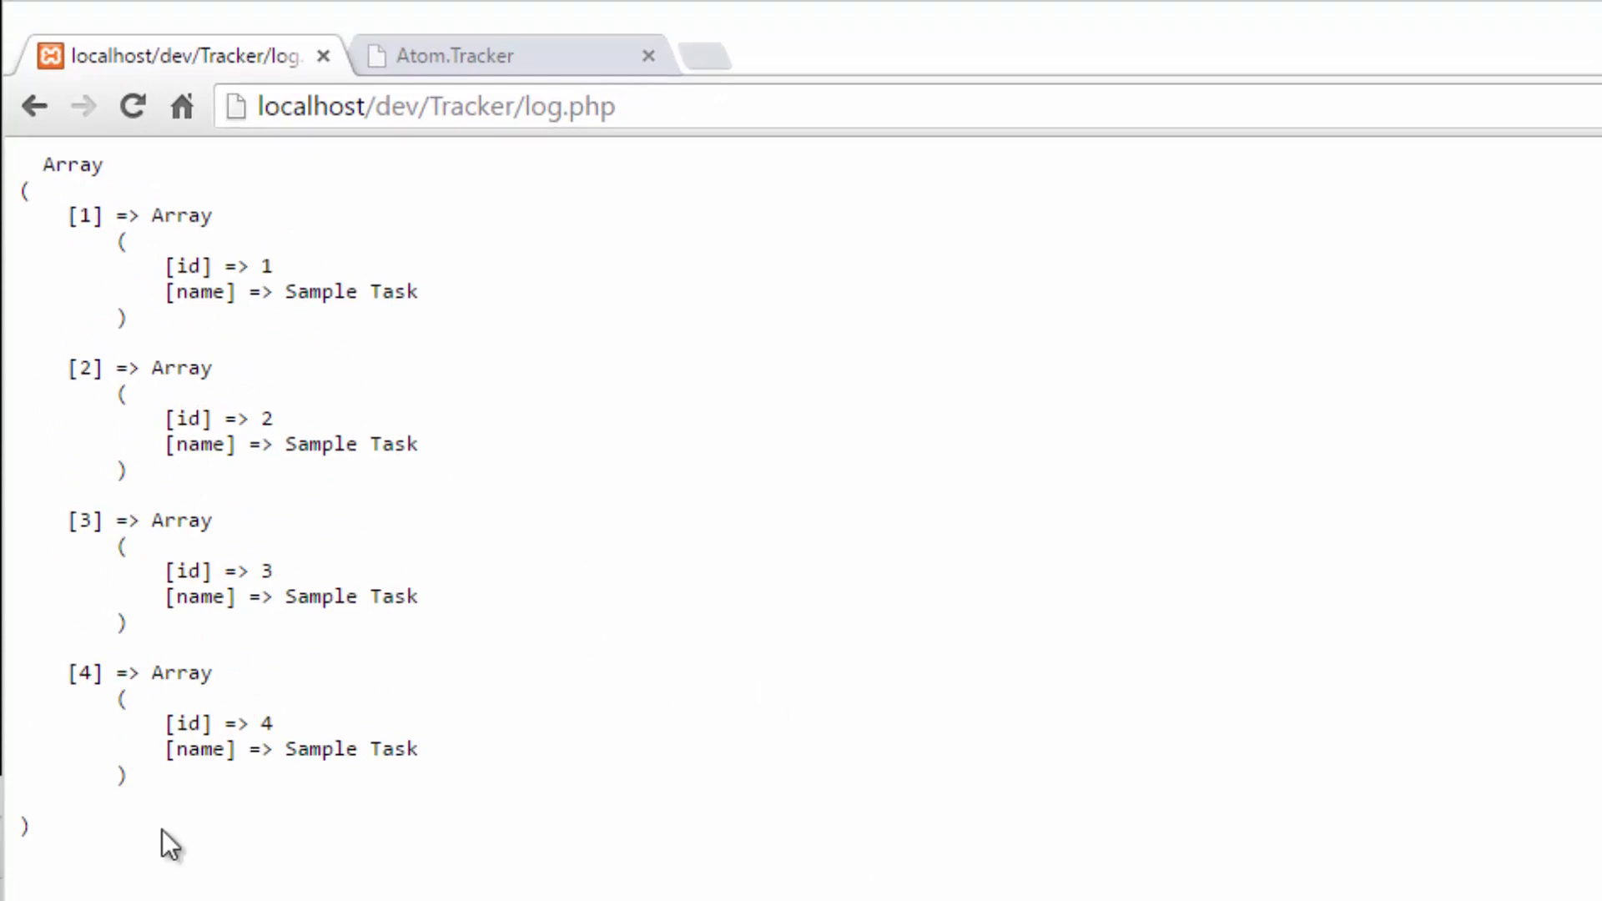
pyautogui.moveTo(537, 699)
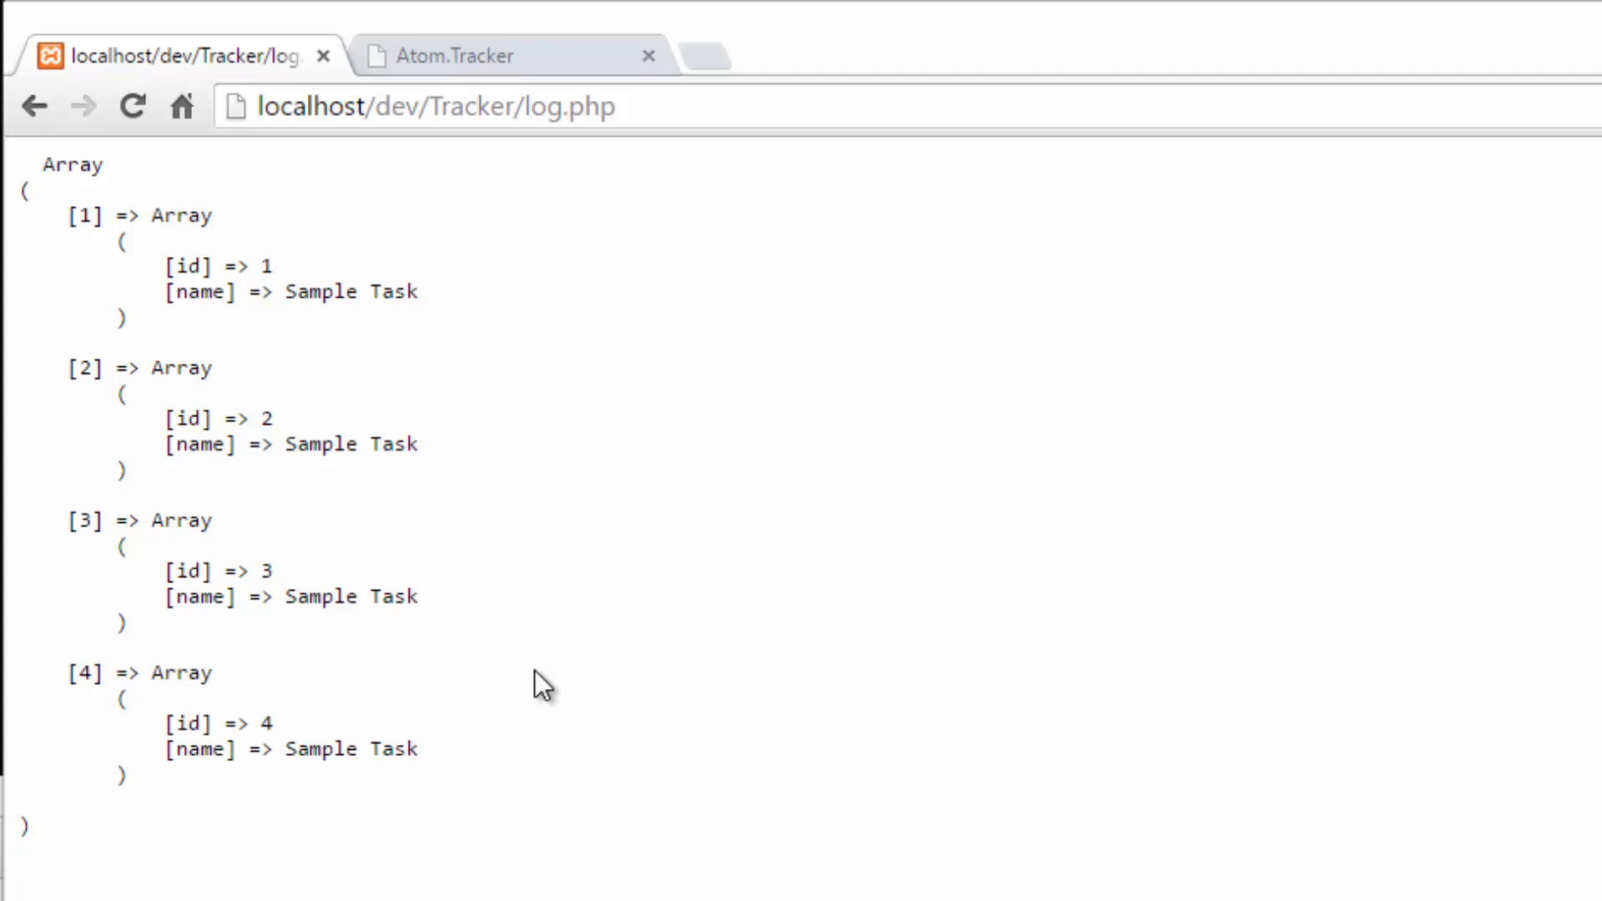
pyautogui.moveTo(1111, 604)
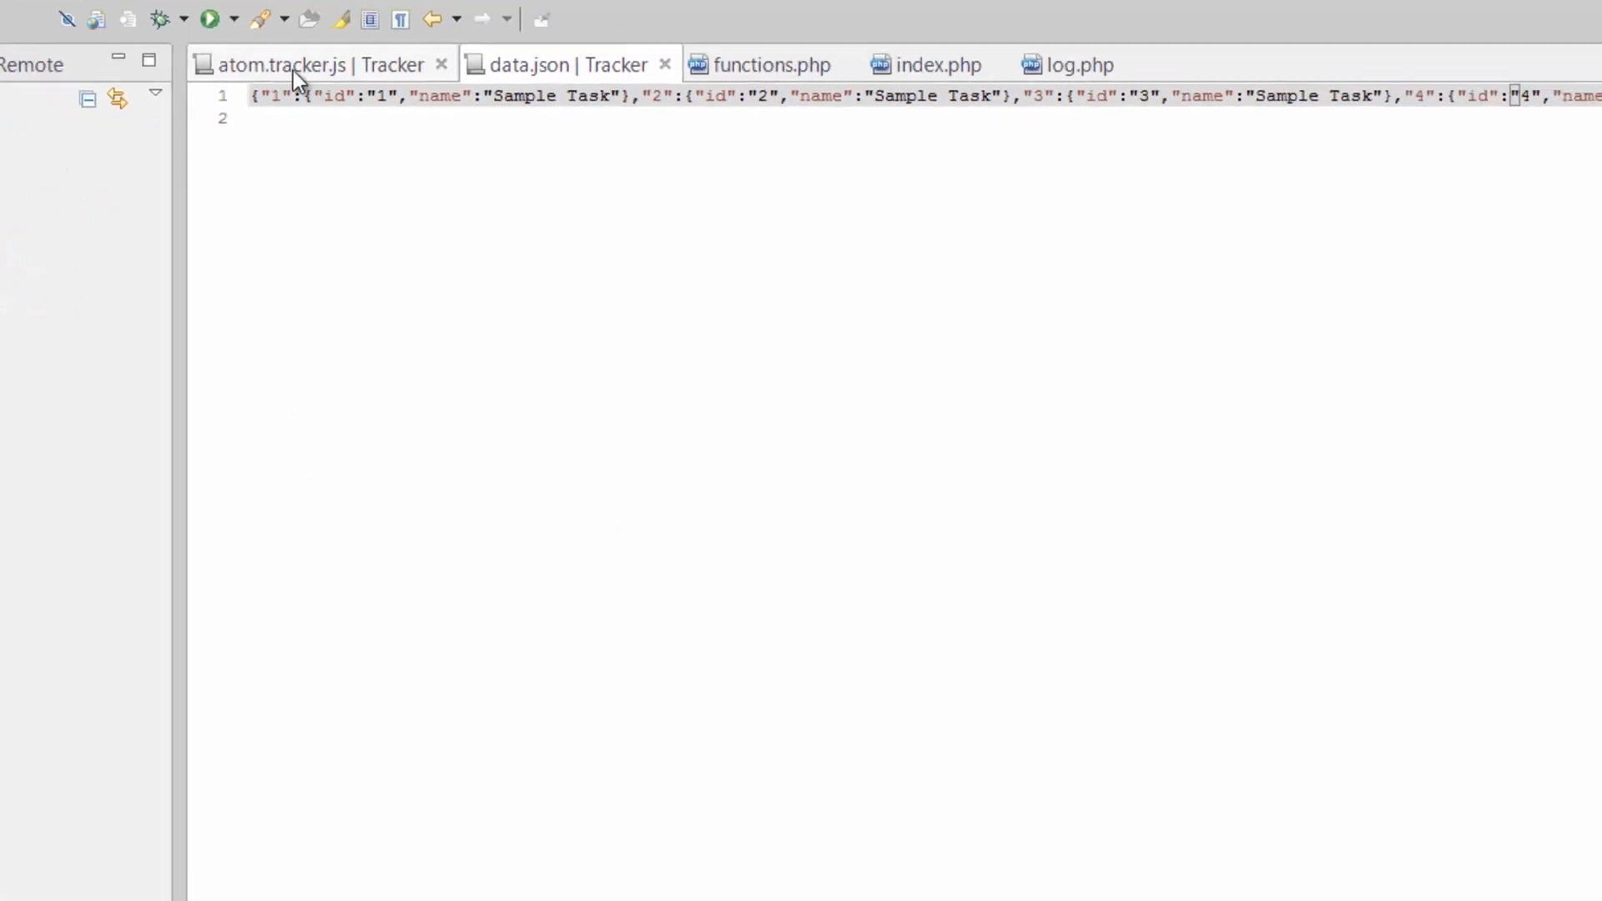
# Return to the editor, review data.json's records, and locate the table body in index.php.
pyautogui.click(307, 63)
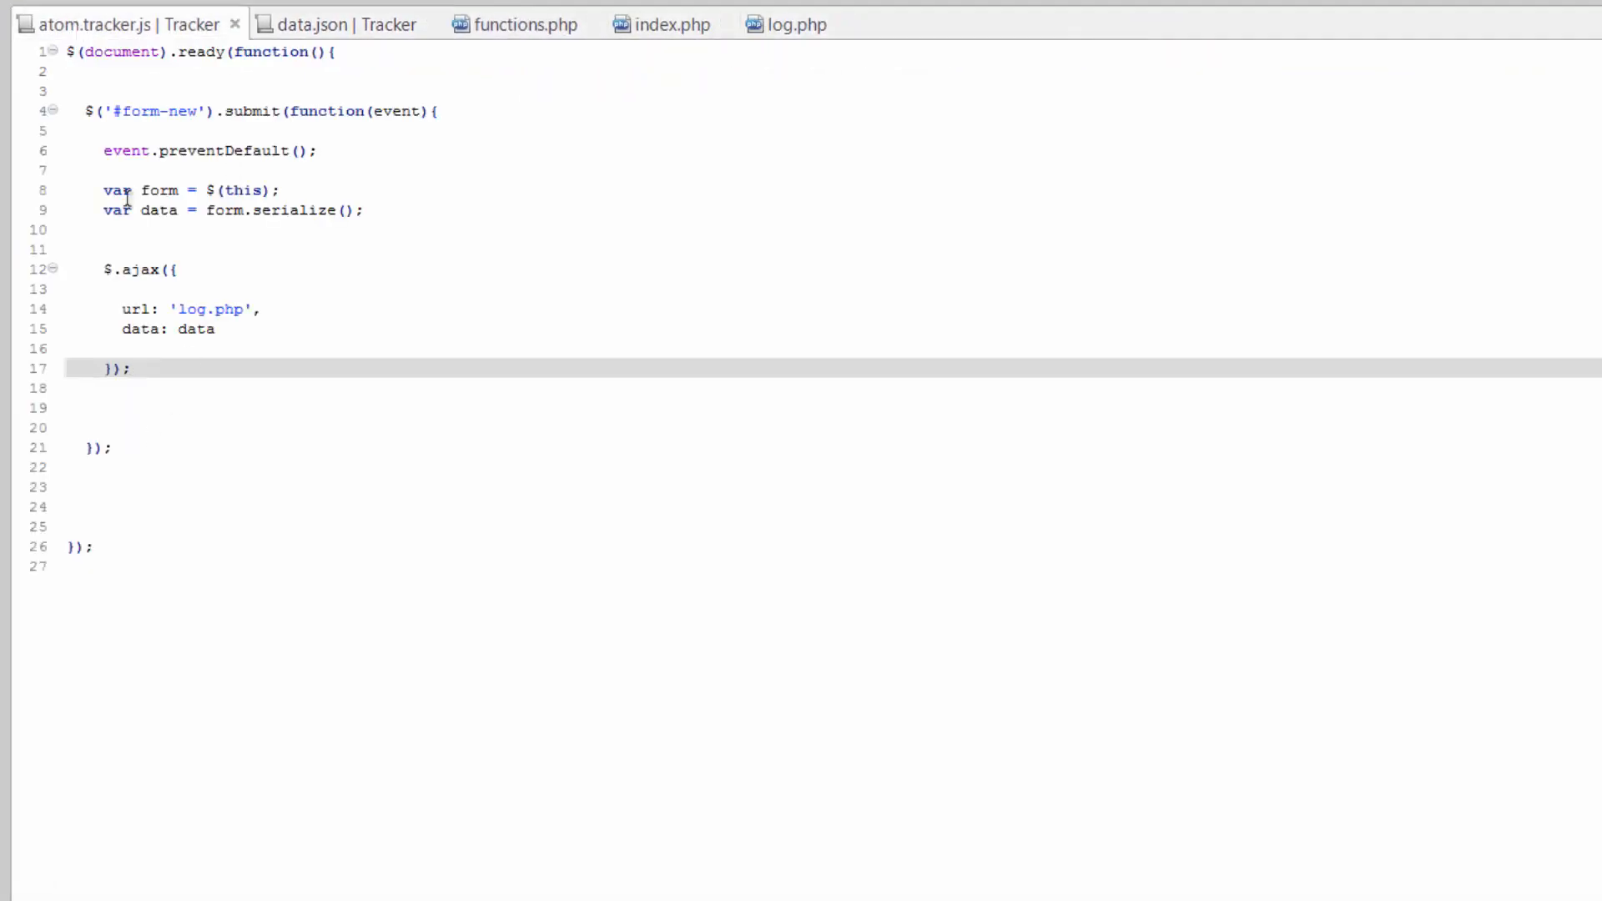
pyautogui.click(341, 24)
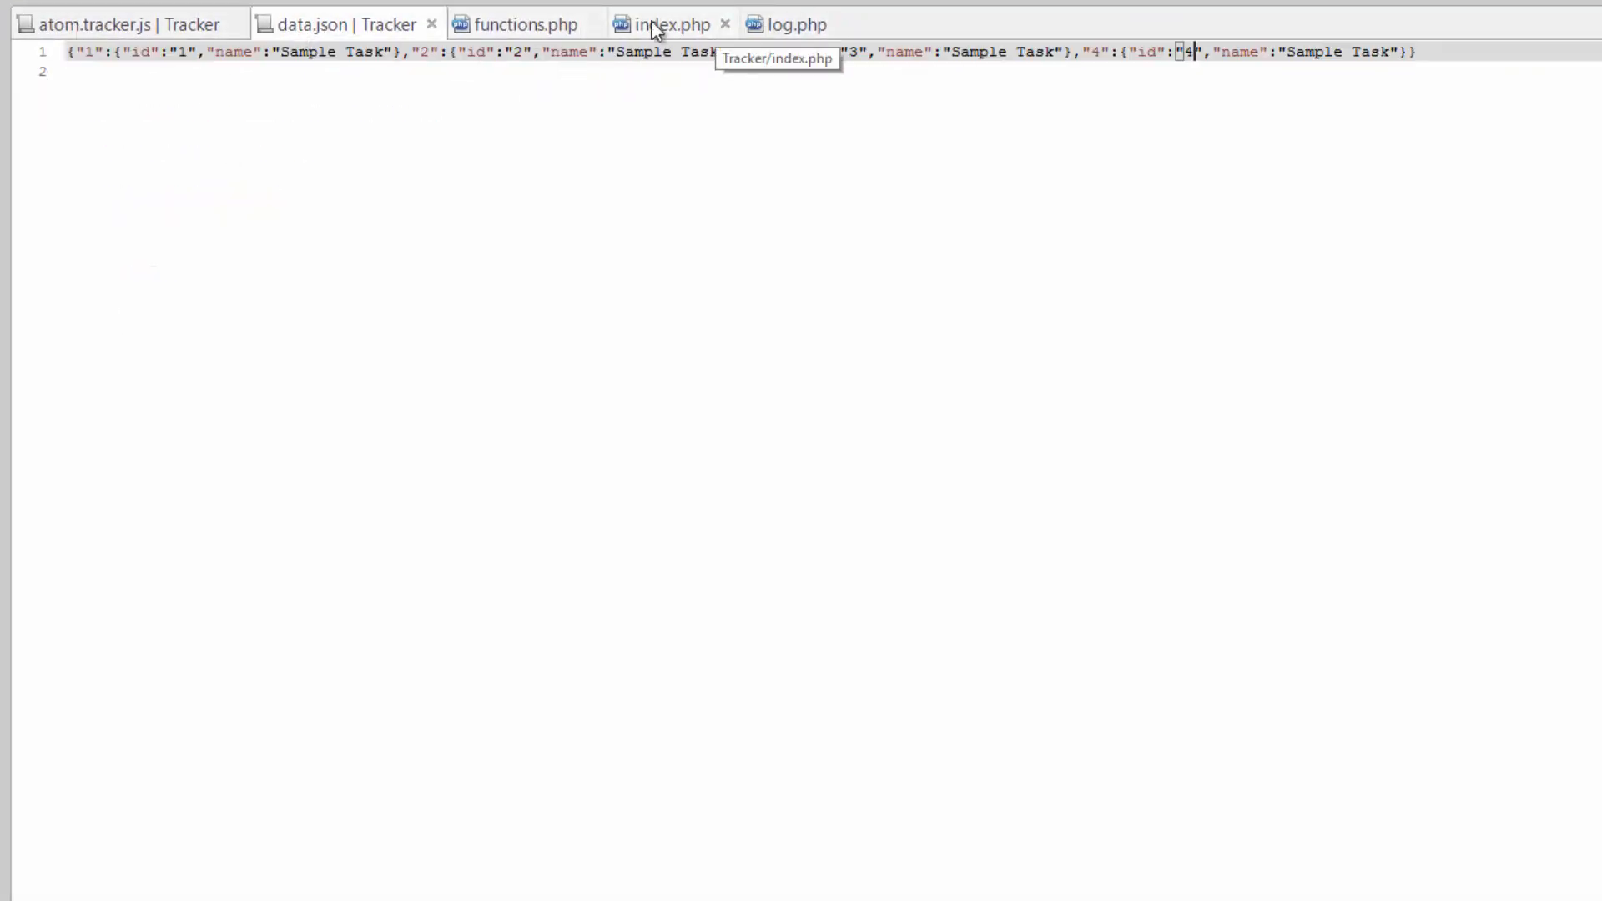
pyautogui.click(671, 23)
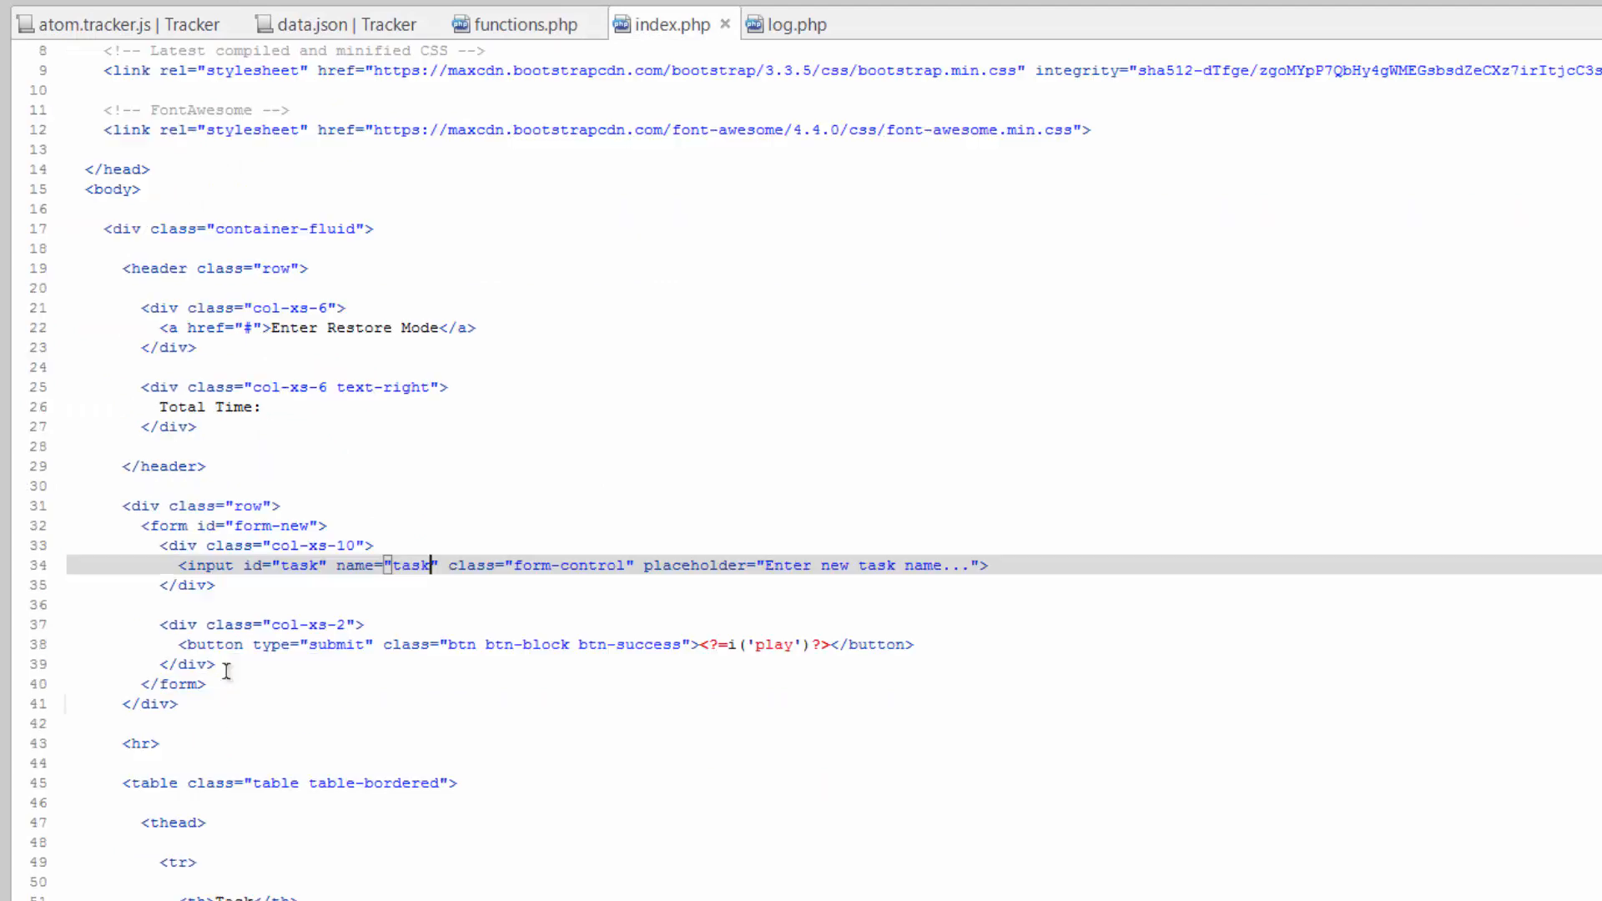
pyautogui.scroll(-3)
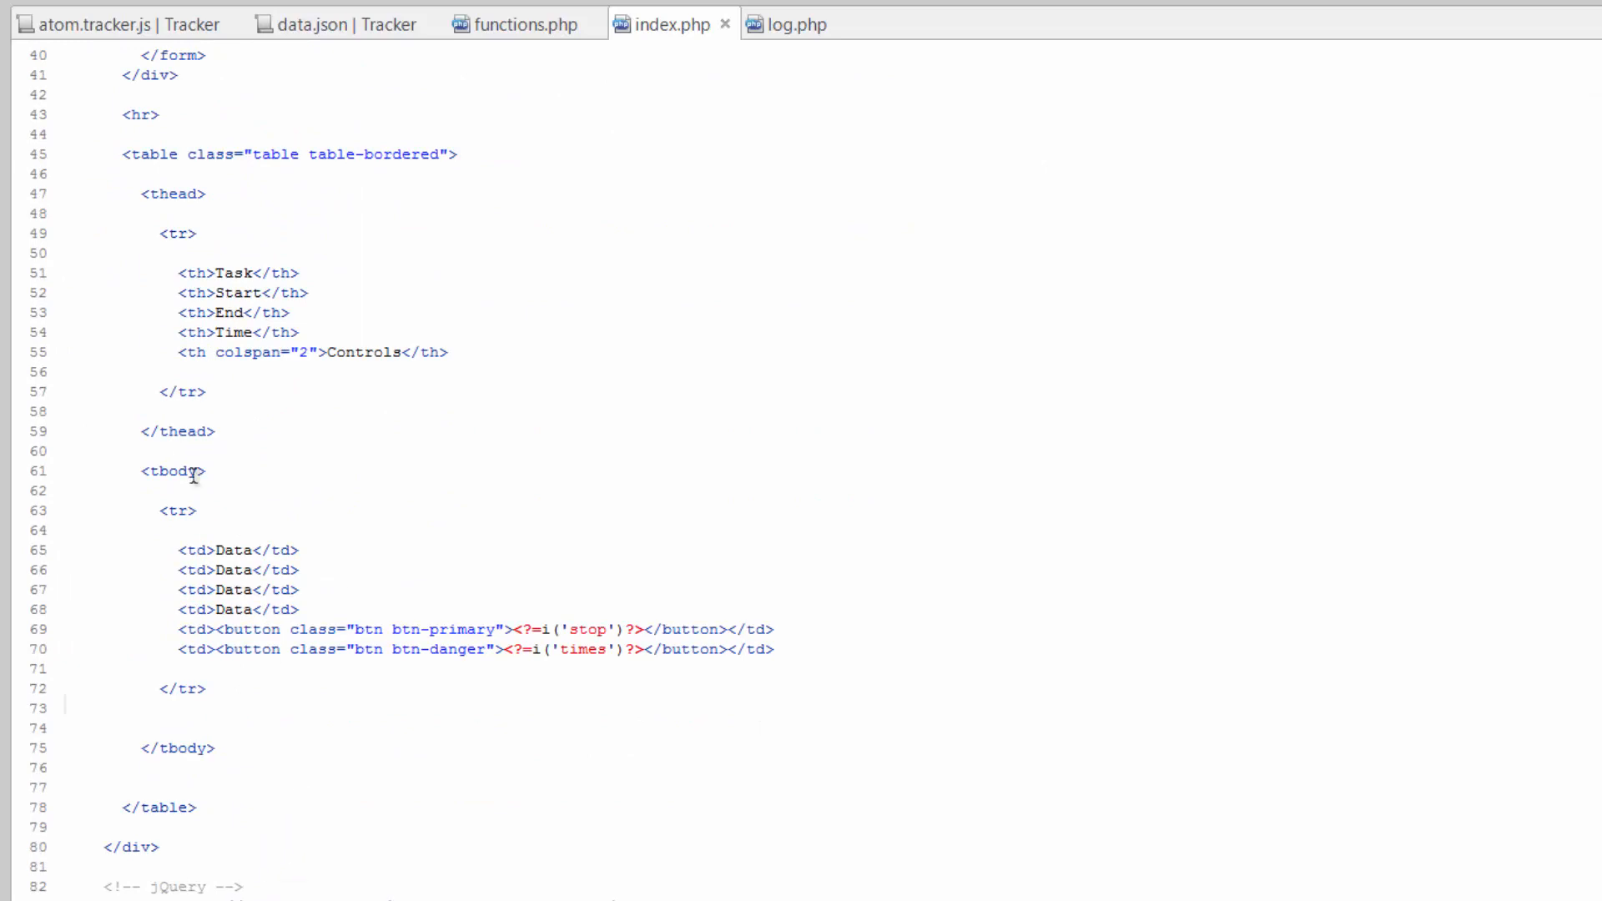
pyautogui.moveTo(786, 27)
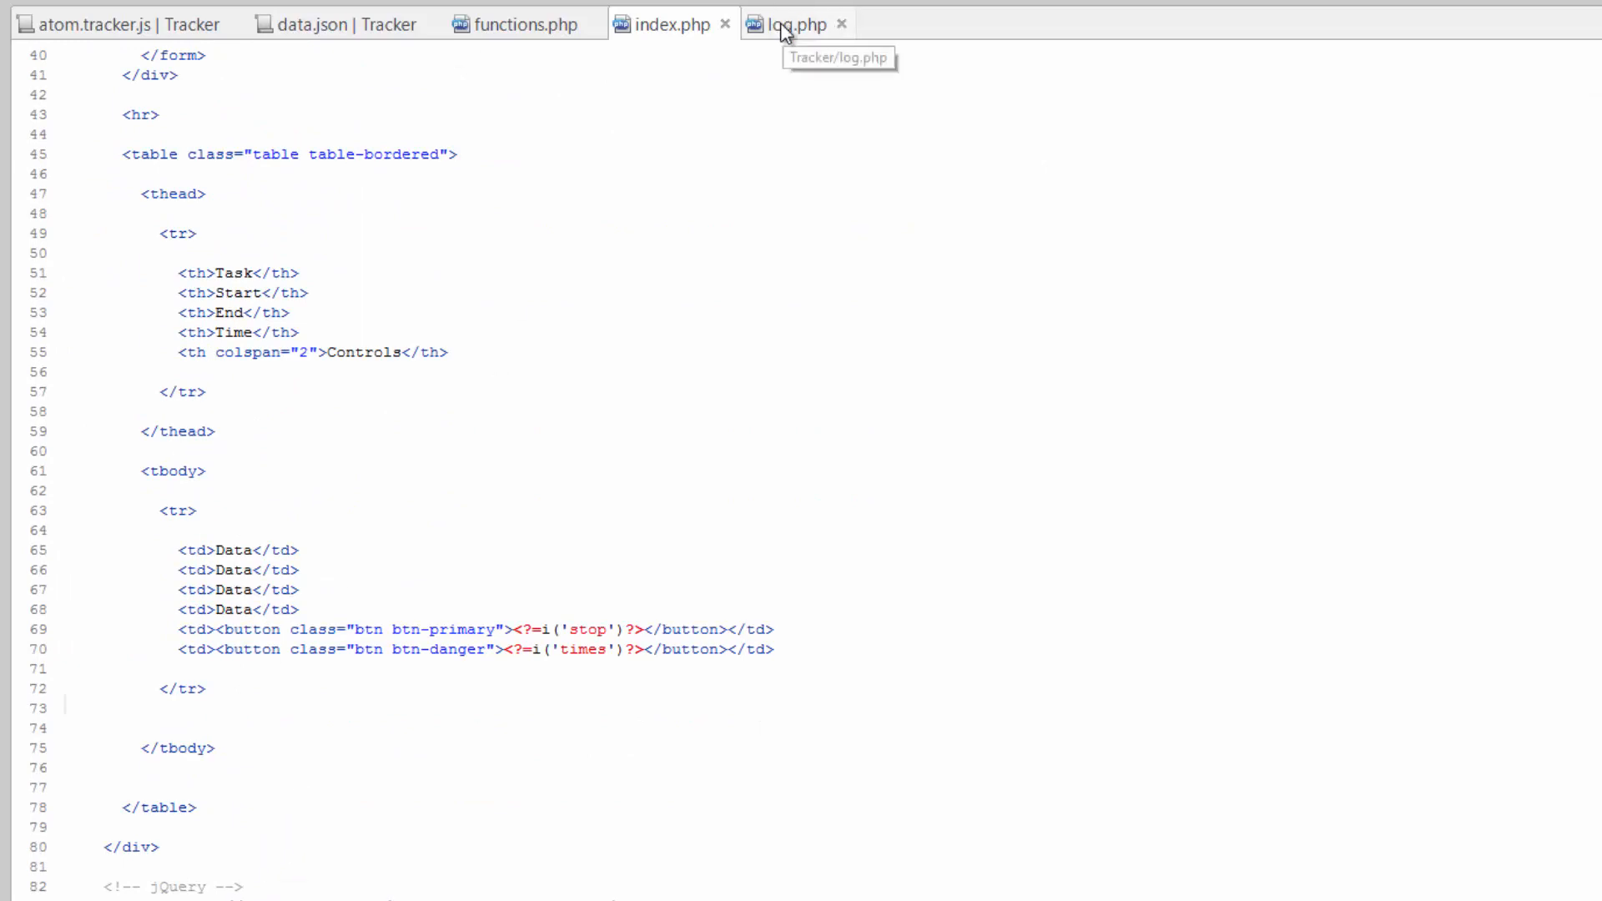
# Copy log.php's data.json loading and json_decode block into index.php after <tbody>.
pyautogui.click(789, 25)
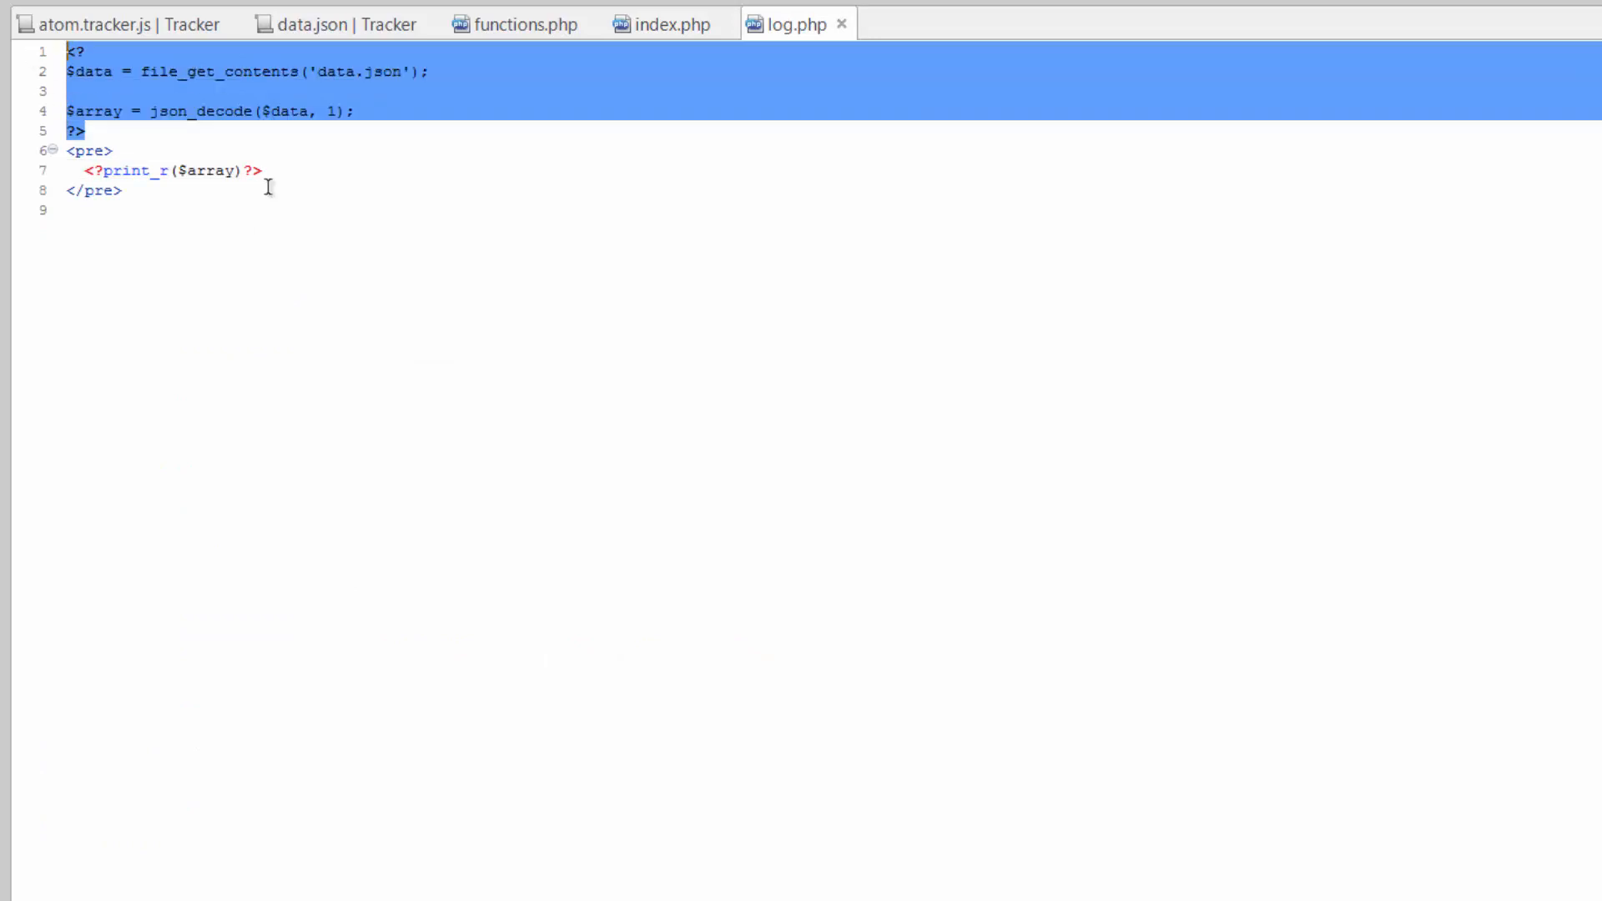
pyautogui.click(664, 25)
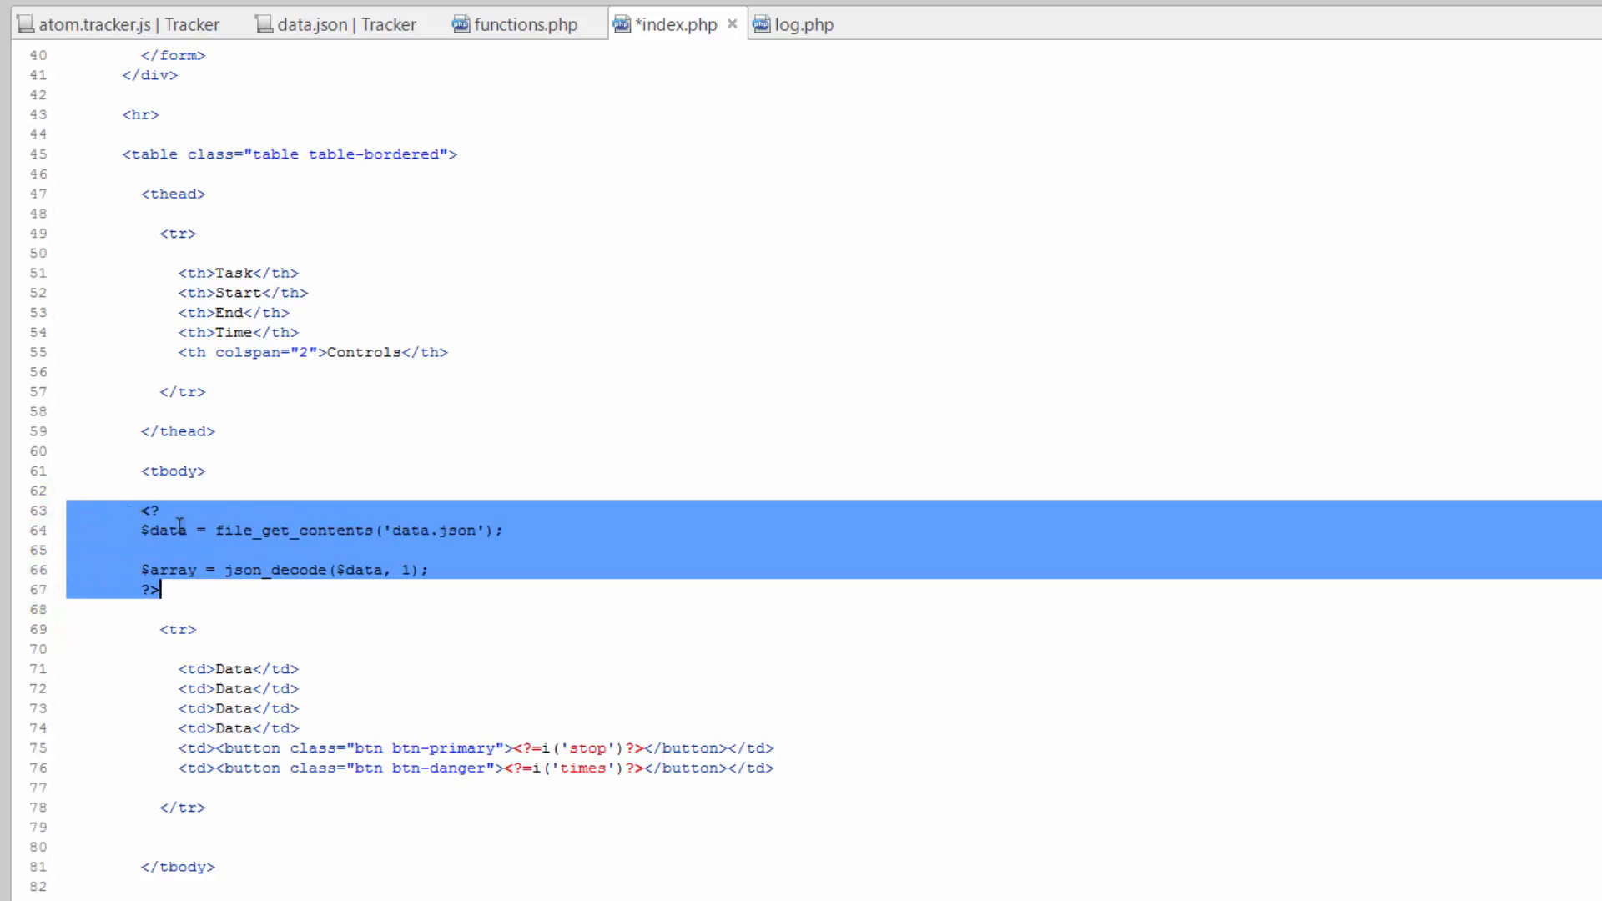
# Enclose the table row in foreach($array as $task){?> ... <?}?> after the decode line.
pyautogui.click(267, 551)
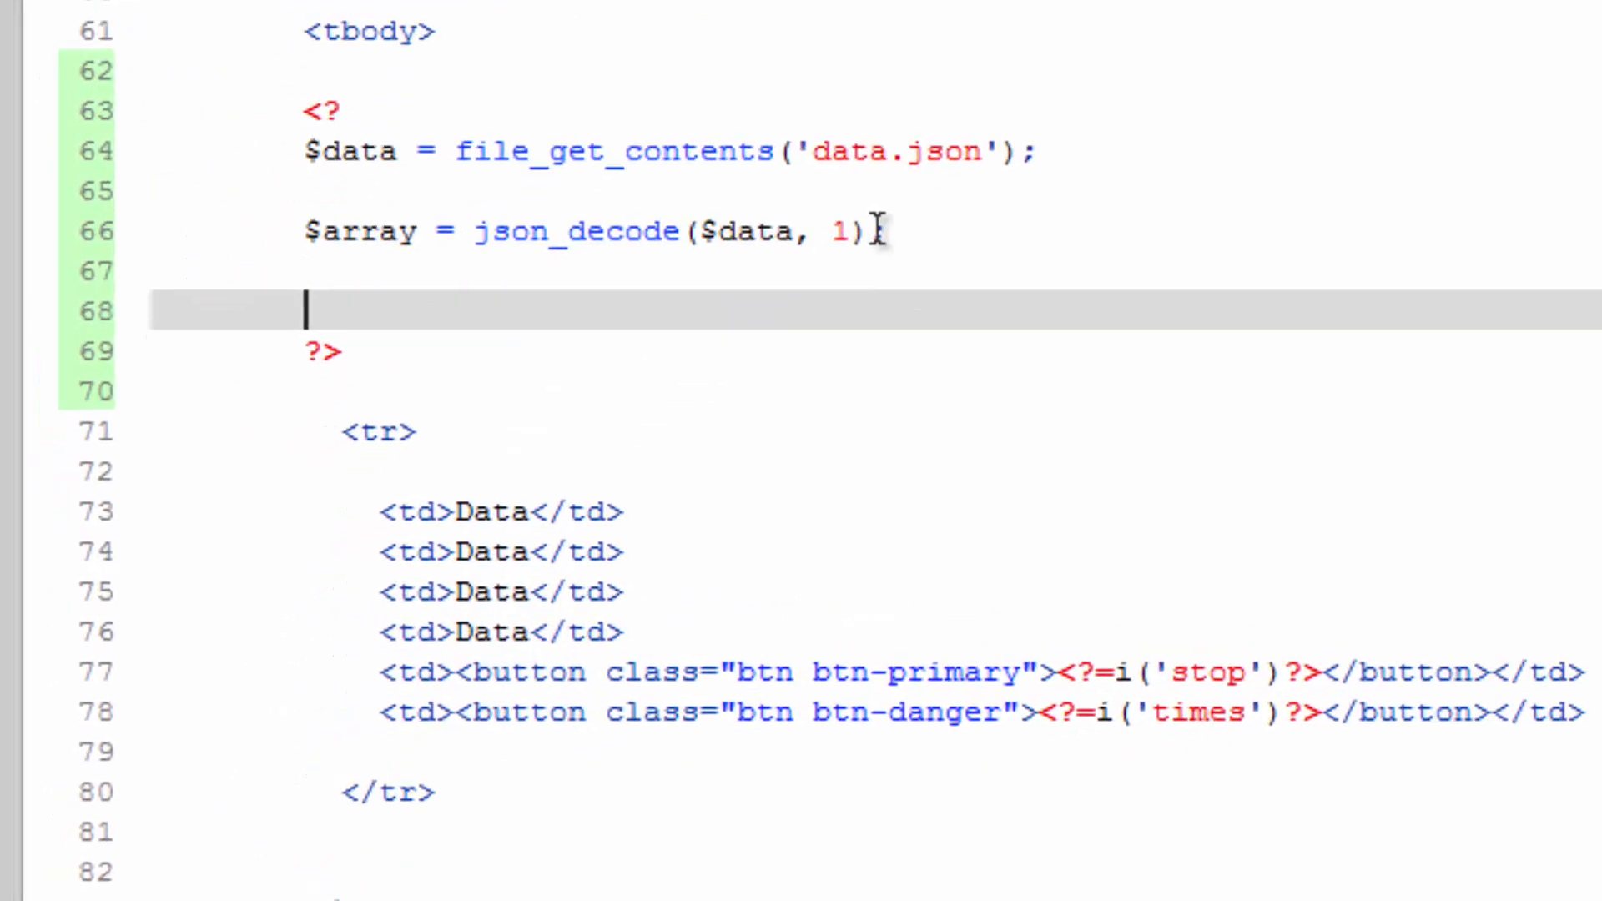
pyautogui.write('foreach(')
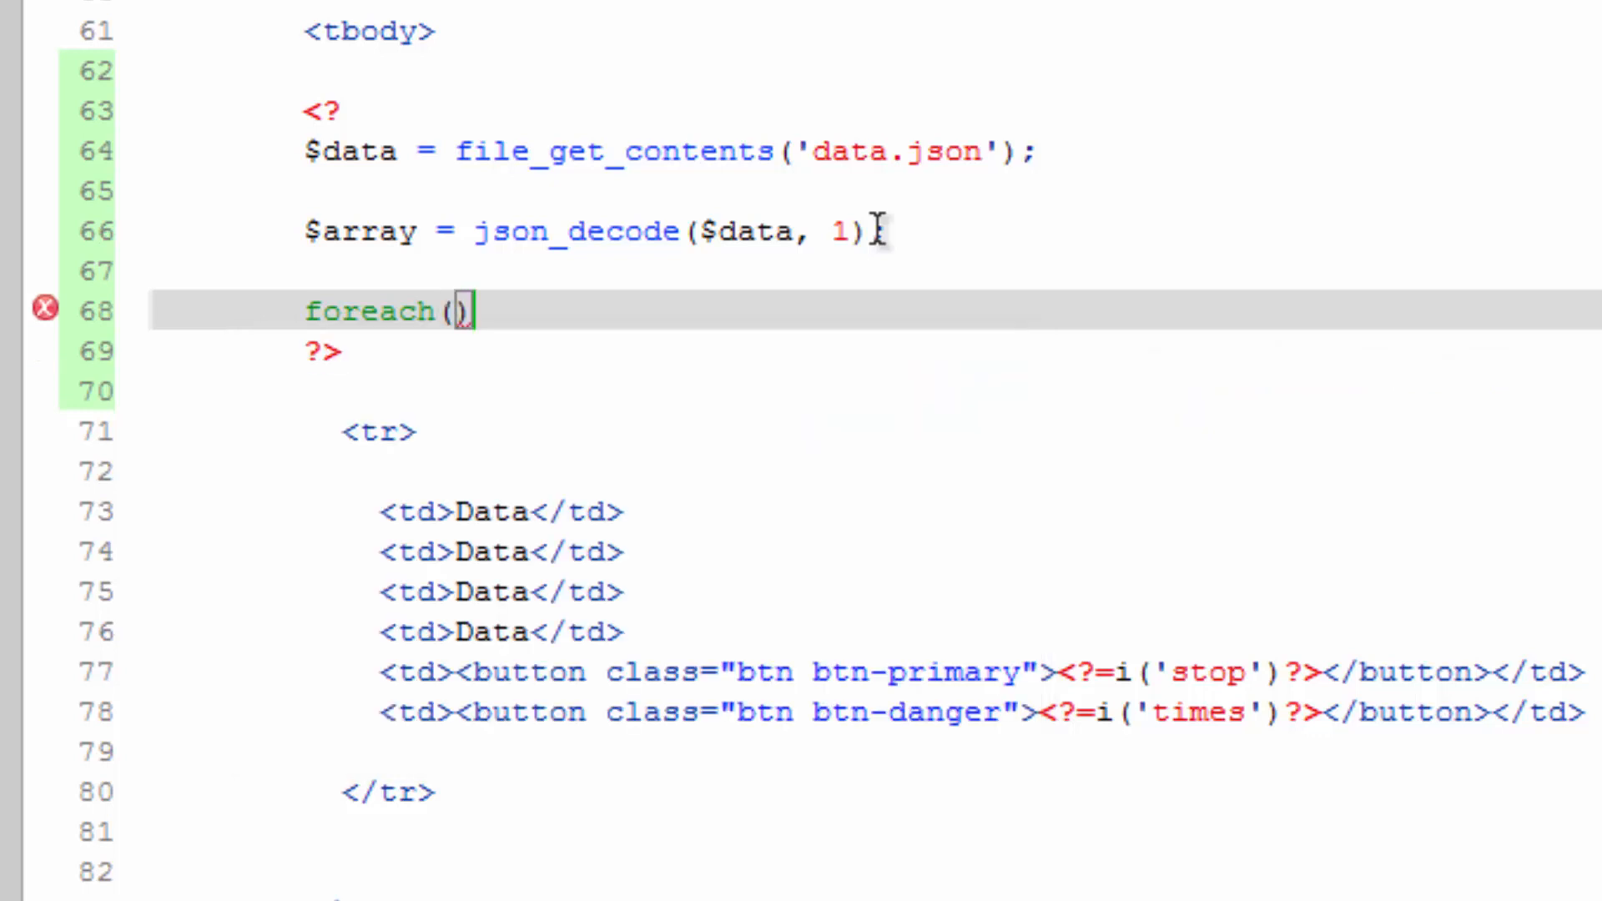
pyautogui.write('$array as')
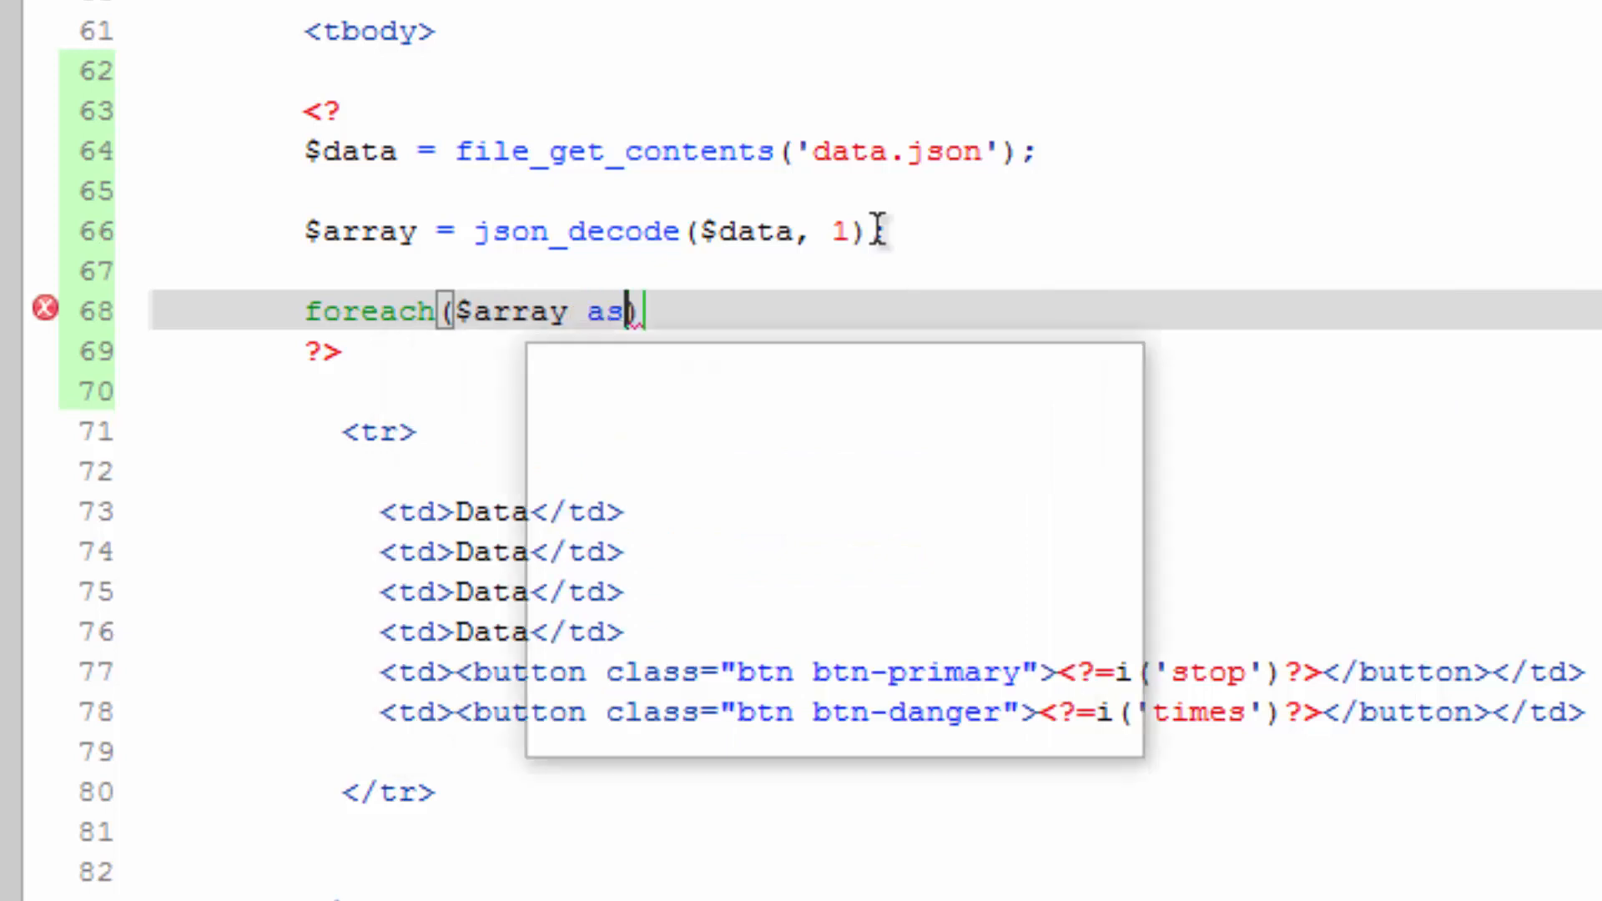
pyautogui.write('$')
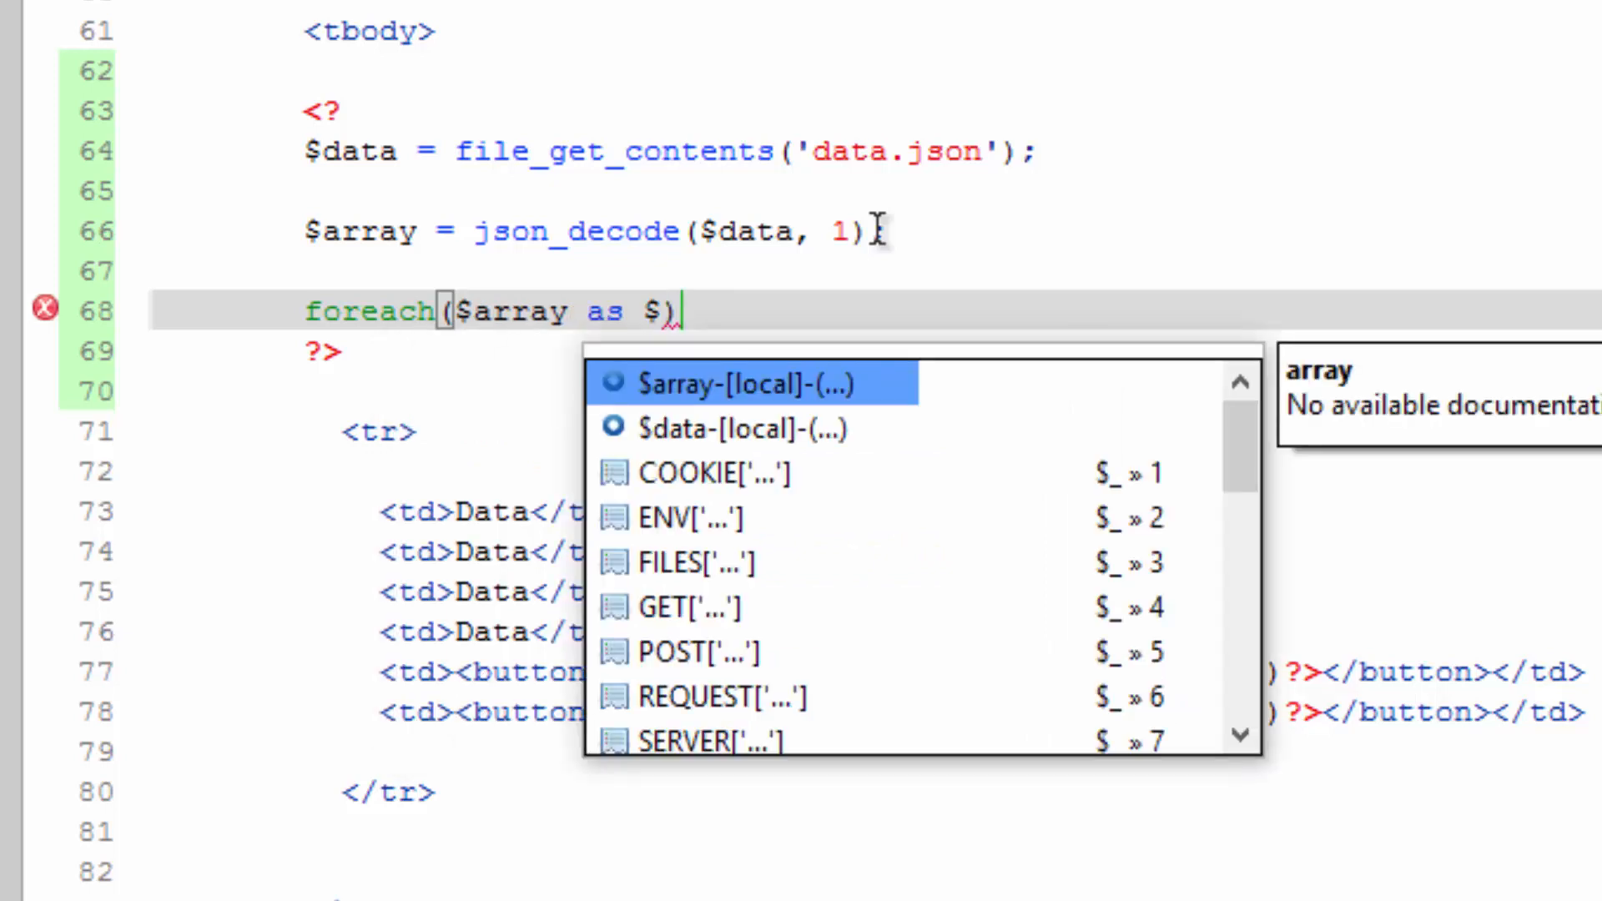
pyautogui.write('task')
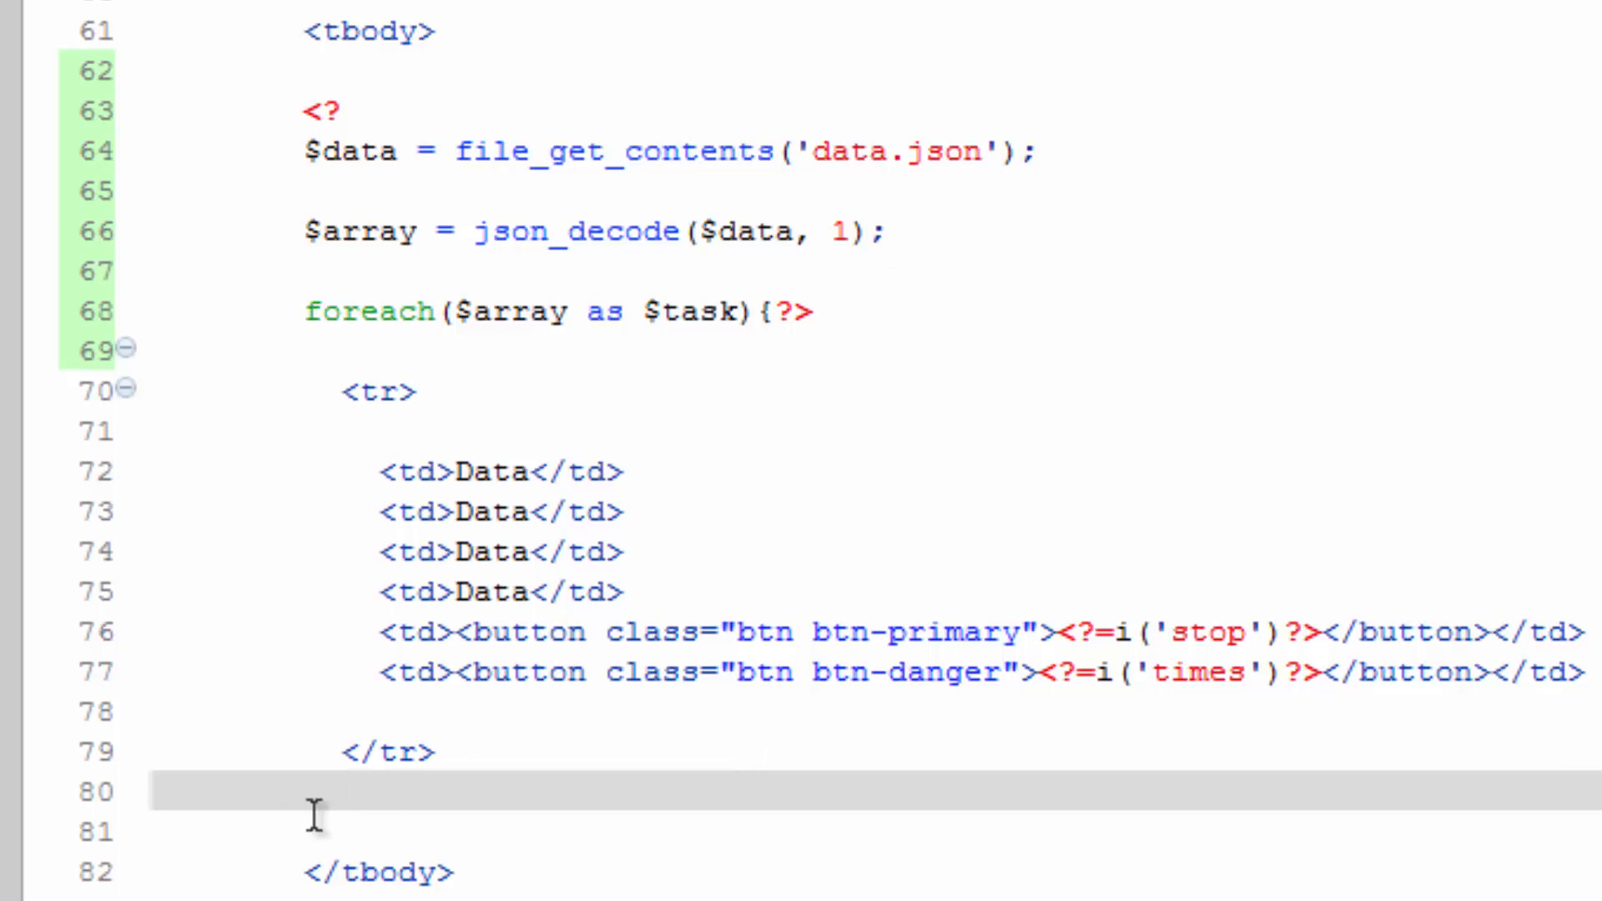
pyautogui.write('<?')
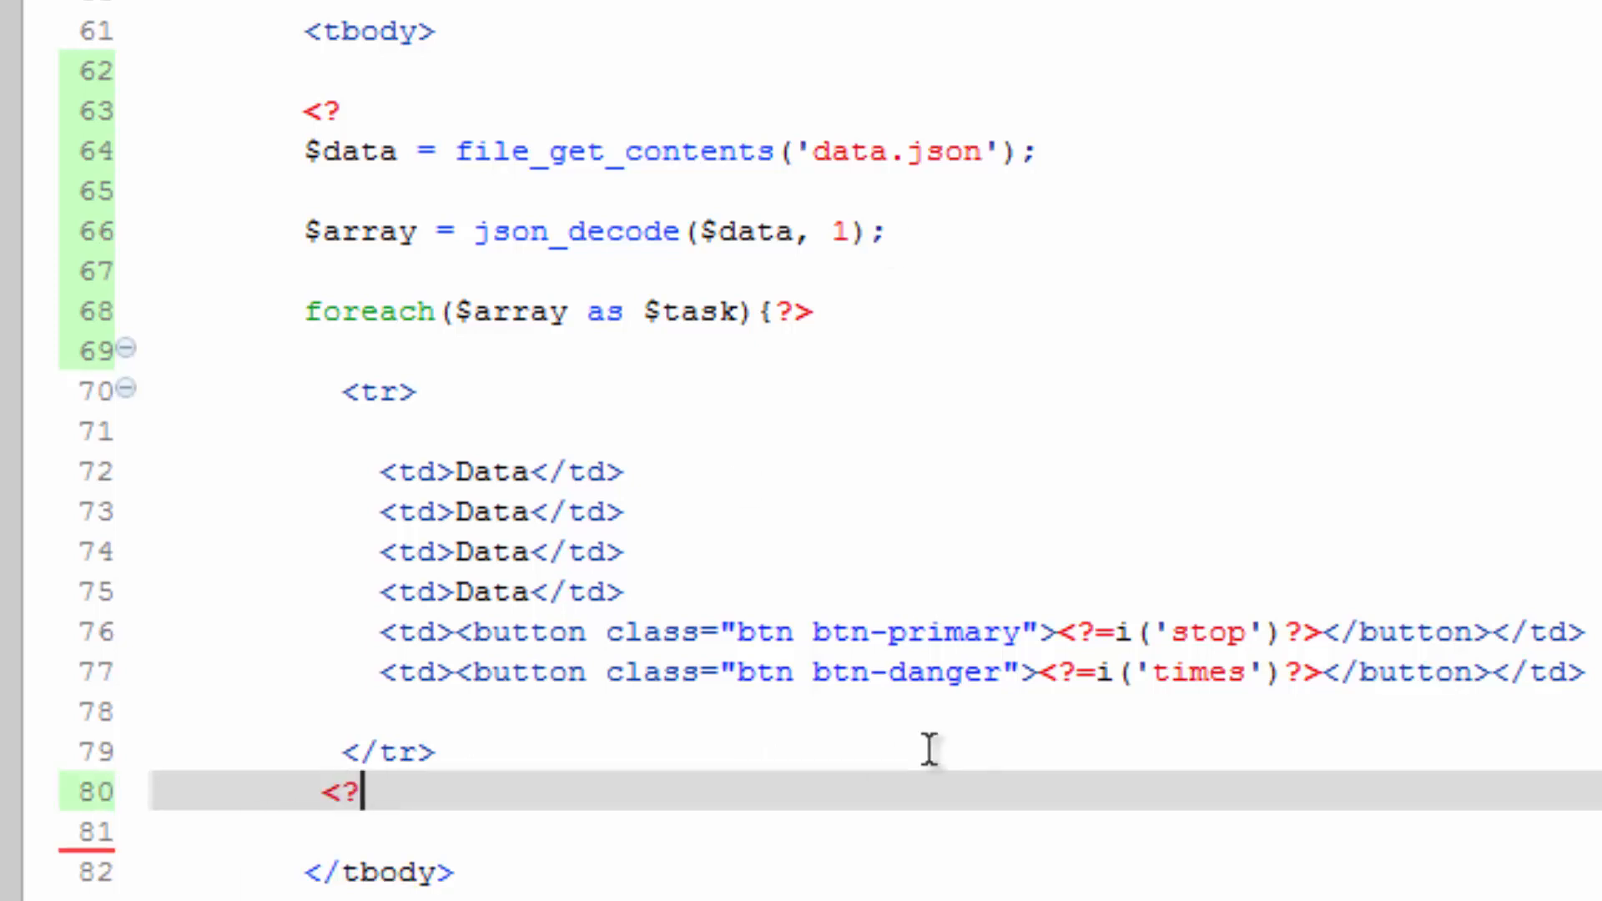
pyautogui.write('}?>')
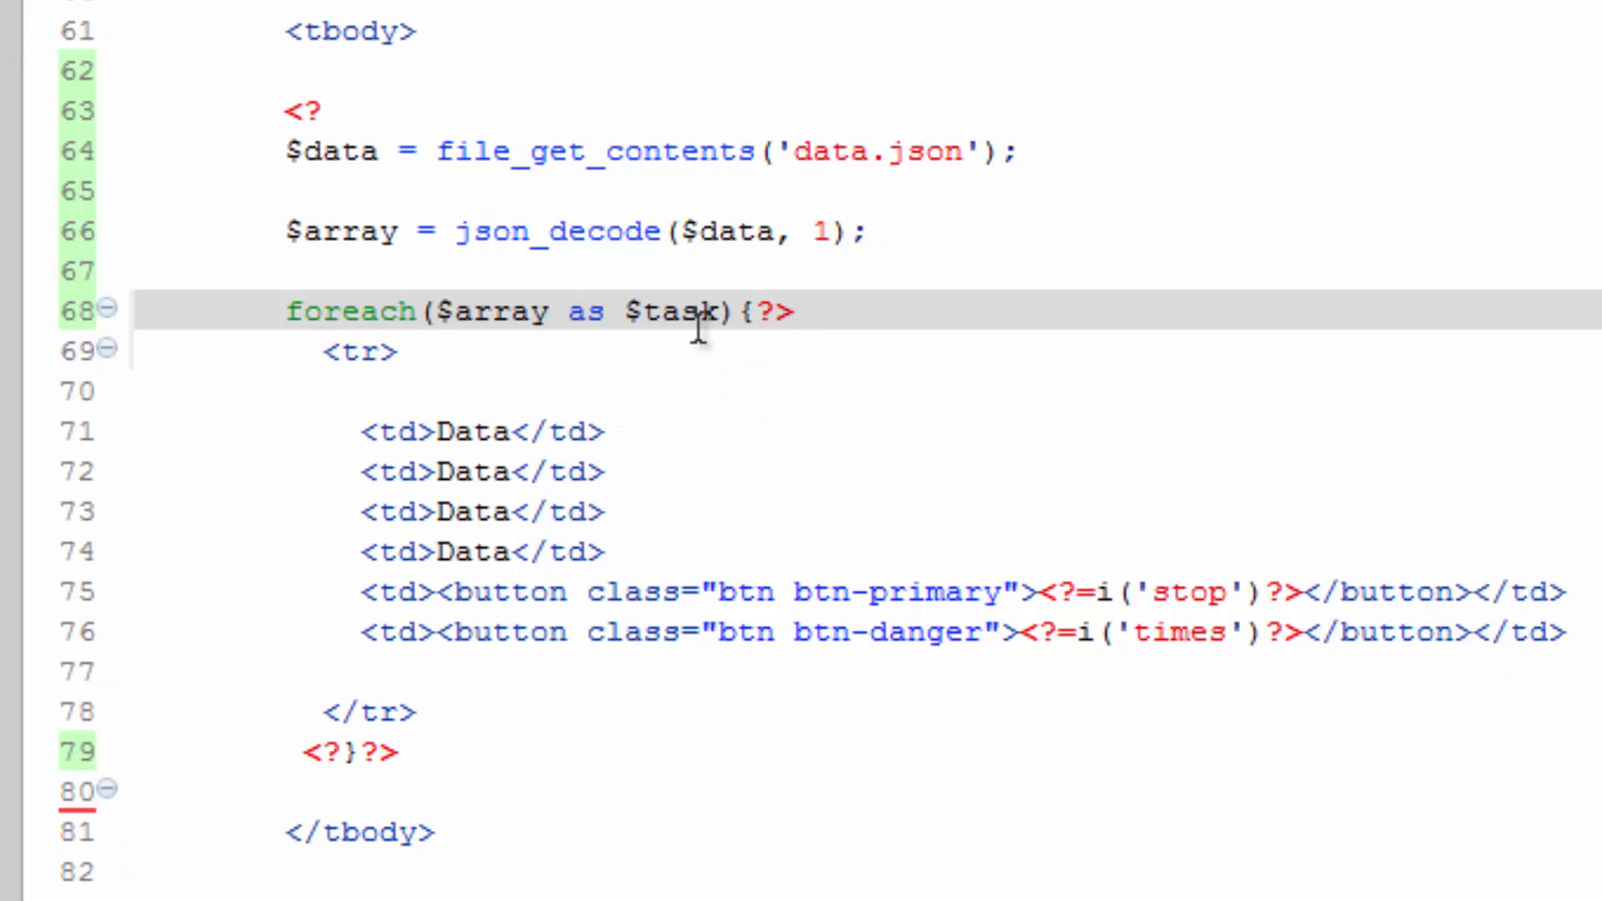
# Replace the first cell's Data placeholder with <?=$task['name']?>.
pyautogui.doubleClick(671, 312)
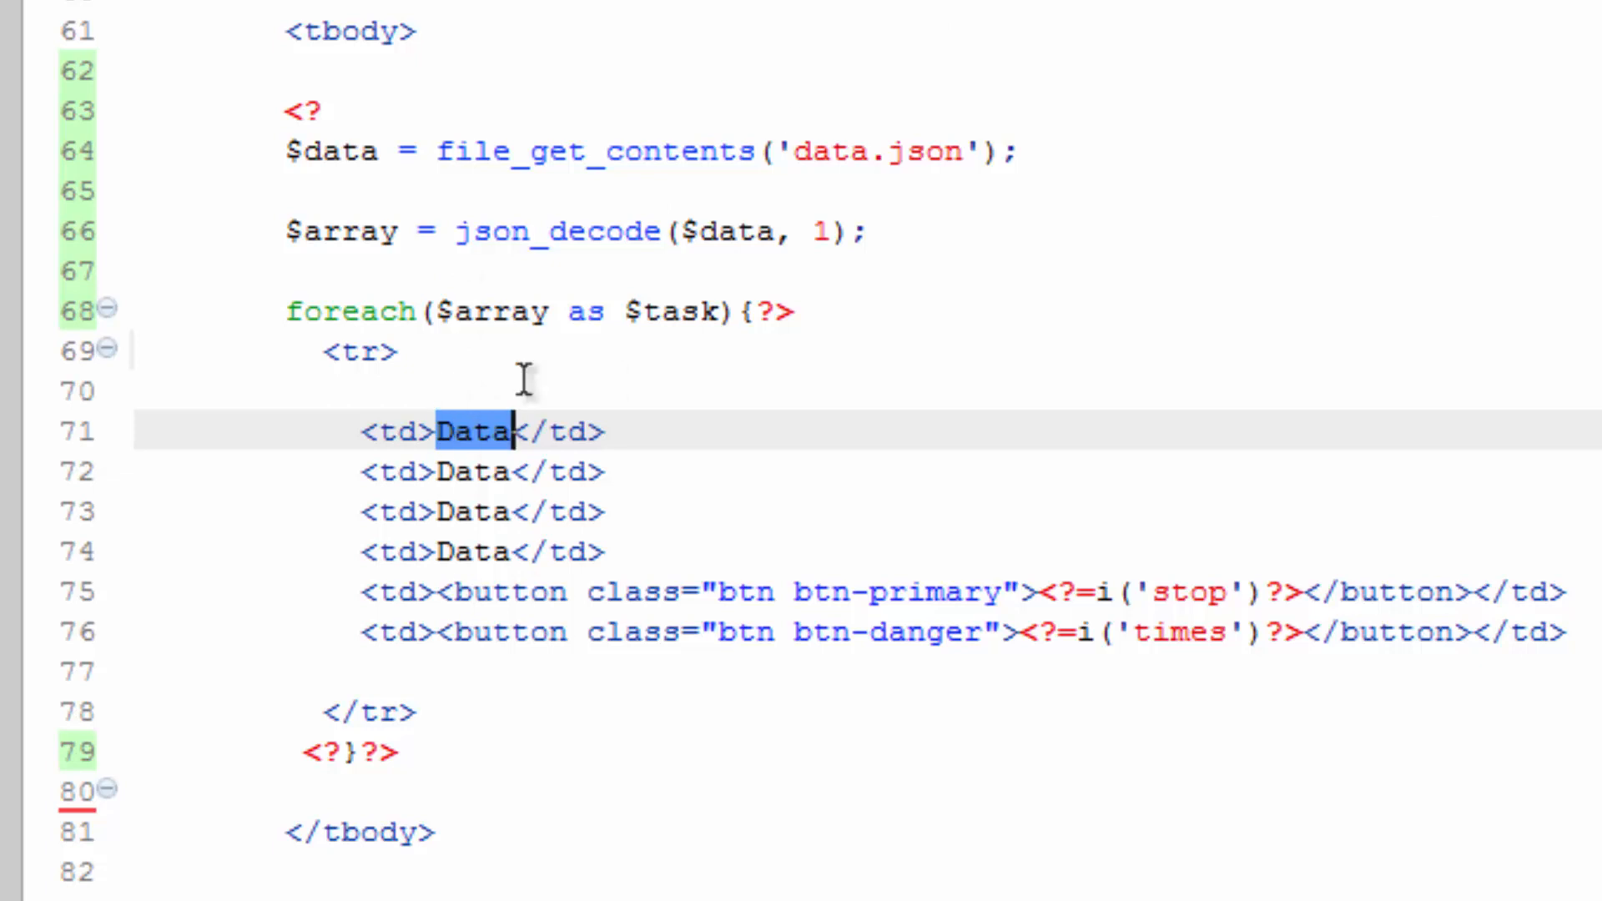
pyautogui.moveTo(734, 117)
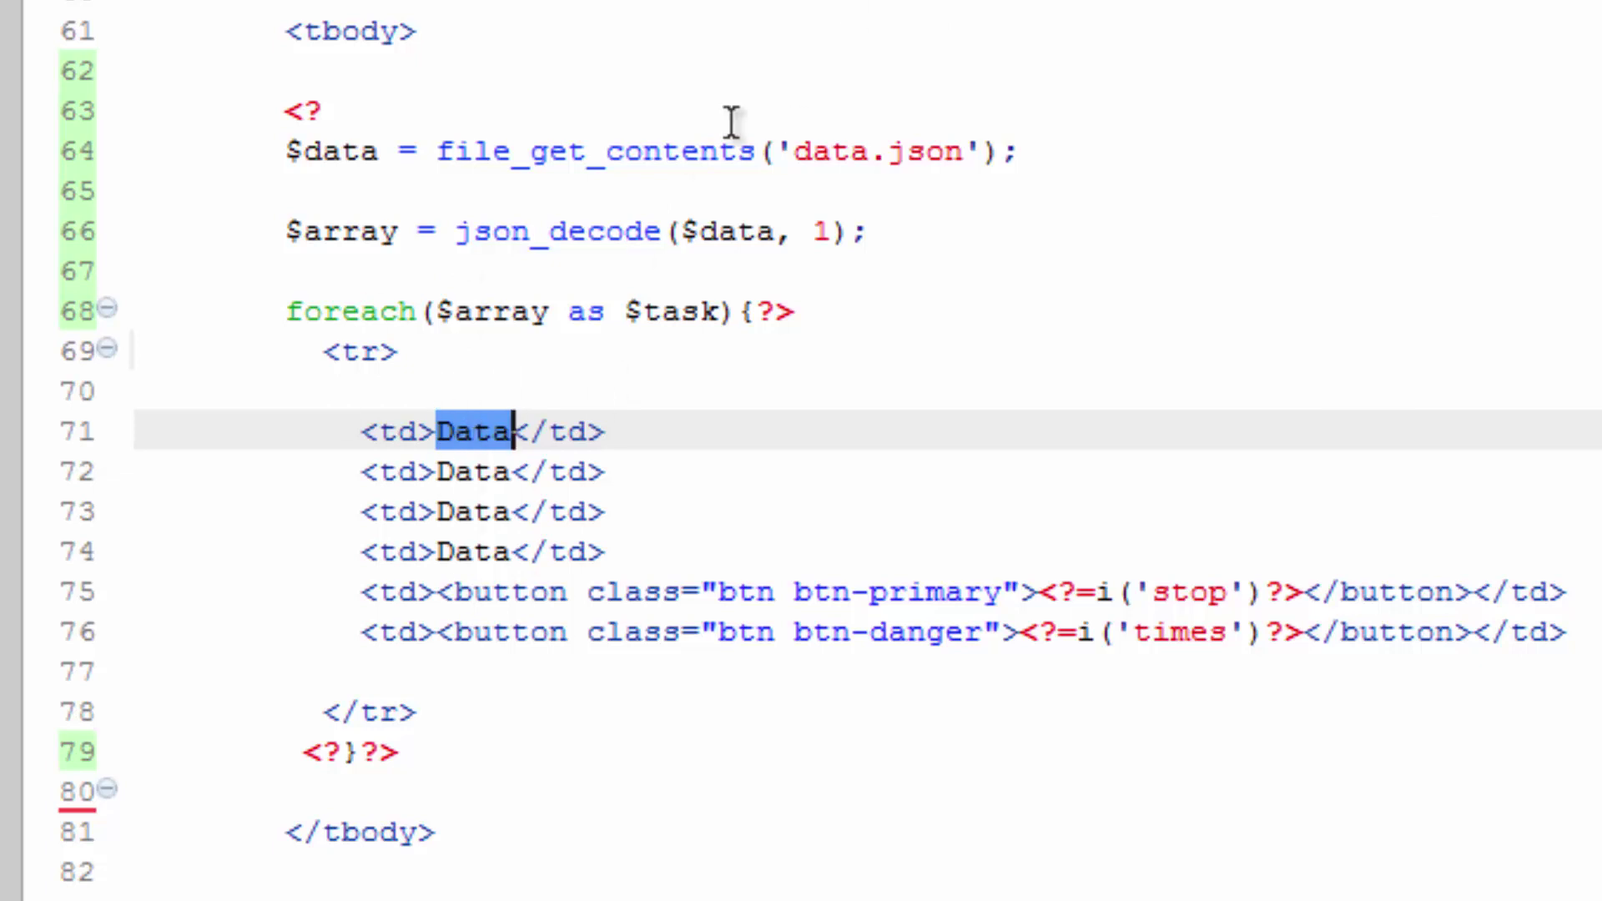
pyautogui.write('<?')
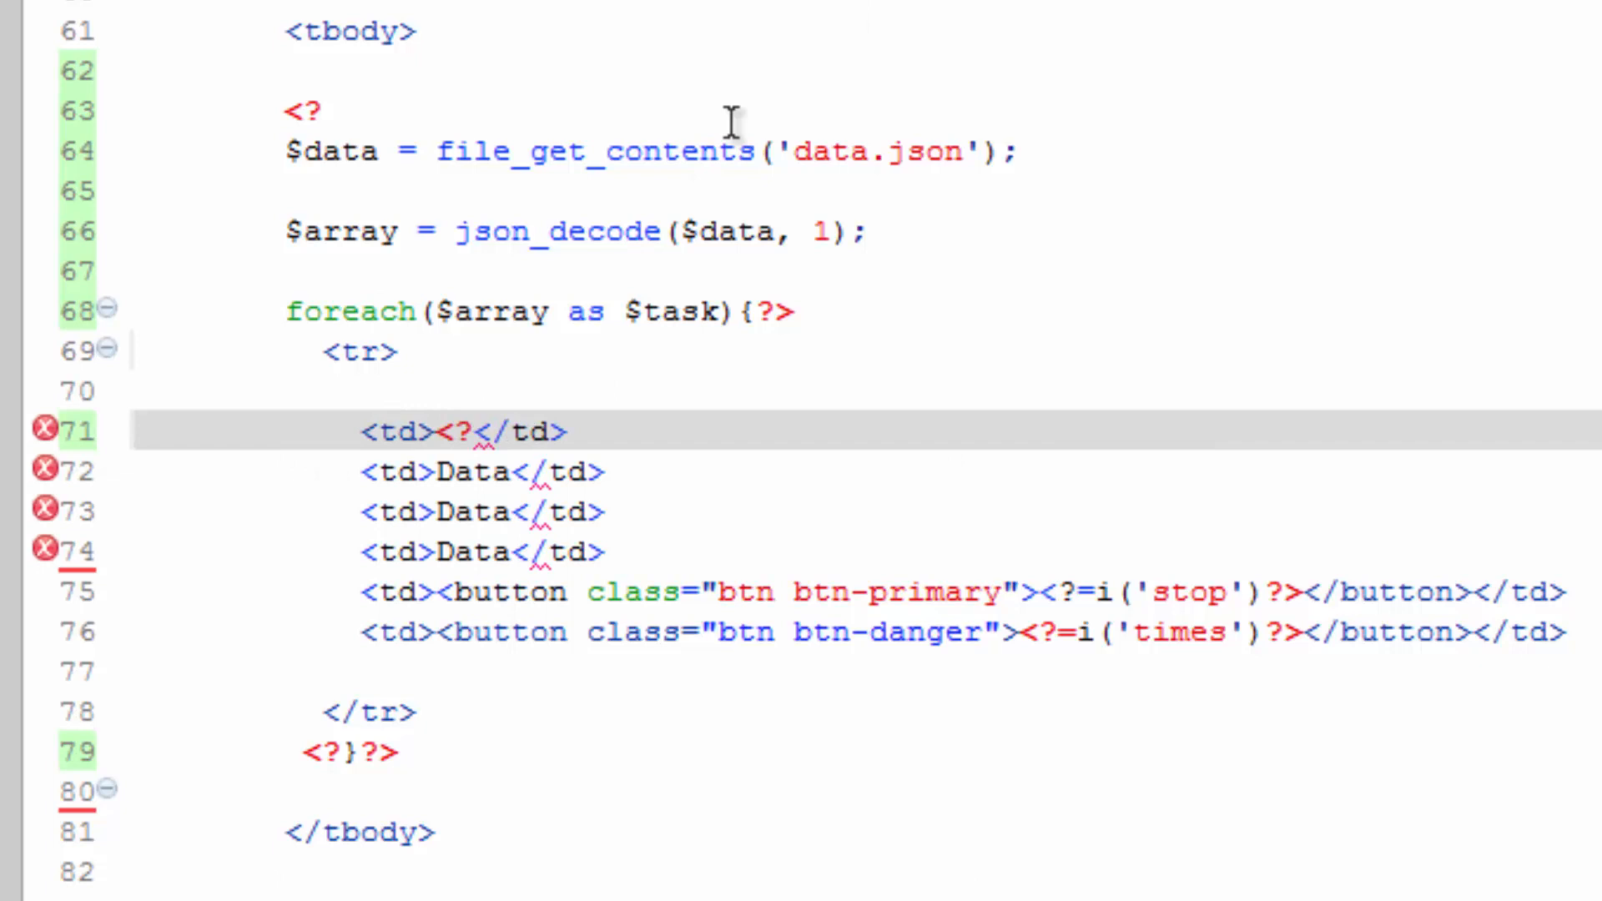
pyautogui.write('=')
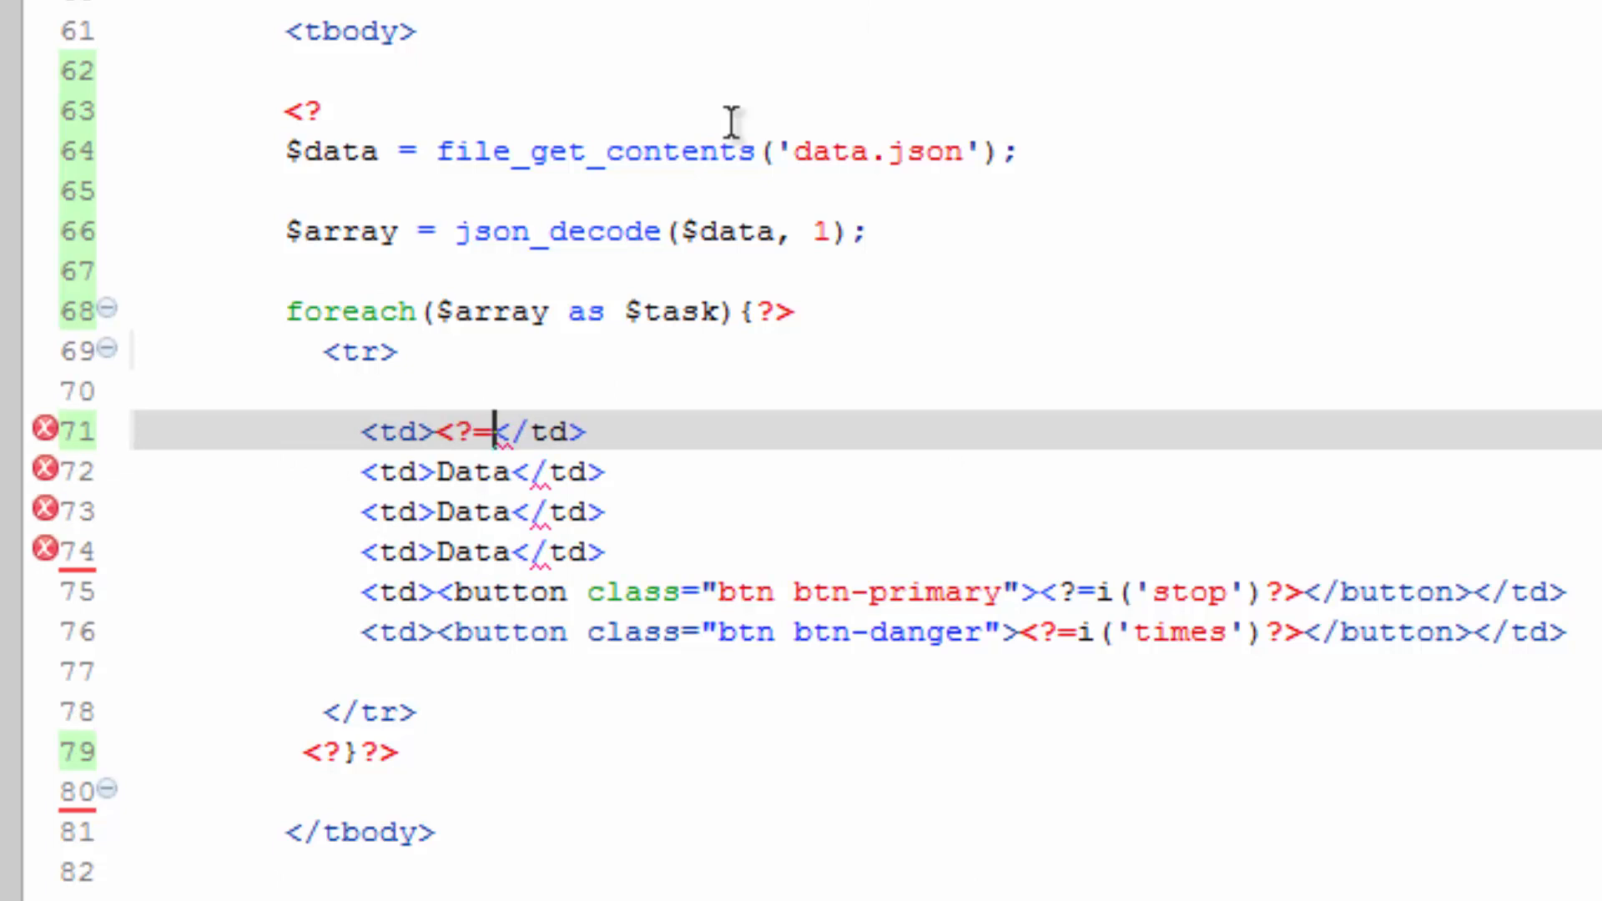
pyautogui.write('$task')
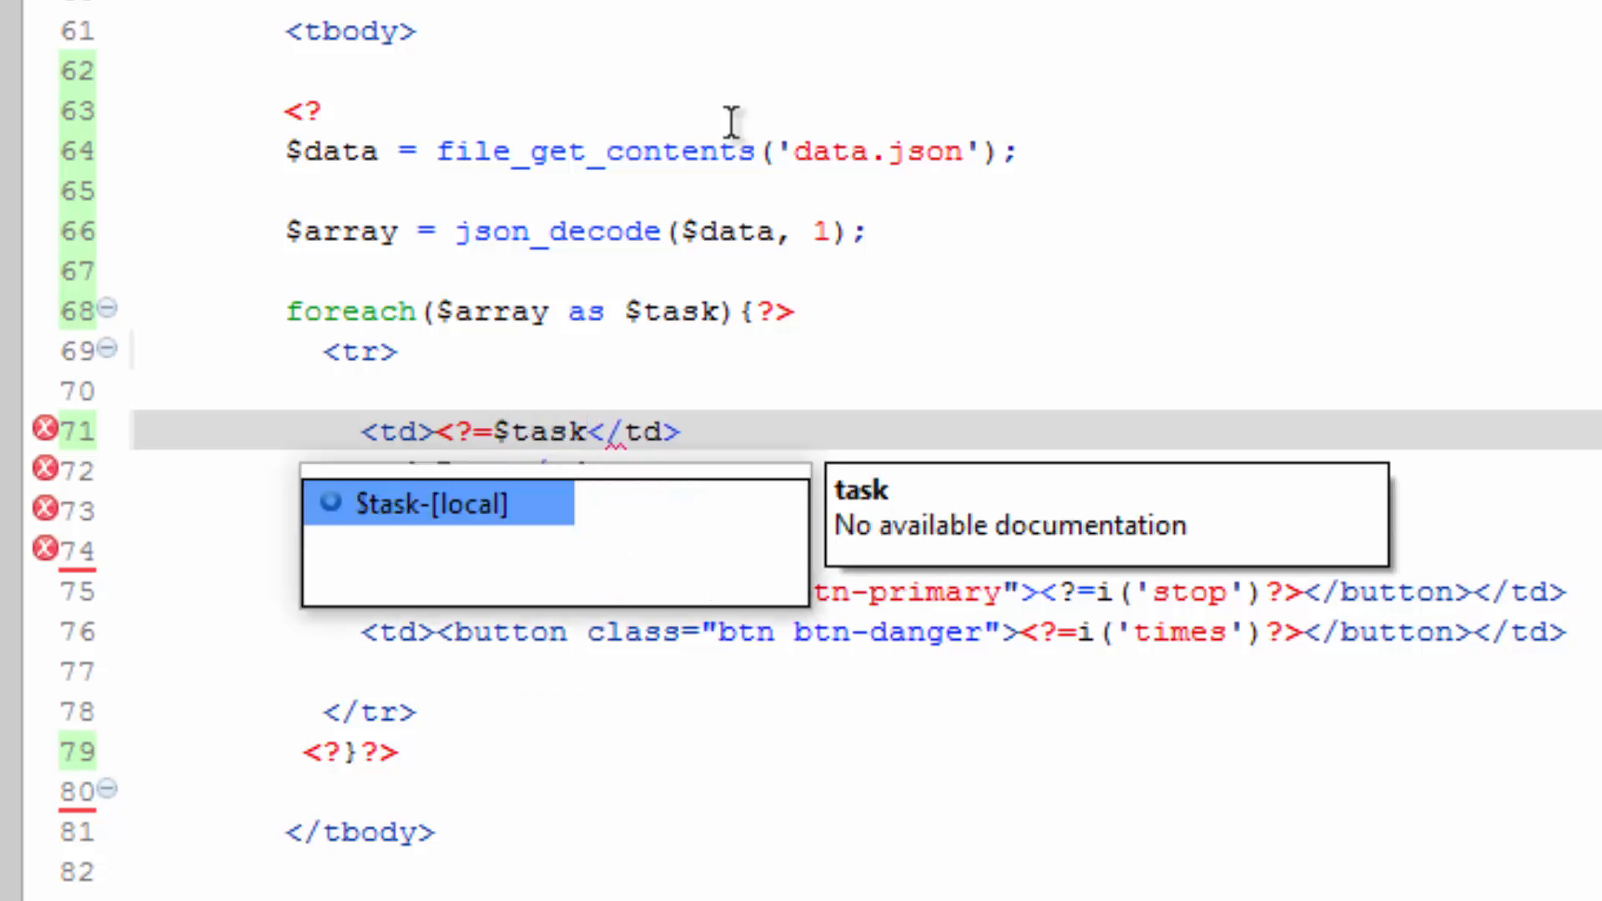
pyautogui.write("['name']")
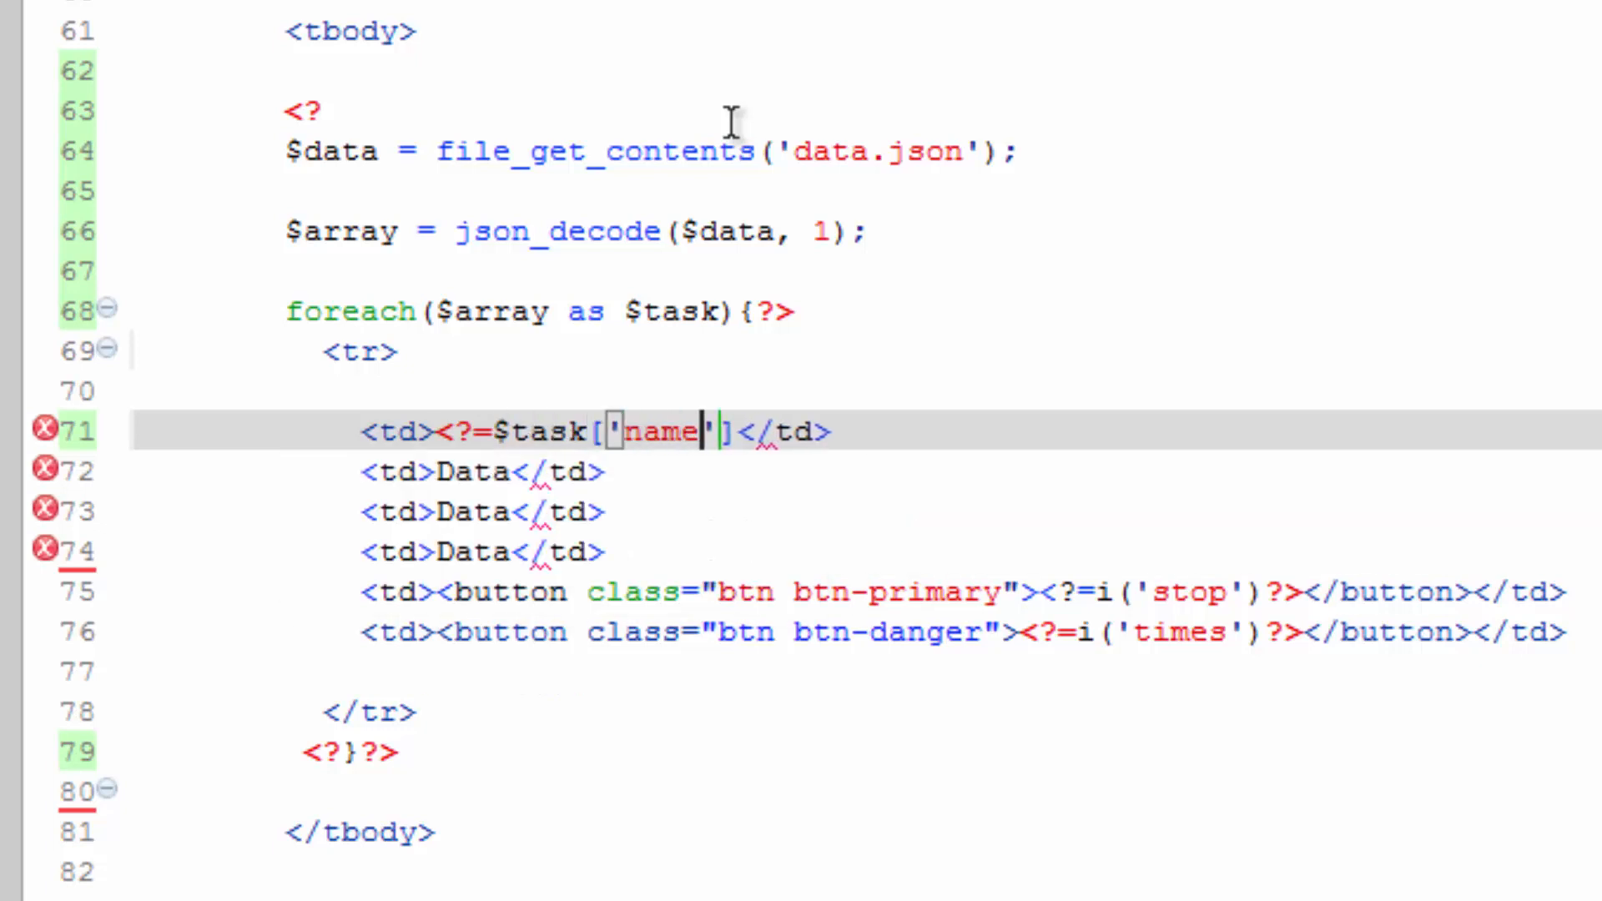
pyautogui.write('?>')
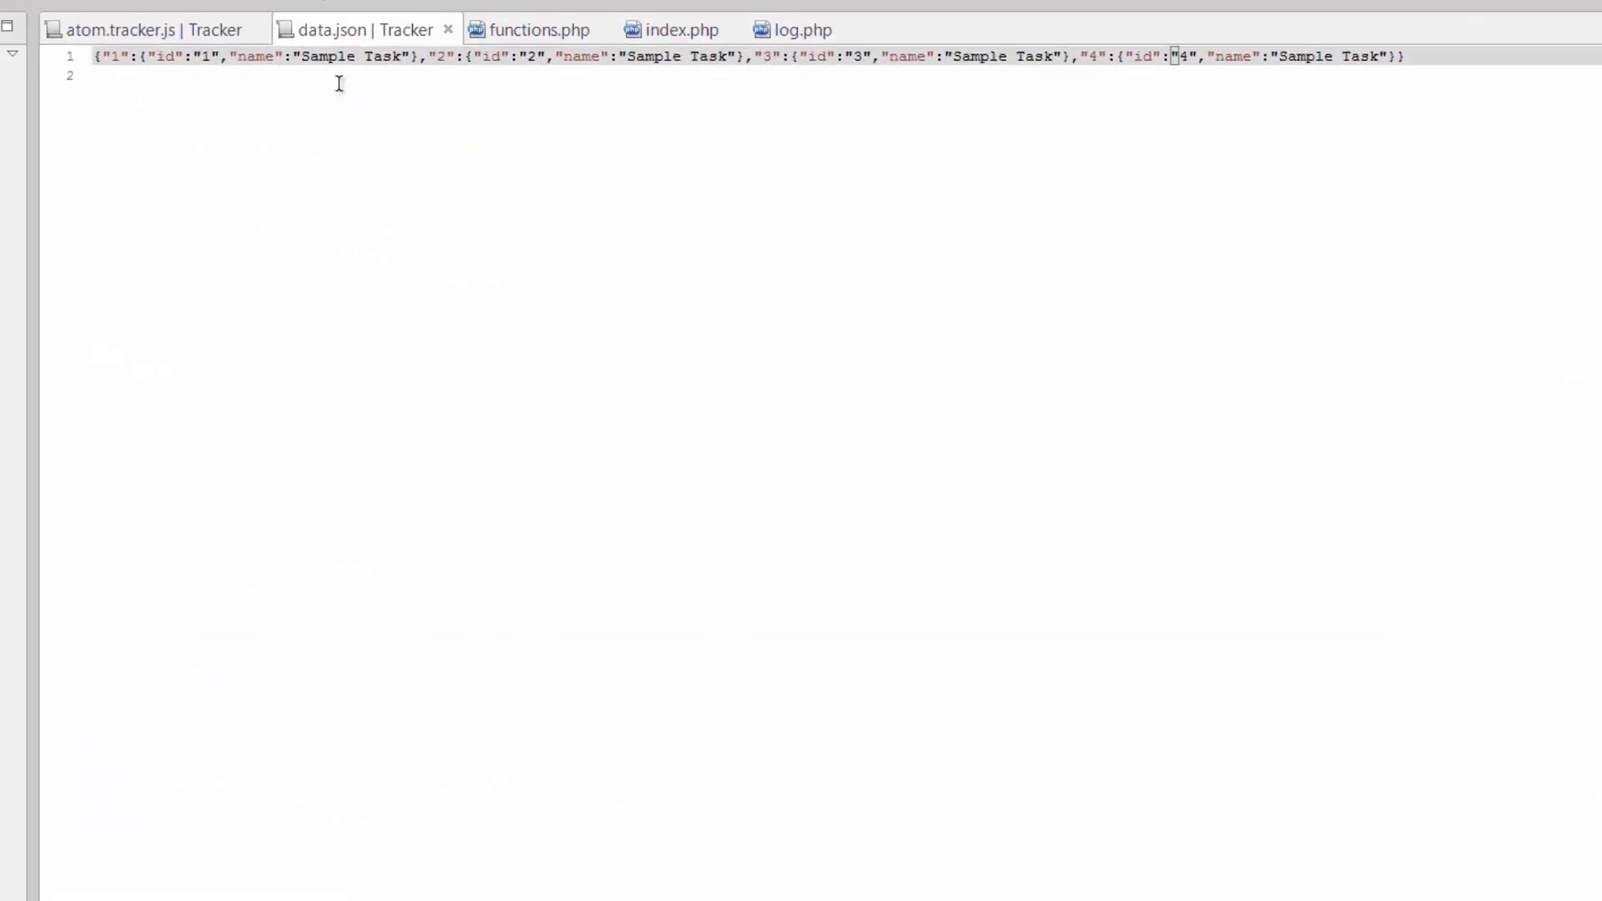
# Append numbers to the Sample Task names in data.json so each record is distinct.
pyautogui.write('1')
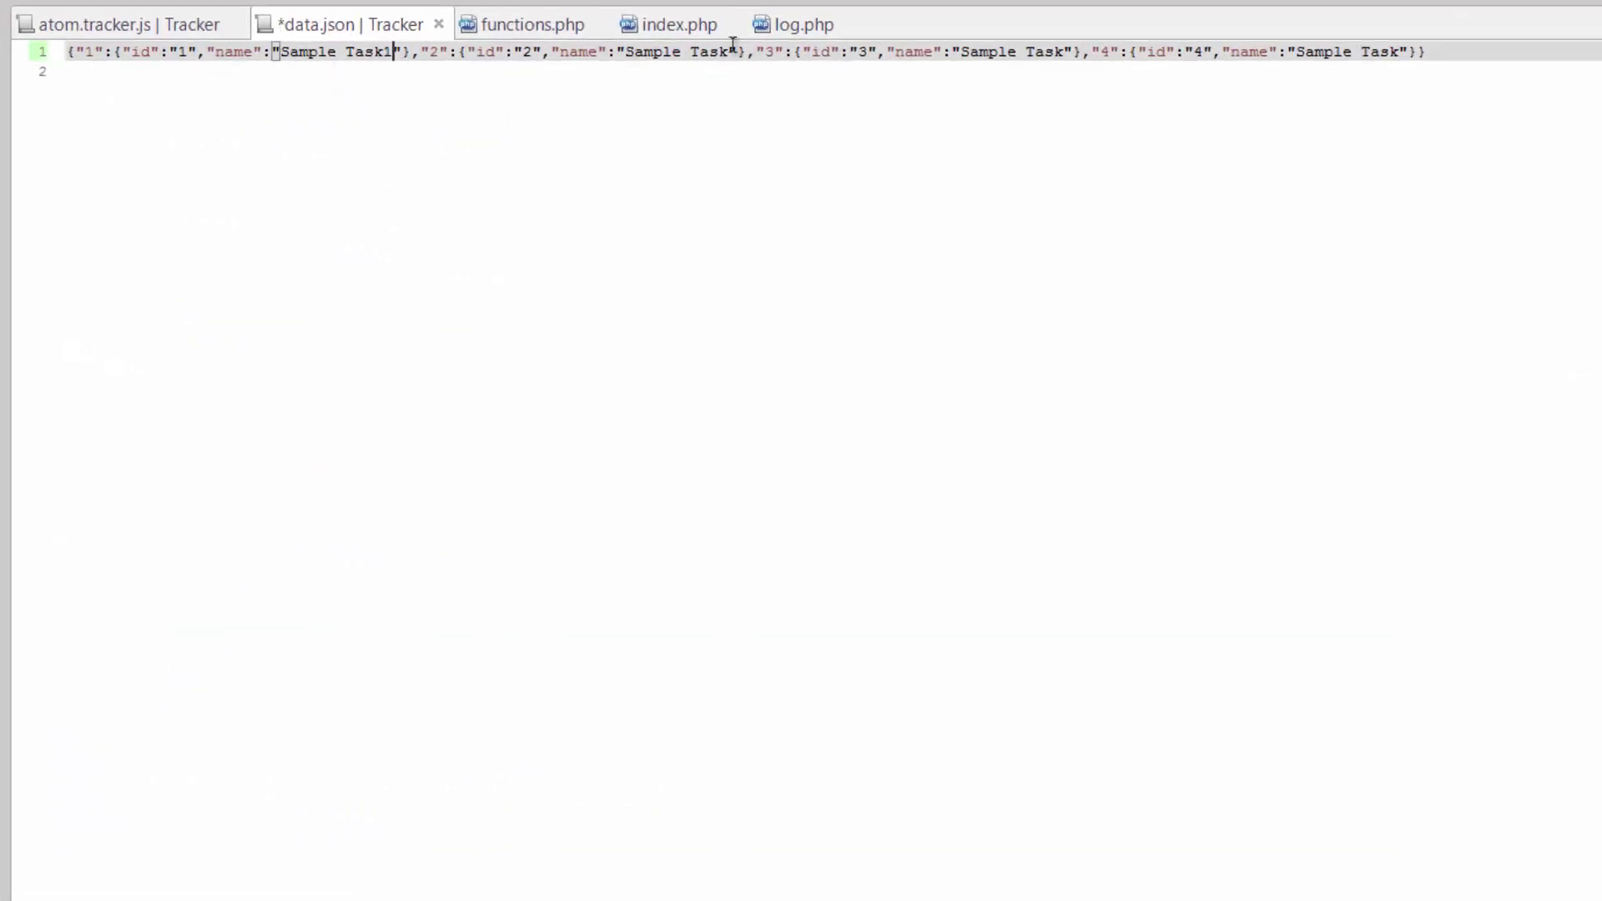
pyautogui.write('2')
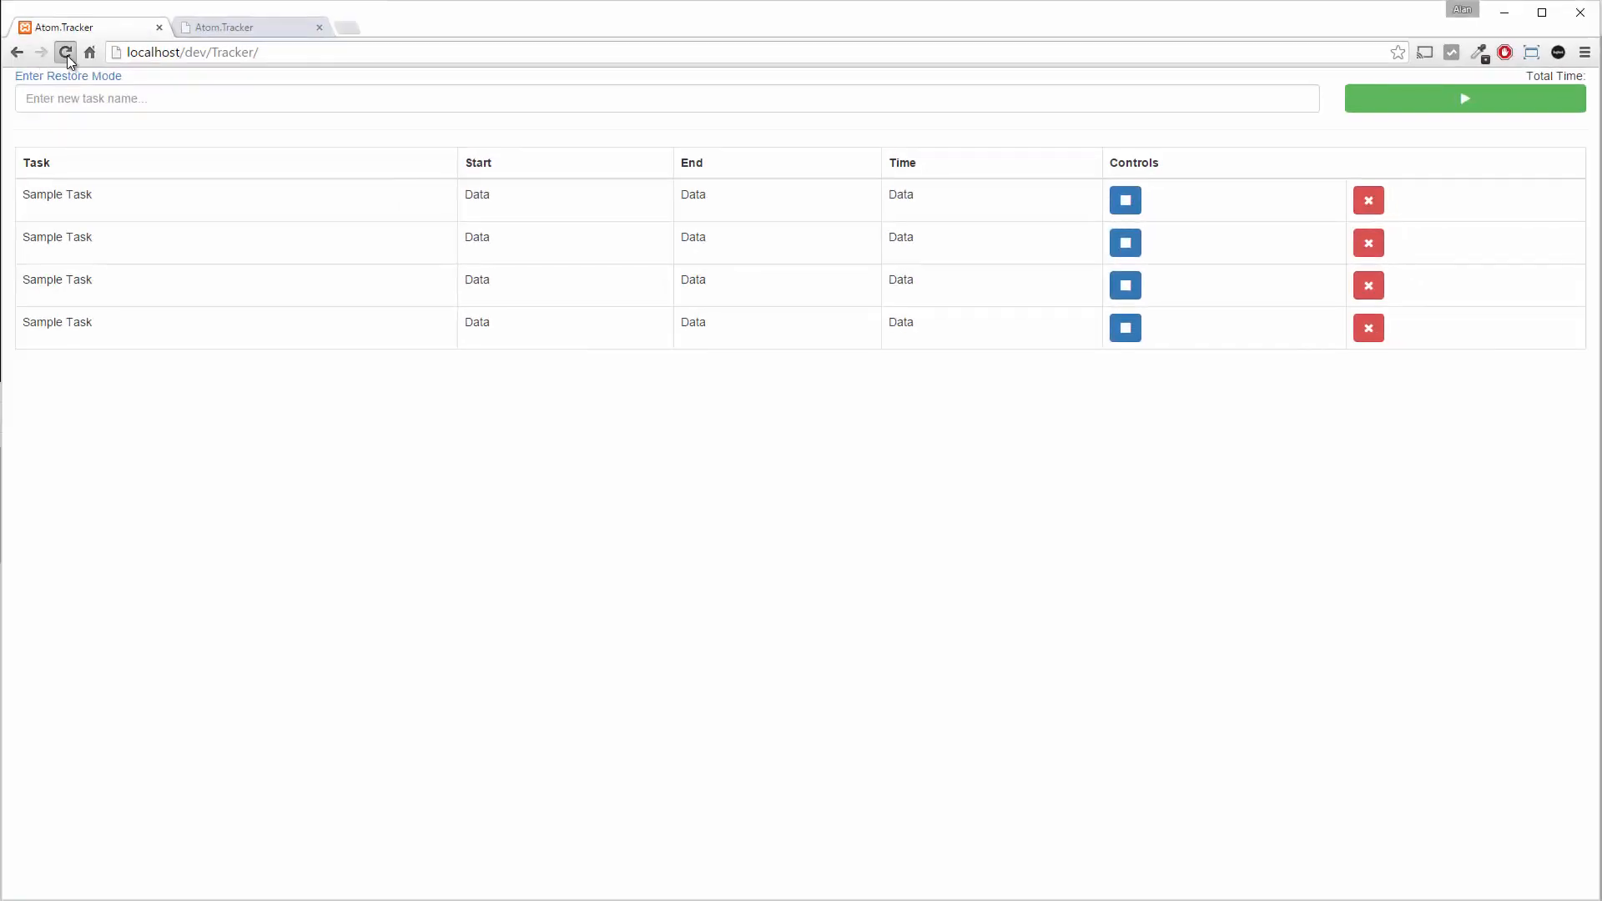
# Reload localhost/dev/Tracker/ so the table lists Sample Task1 through Sample Task4.
pyautogui.click(64, 50)
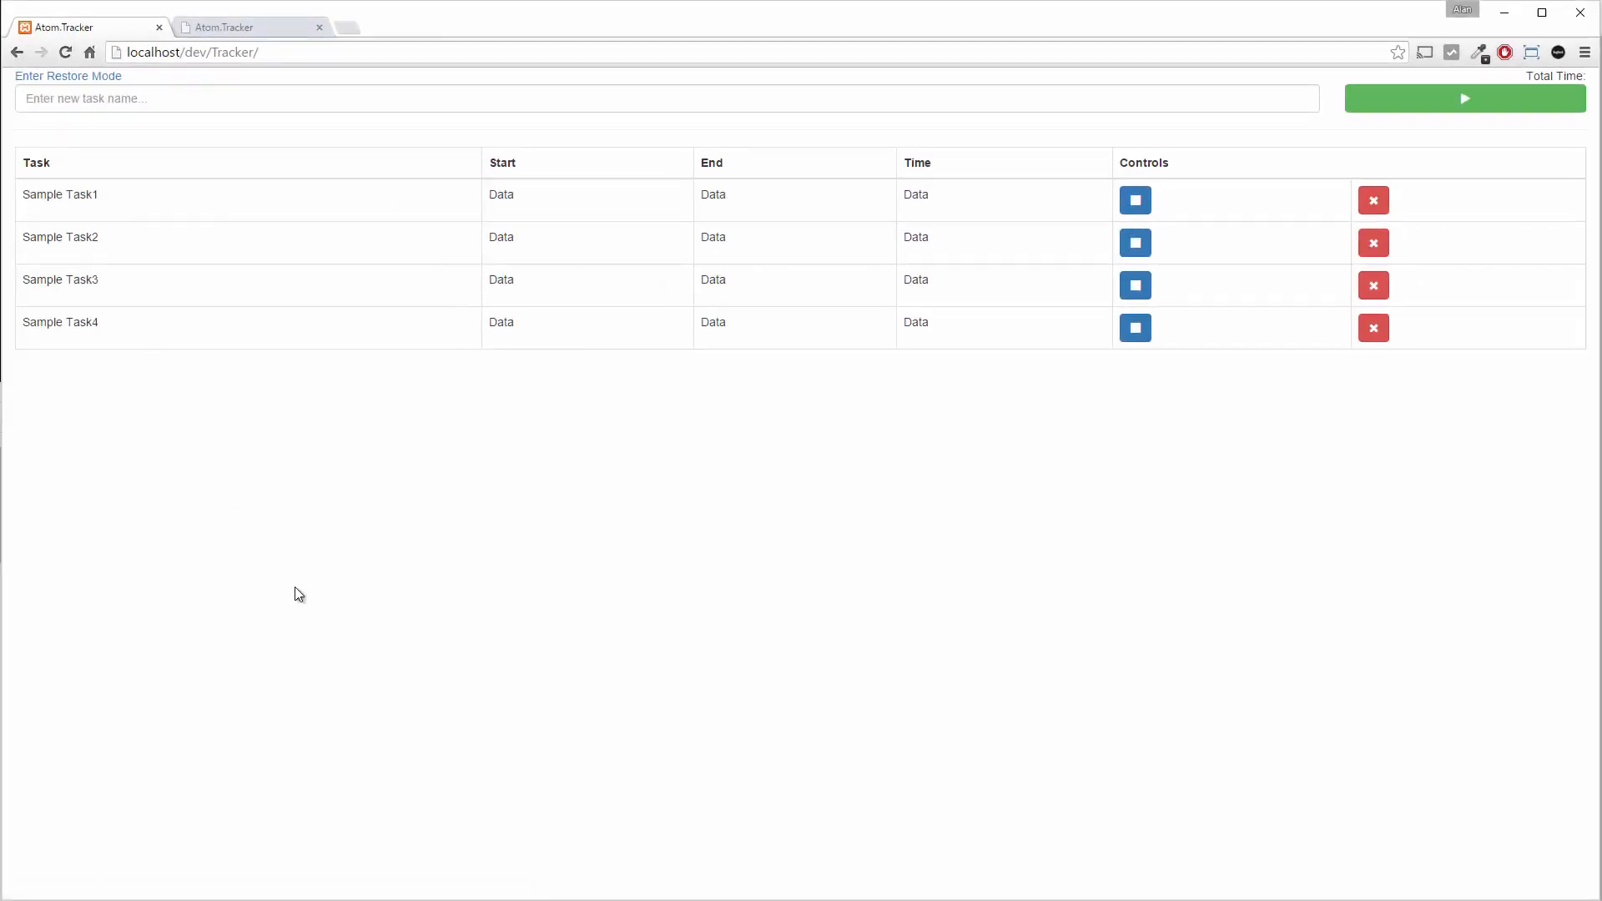
pyautogui.moveTo(304, 622)
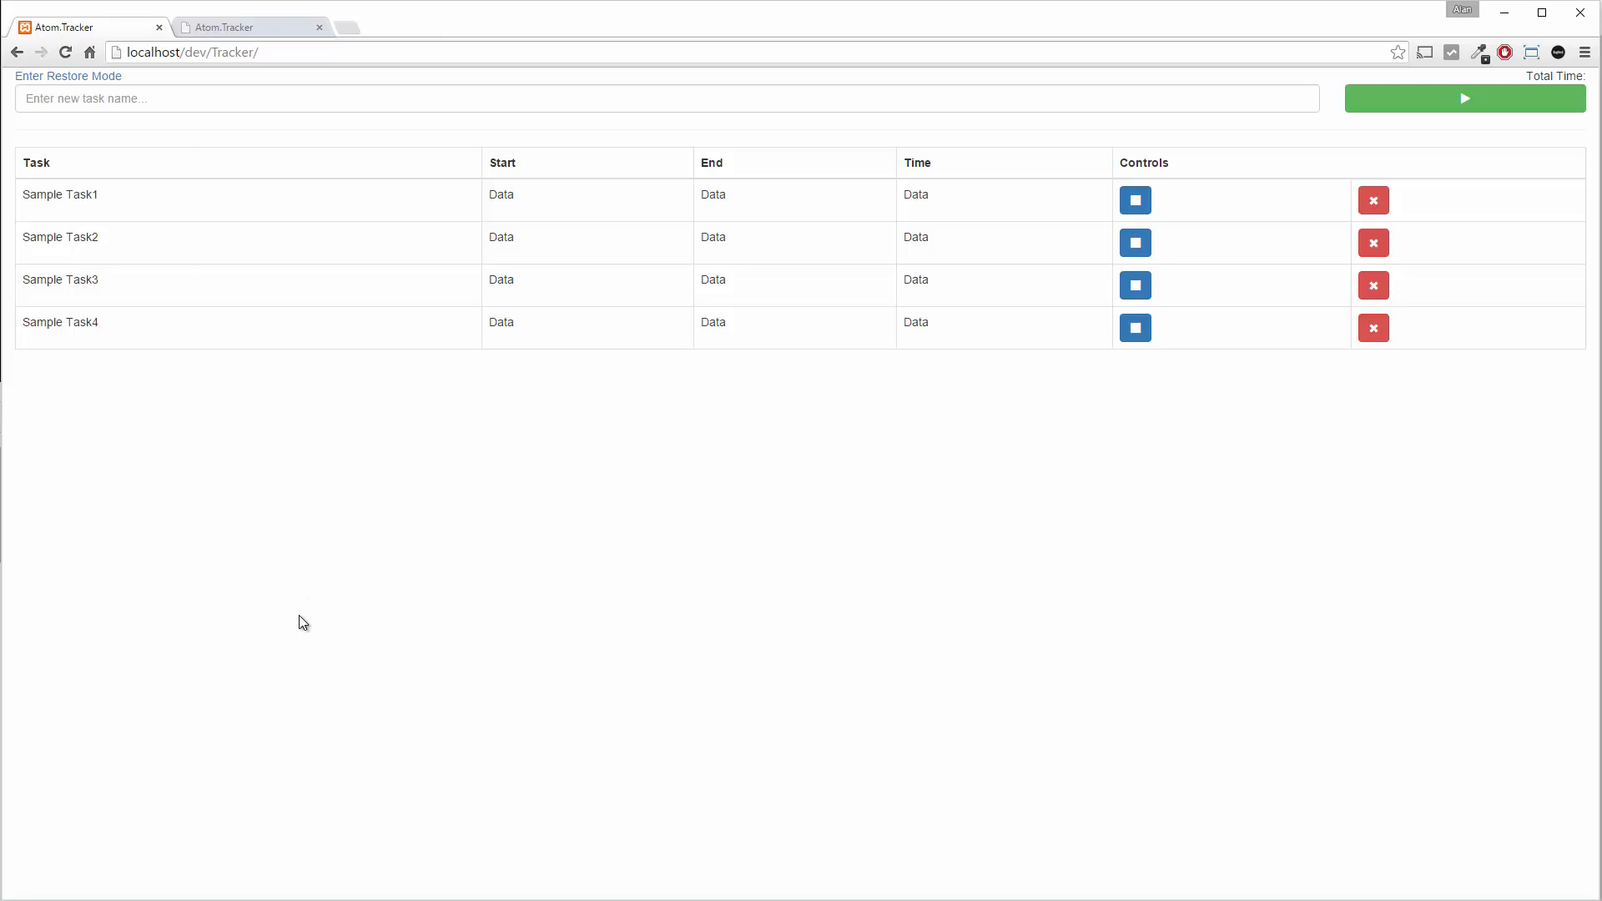